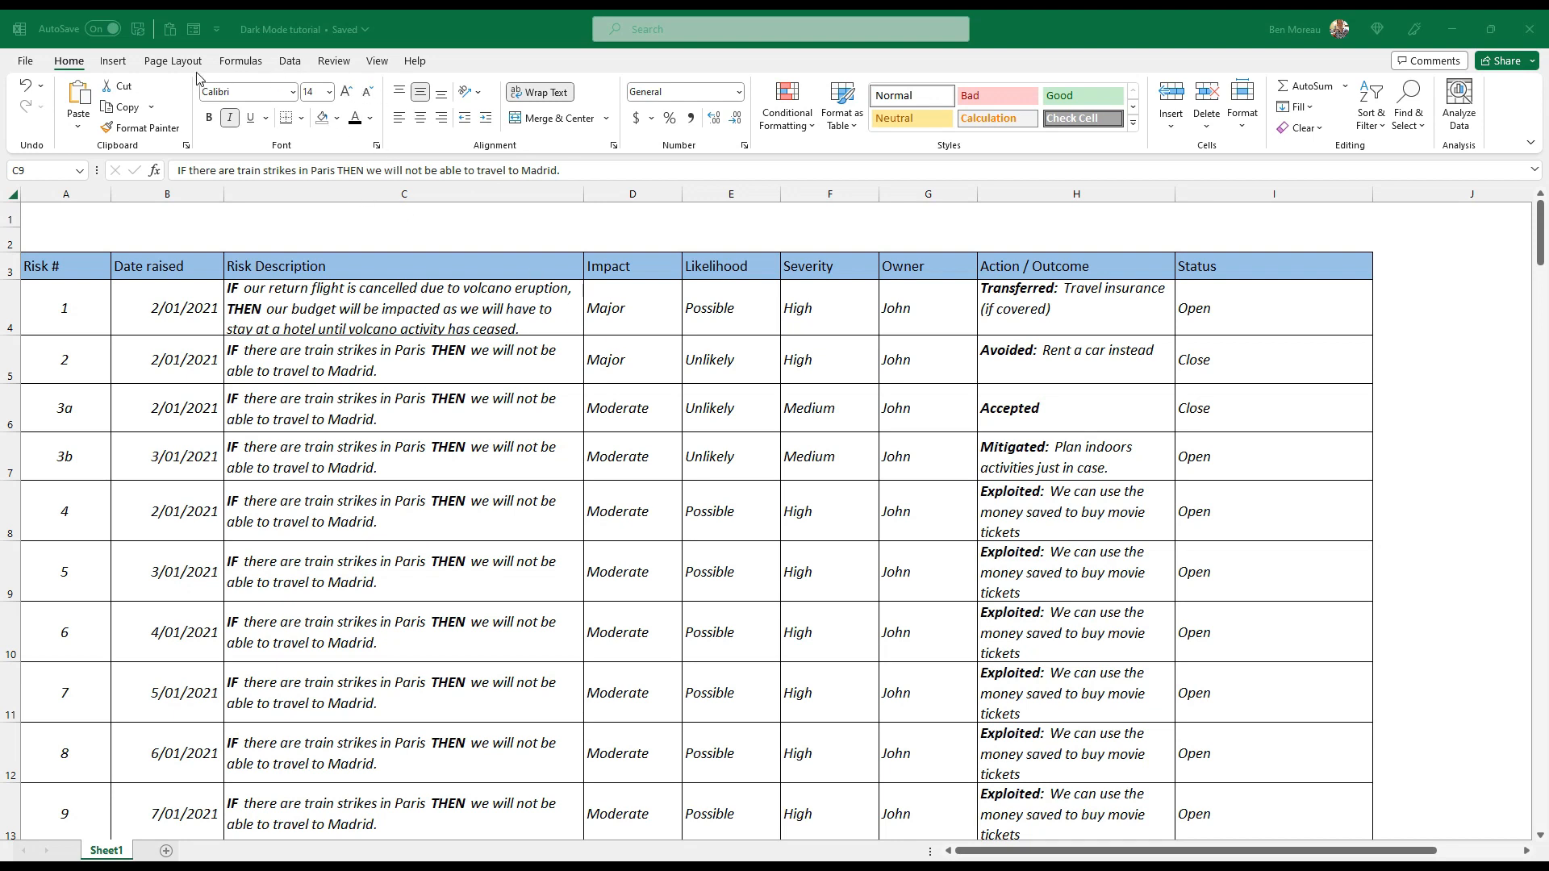
{"action": "mouse_move", "coordinate": [446, 70]}
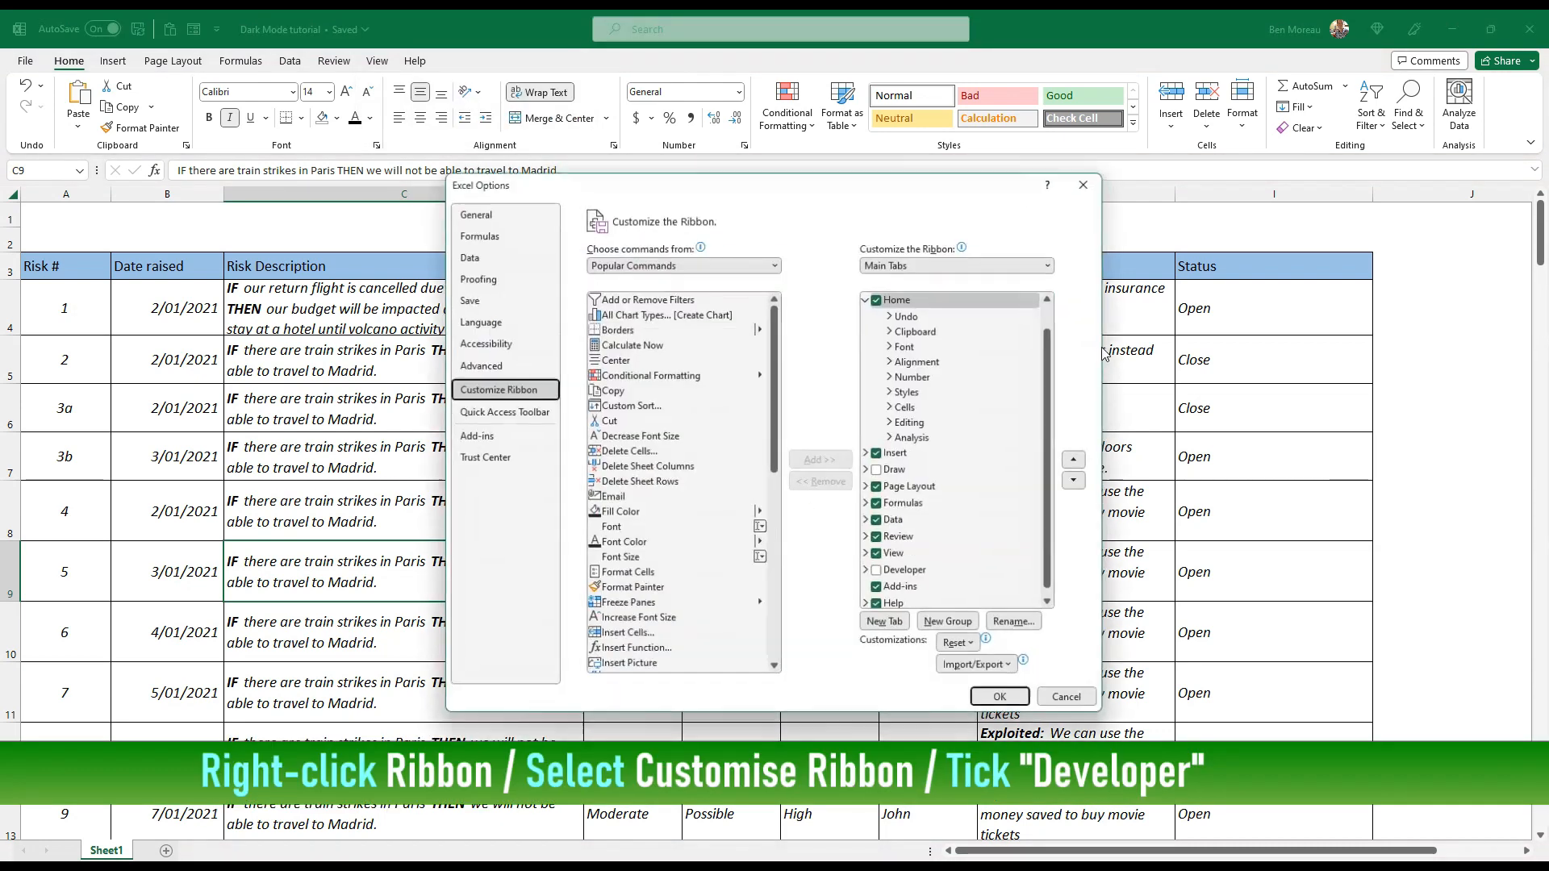
- Enable the Developer tab through the ribbon customization settings
{"action": "left_click", "coordinate": [874, 572]}
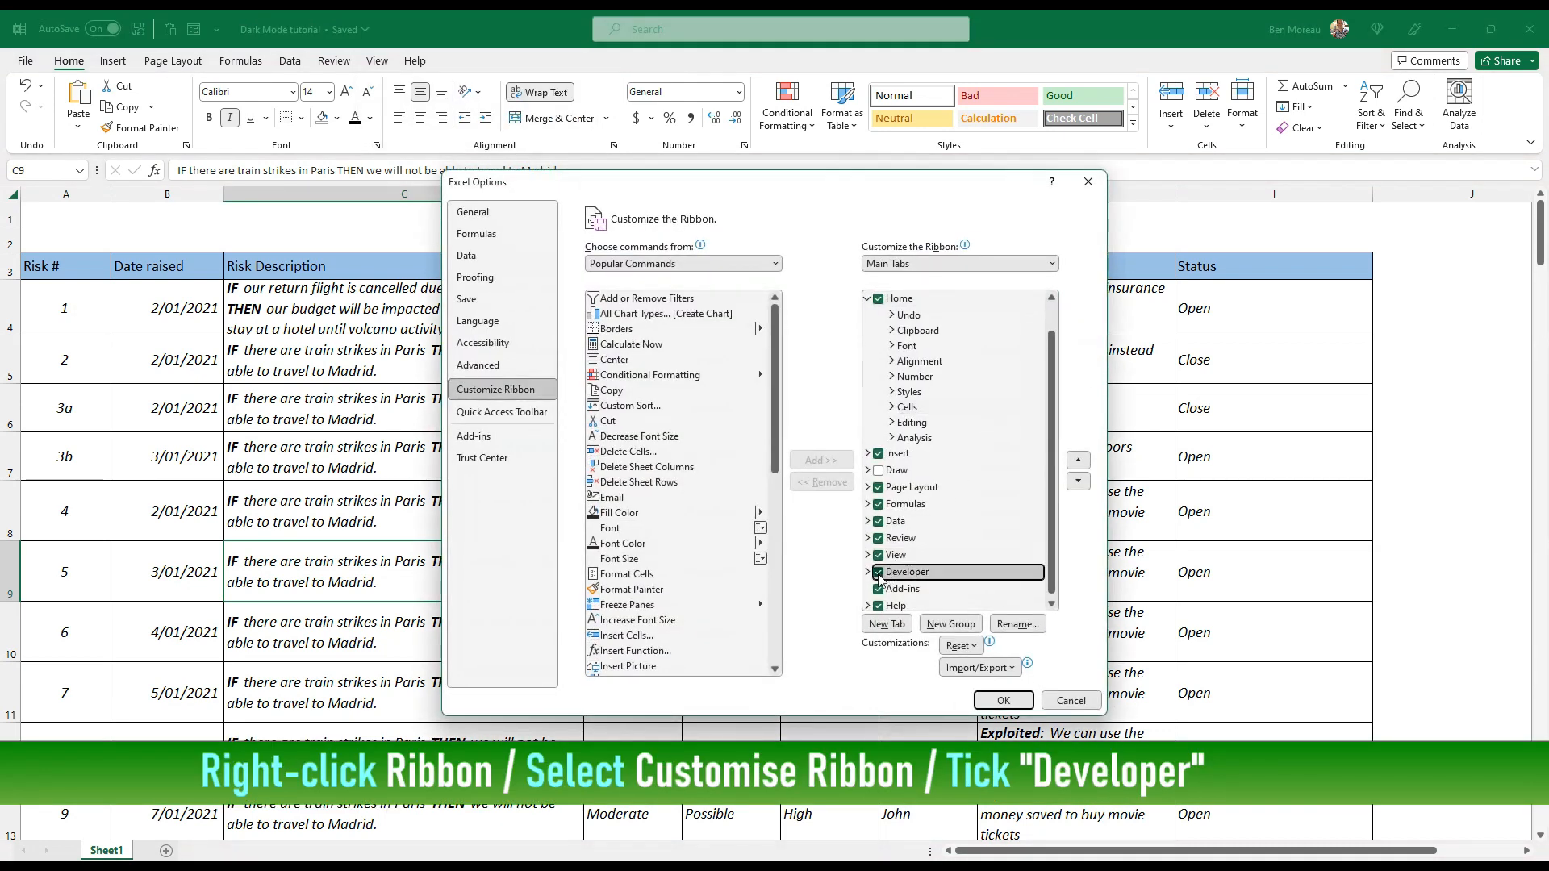
{"action": "left_click", "coordinate": [1000, 700]}
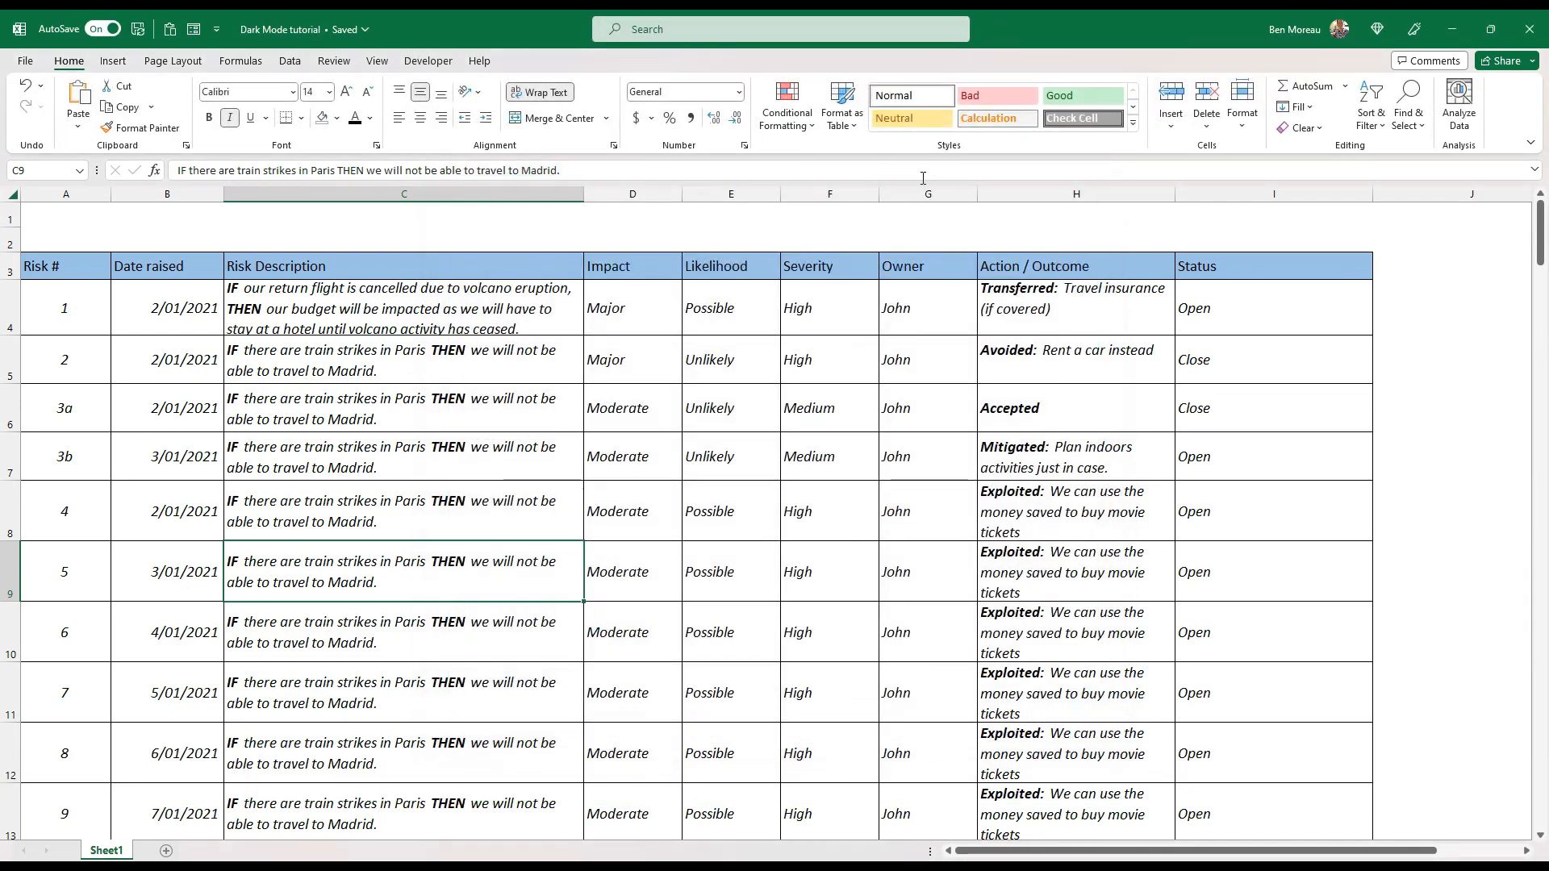
- Turn on Design Mode and open the Insert controls gallery on the Developer tab
{"action": "left_click", "coordinate": [428, 61]}
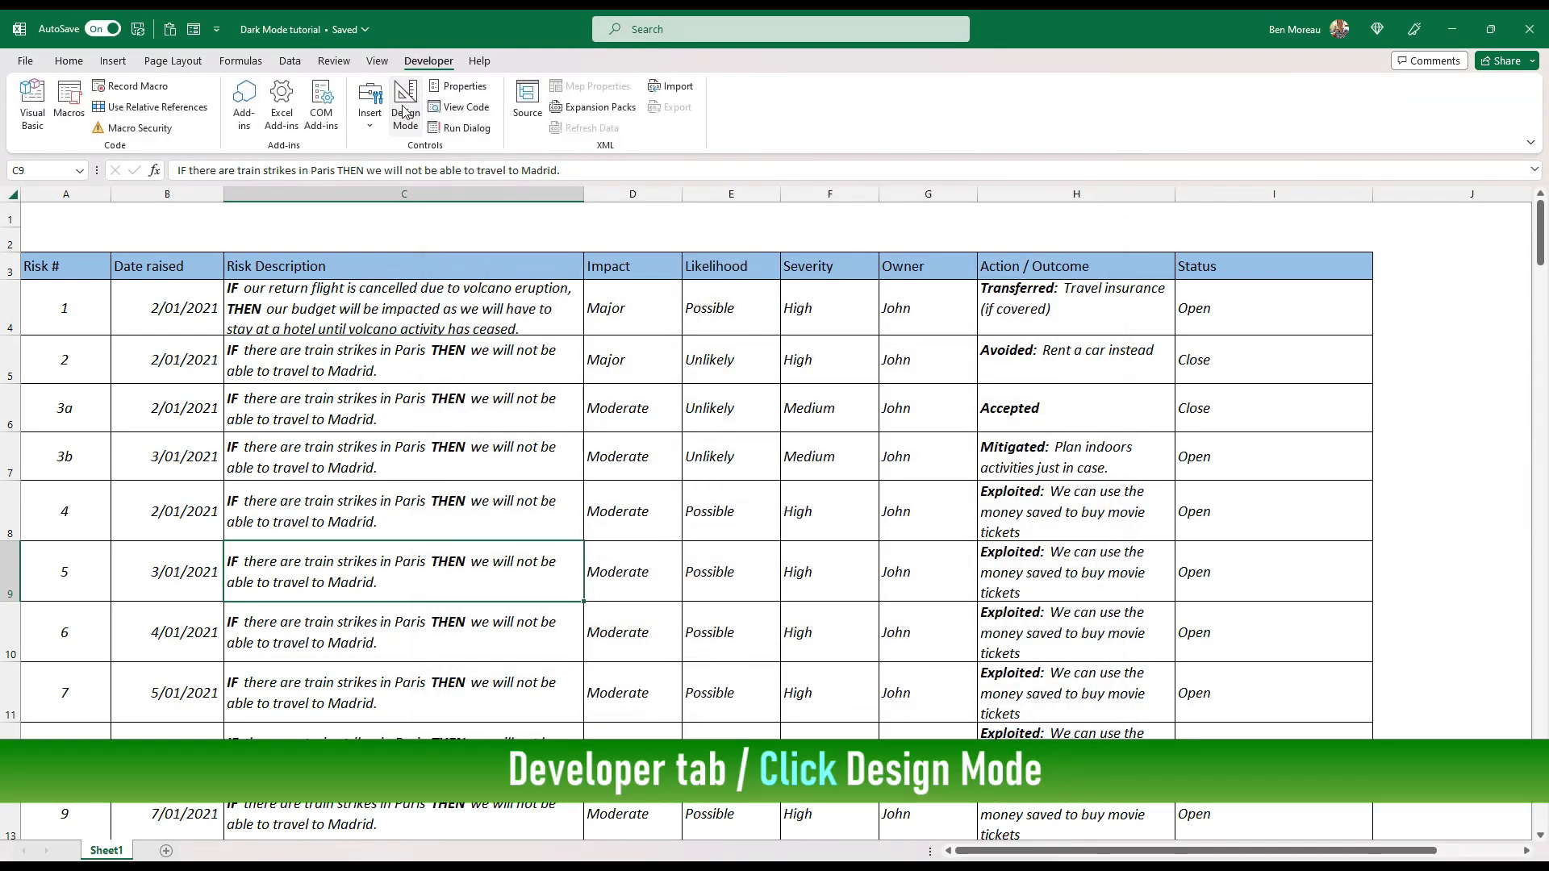
{"action": "left_click", "coordinate": [404, 102]}
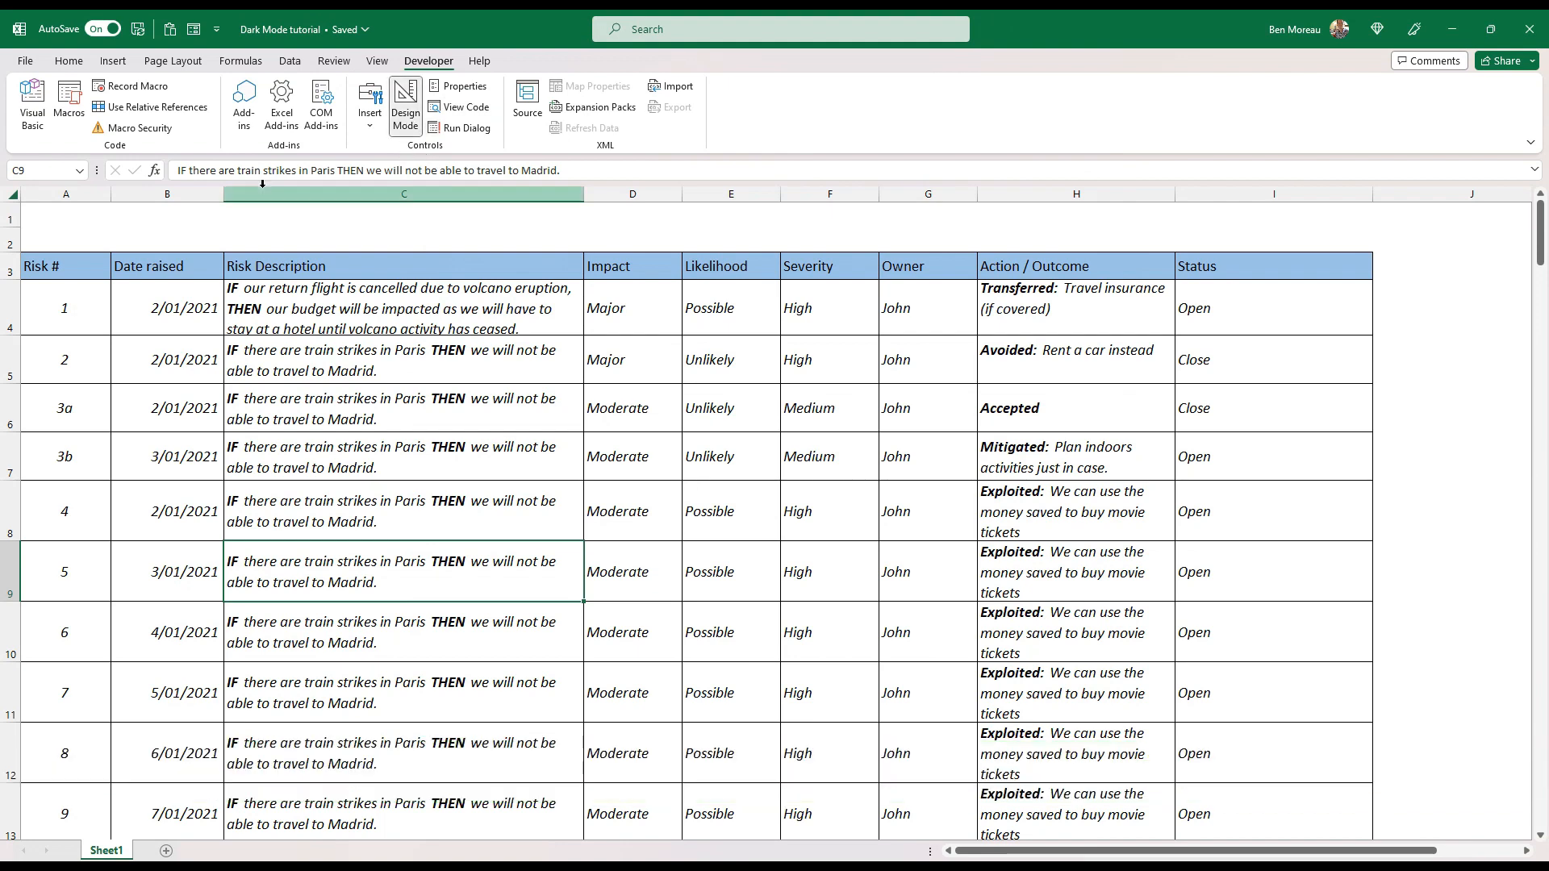
{"action": "left_click", "coordinate": [369, 99]}
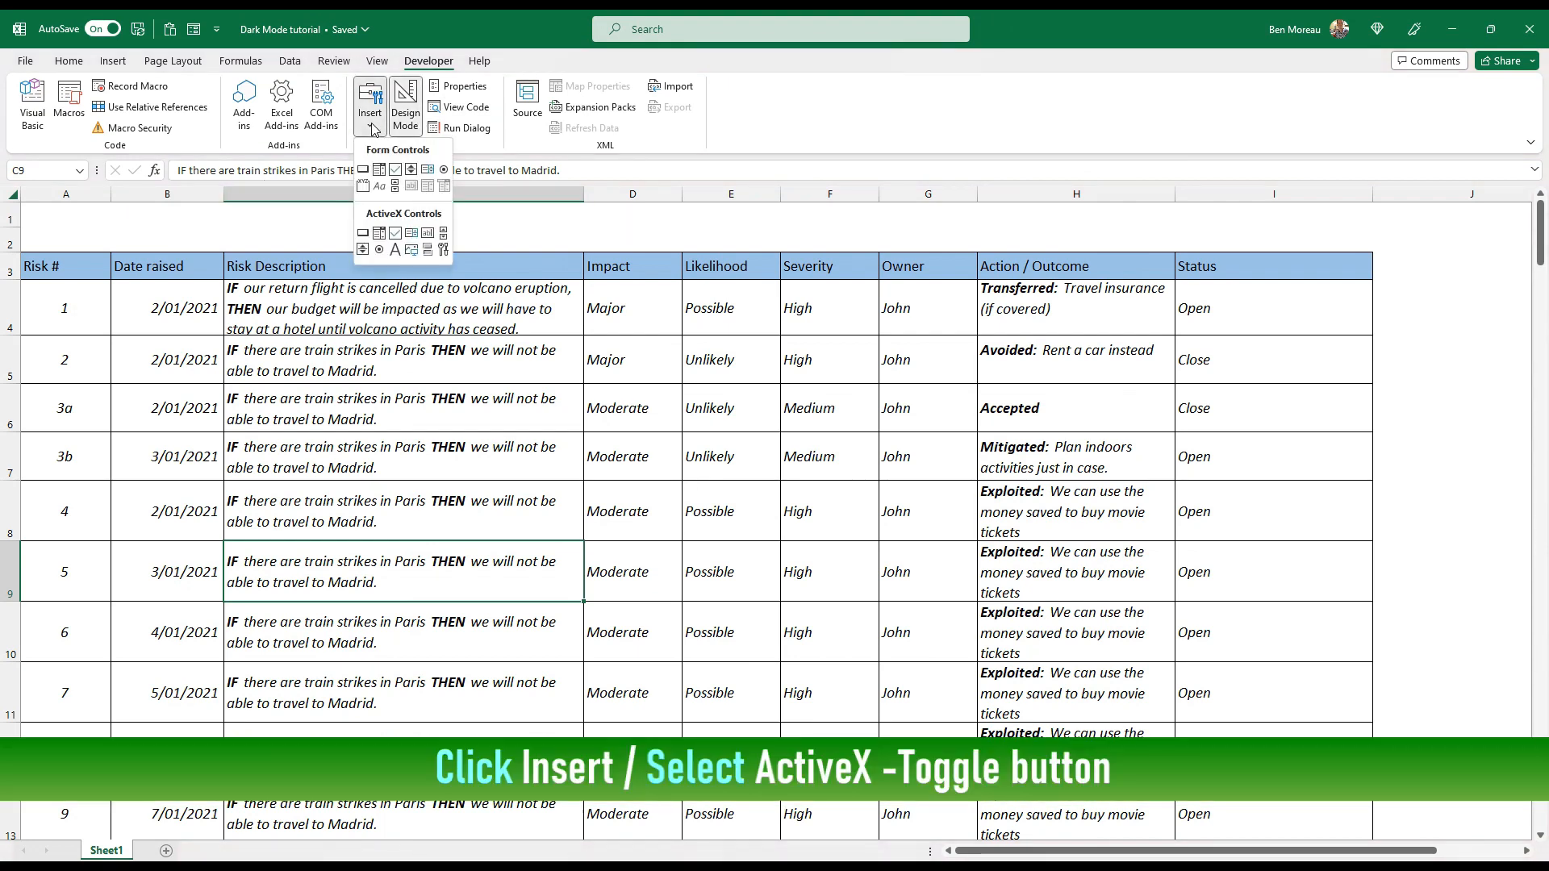
{"action": "mouse_move", "coordinate": [427, 250]}
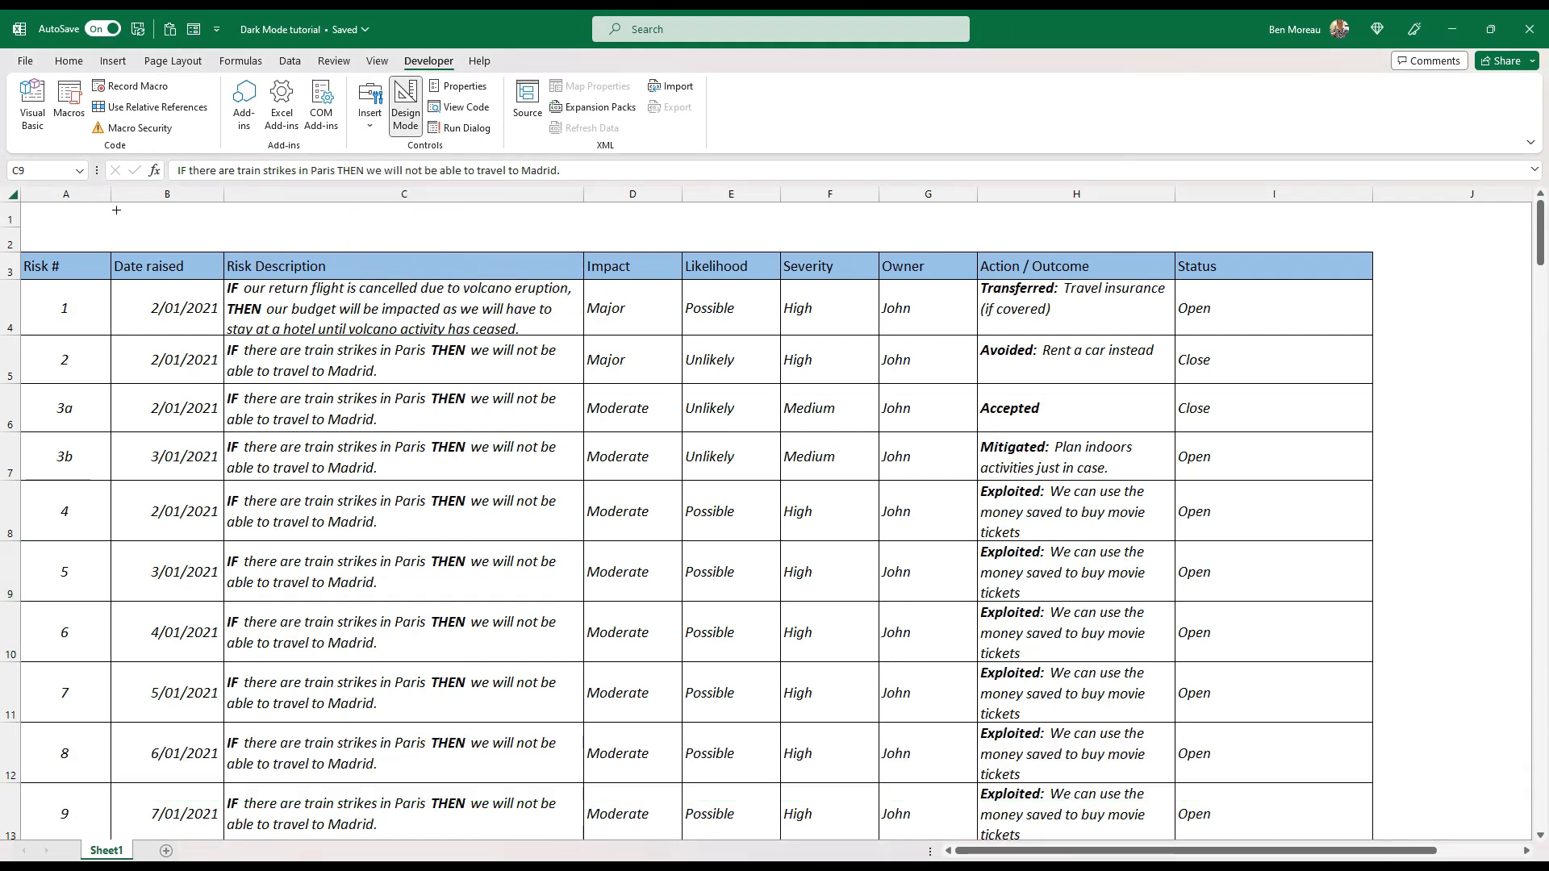
- Use the new toggle button's context menu to start editing its caption
{"action": "right_click", "coordinate": [168, 225]}
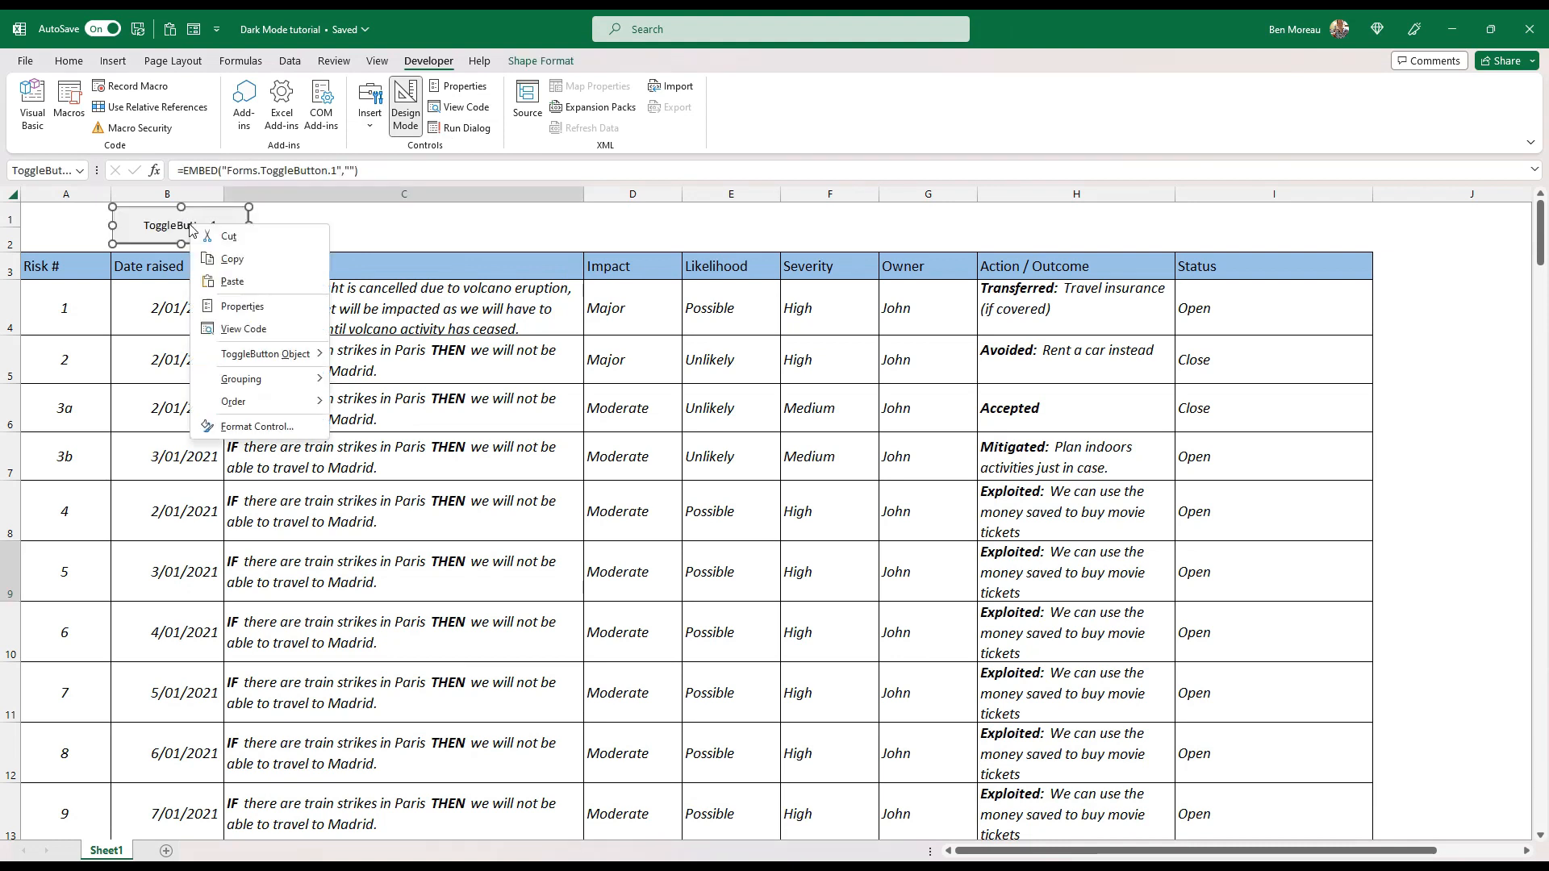
{"action": "left_click", "coordinate": [317, 213]}
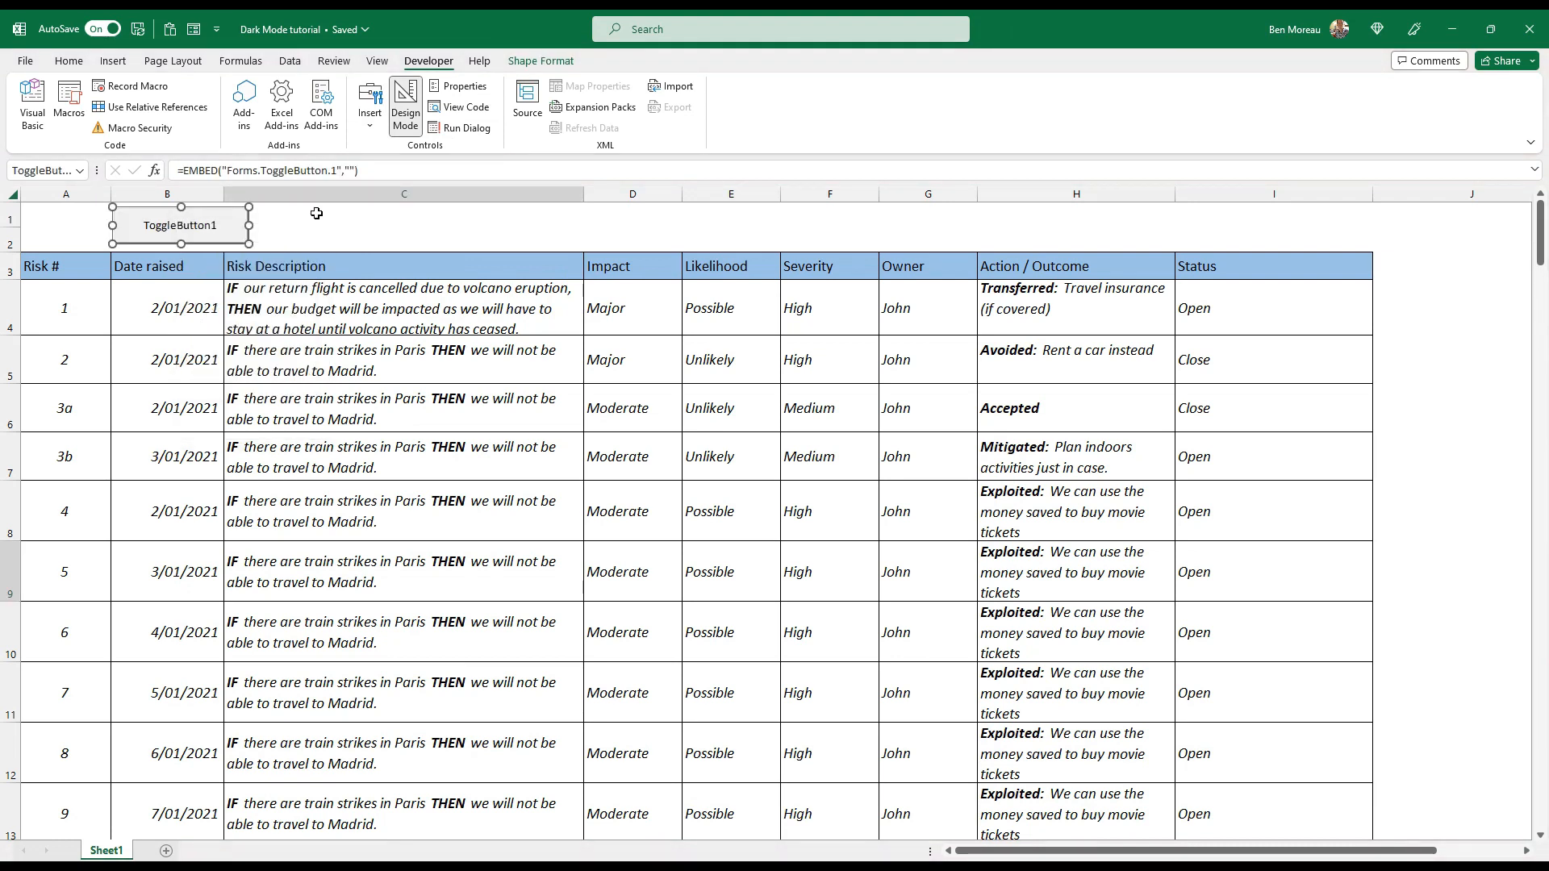
{"action": "right_click", "coordinate": [181, 225]}
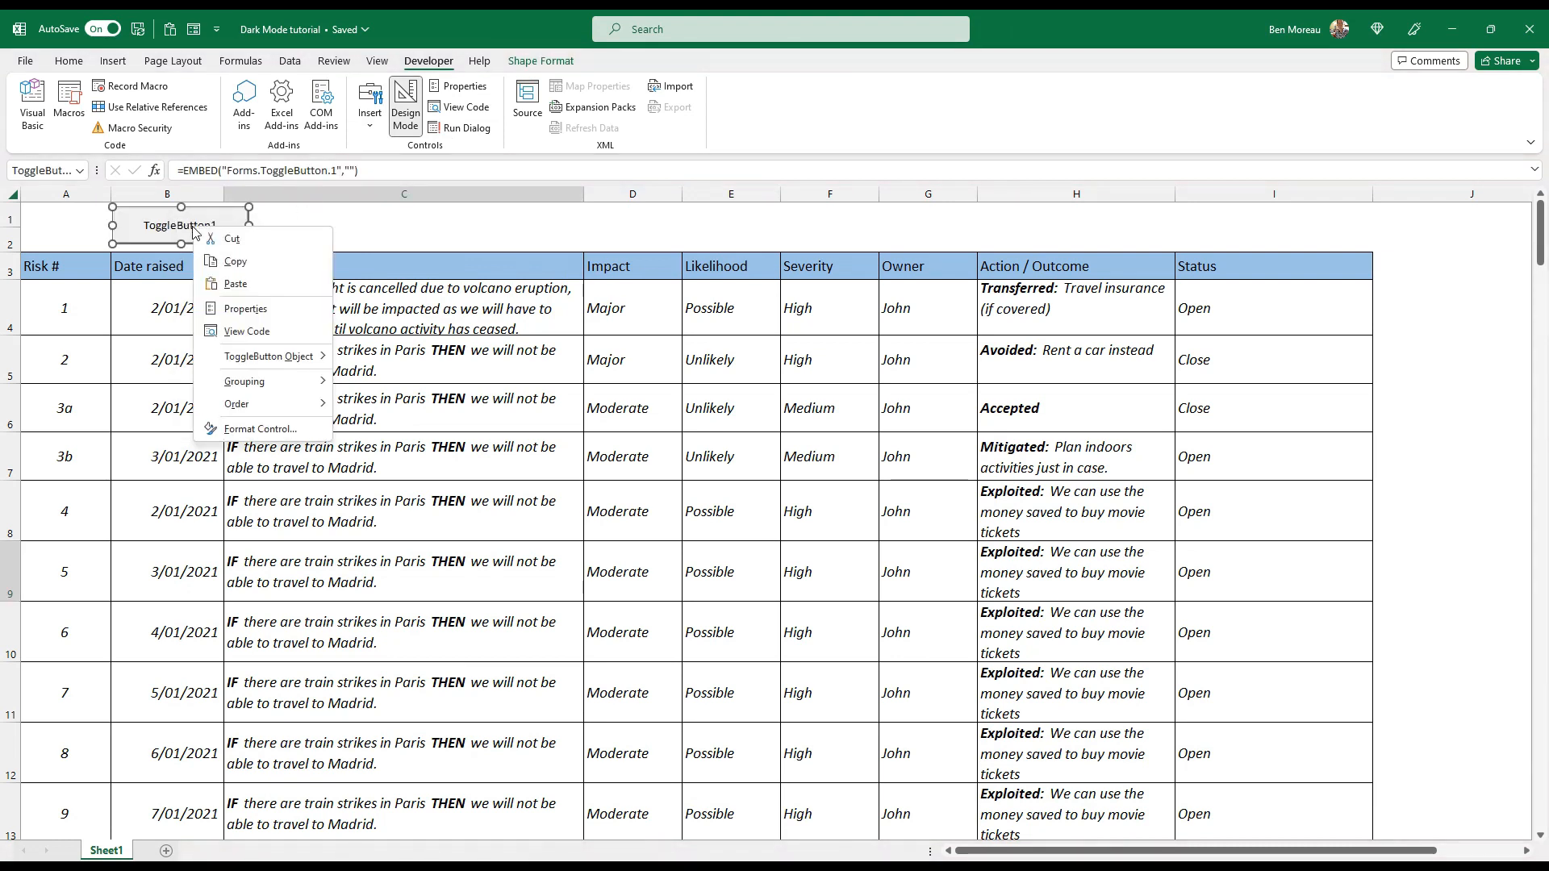
{"action": "mouse_move", "coordinate": [278, 213]}
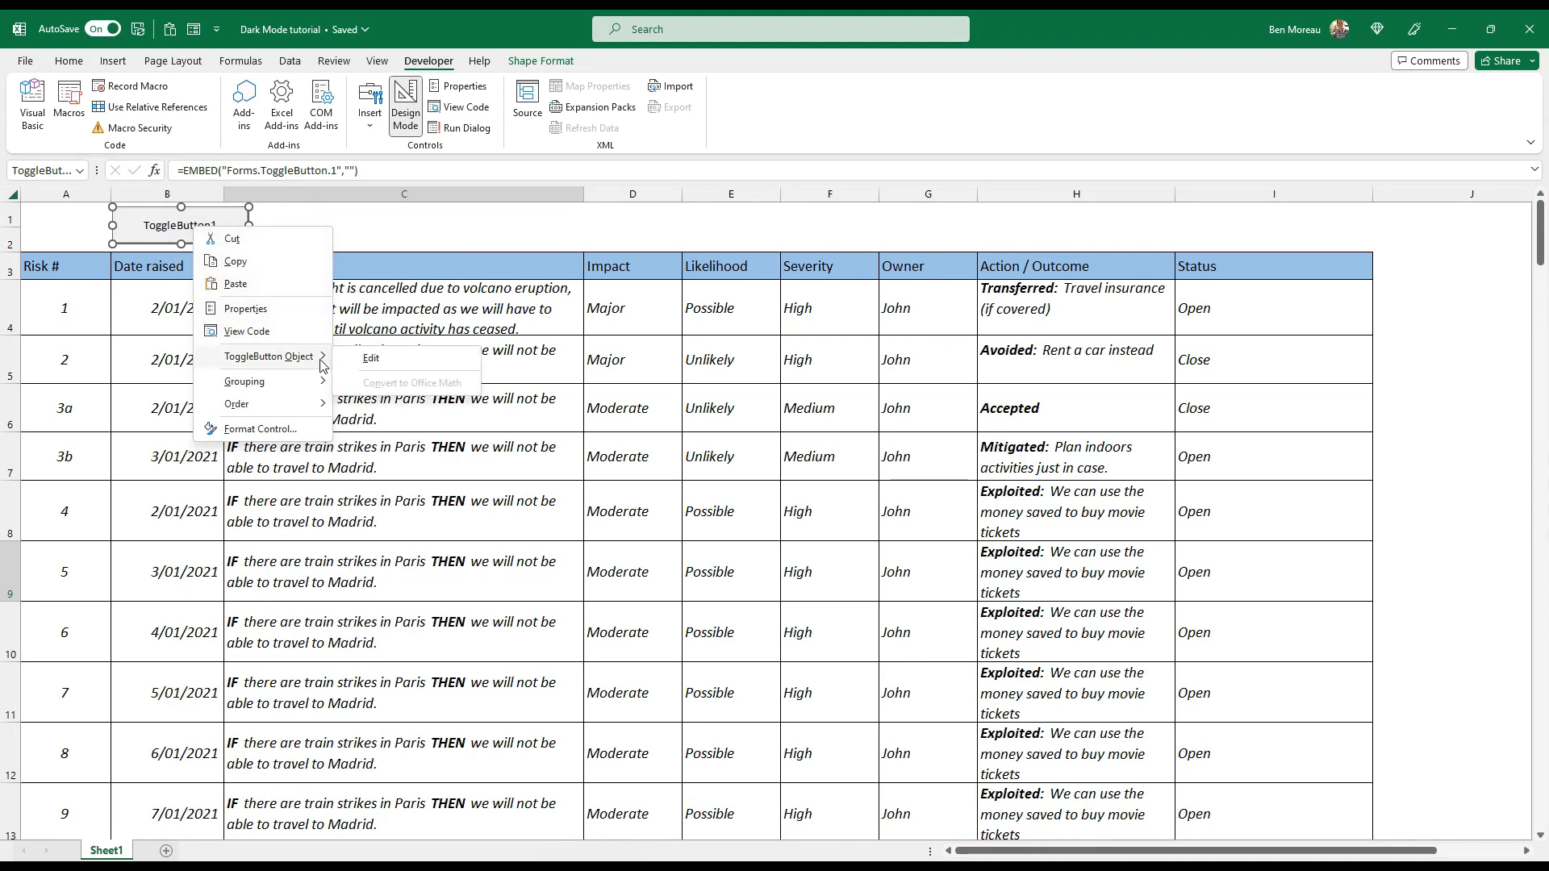
{"action": "left_click", "coordinate": [371, 357]}
{"action": "type", "text": "Dark Mode on"}
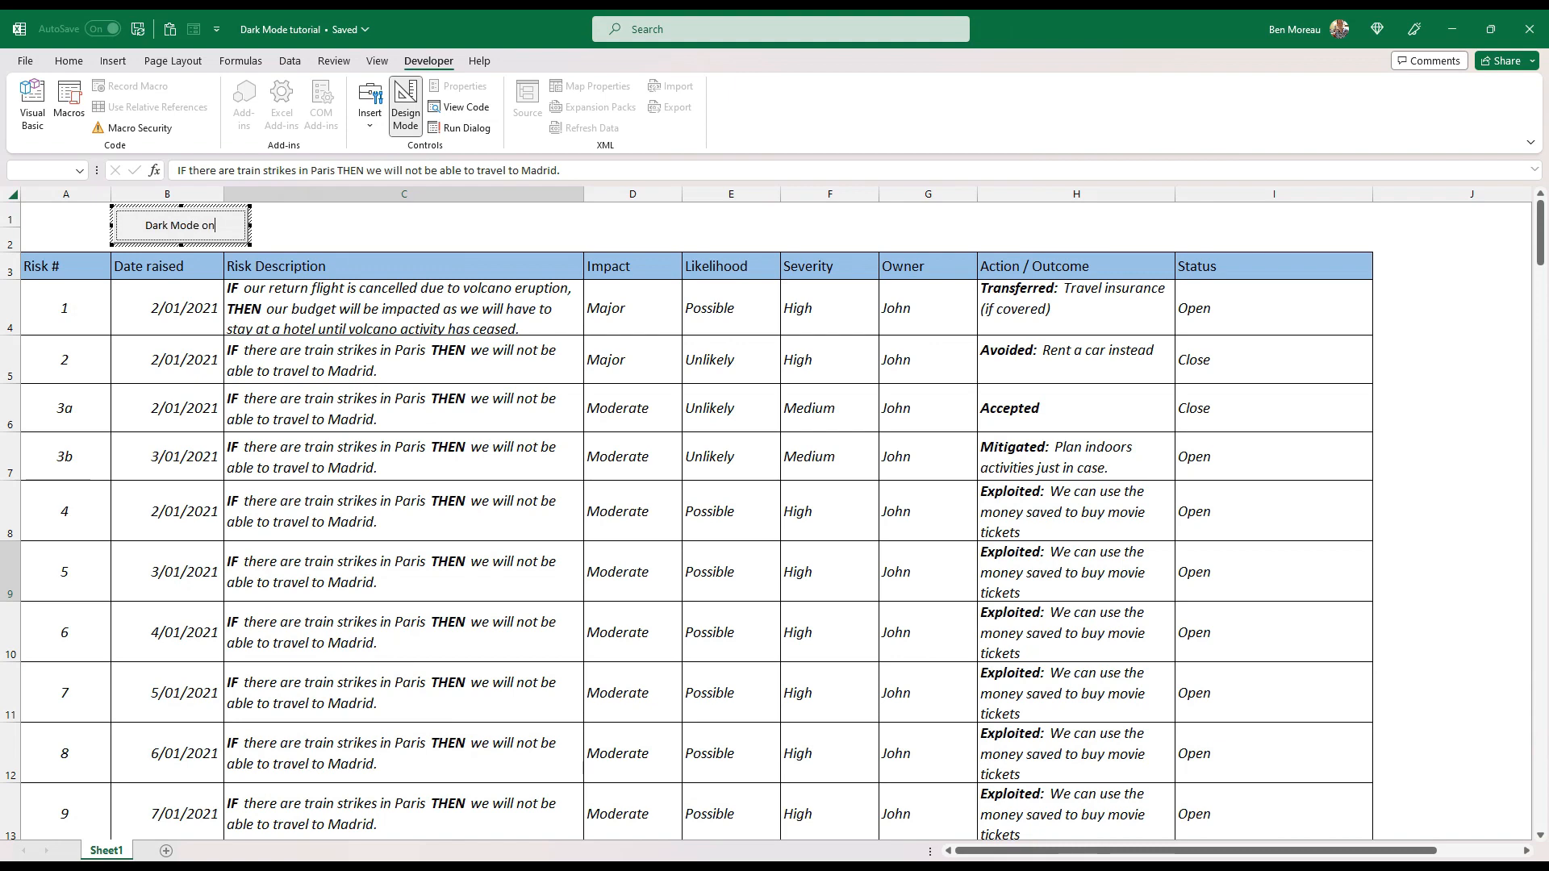
- Finish the 'Dark Mode on/off' caption and set the button's LinkedCell to A1
{"action": "type", "text": "/off"}
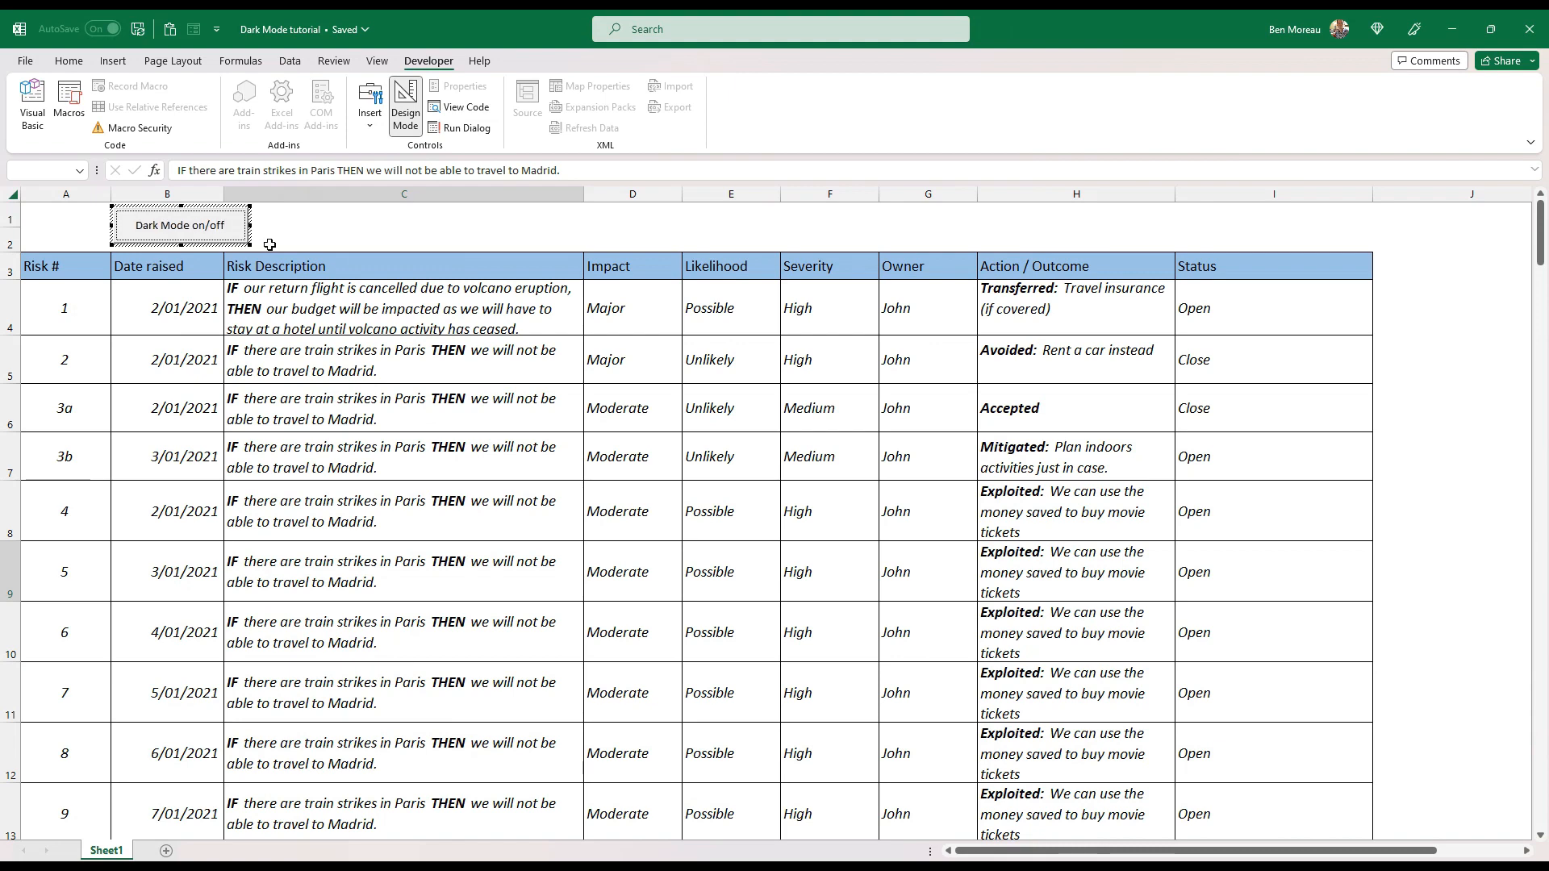
{"action": "right_click", "coordinate": [181, 224]}
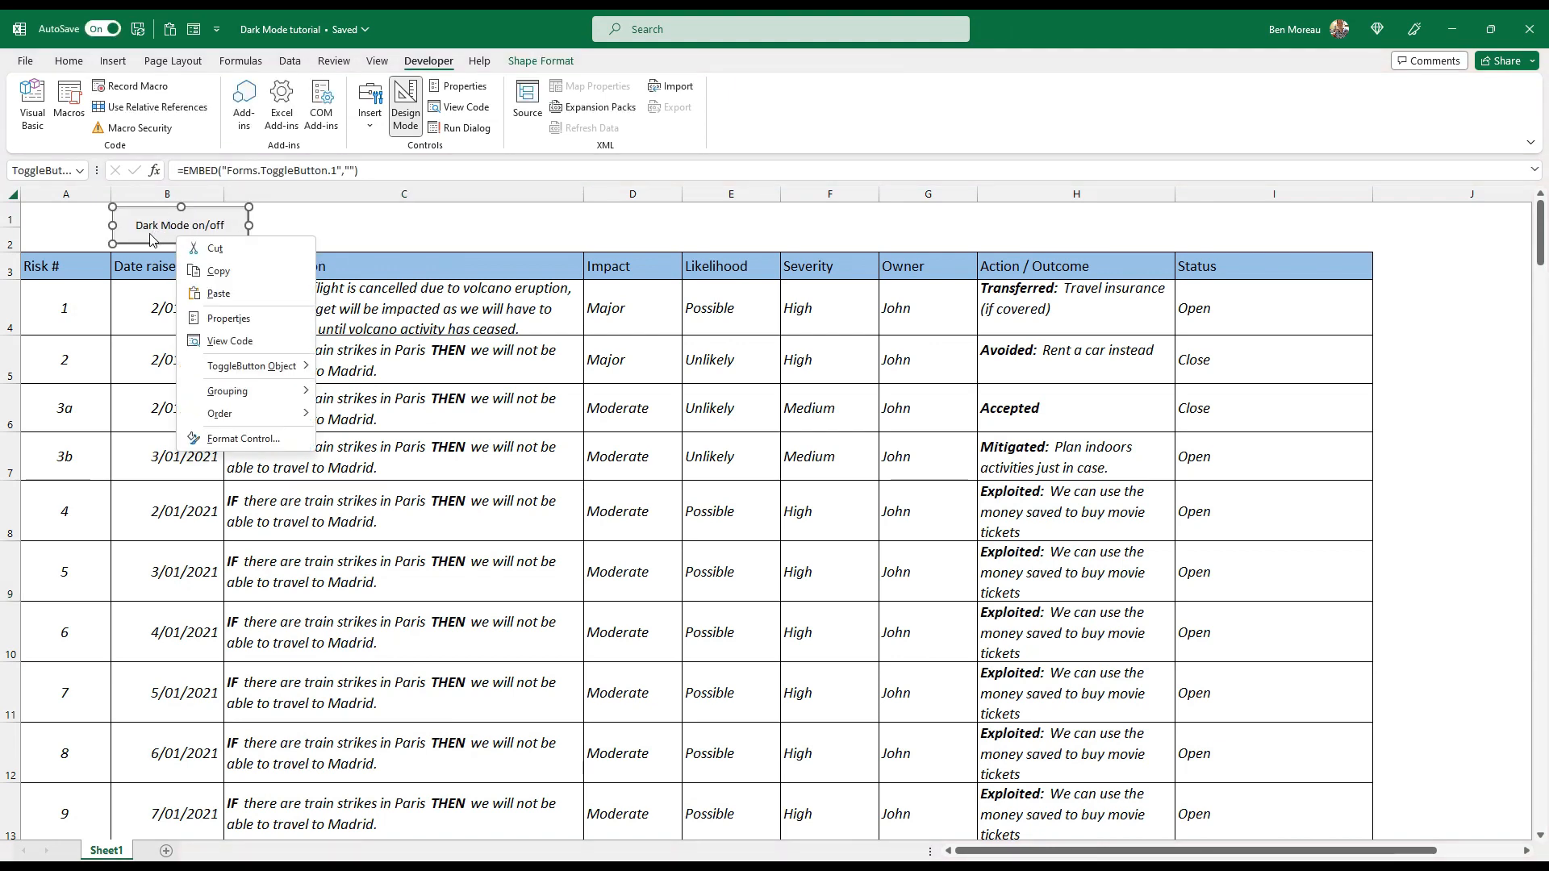
{"action": "left_click", "coordinate": [229, 318]}
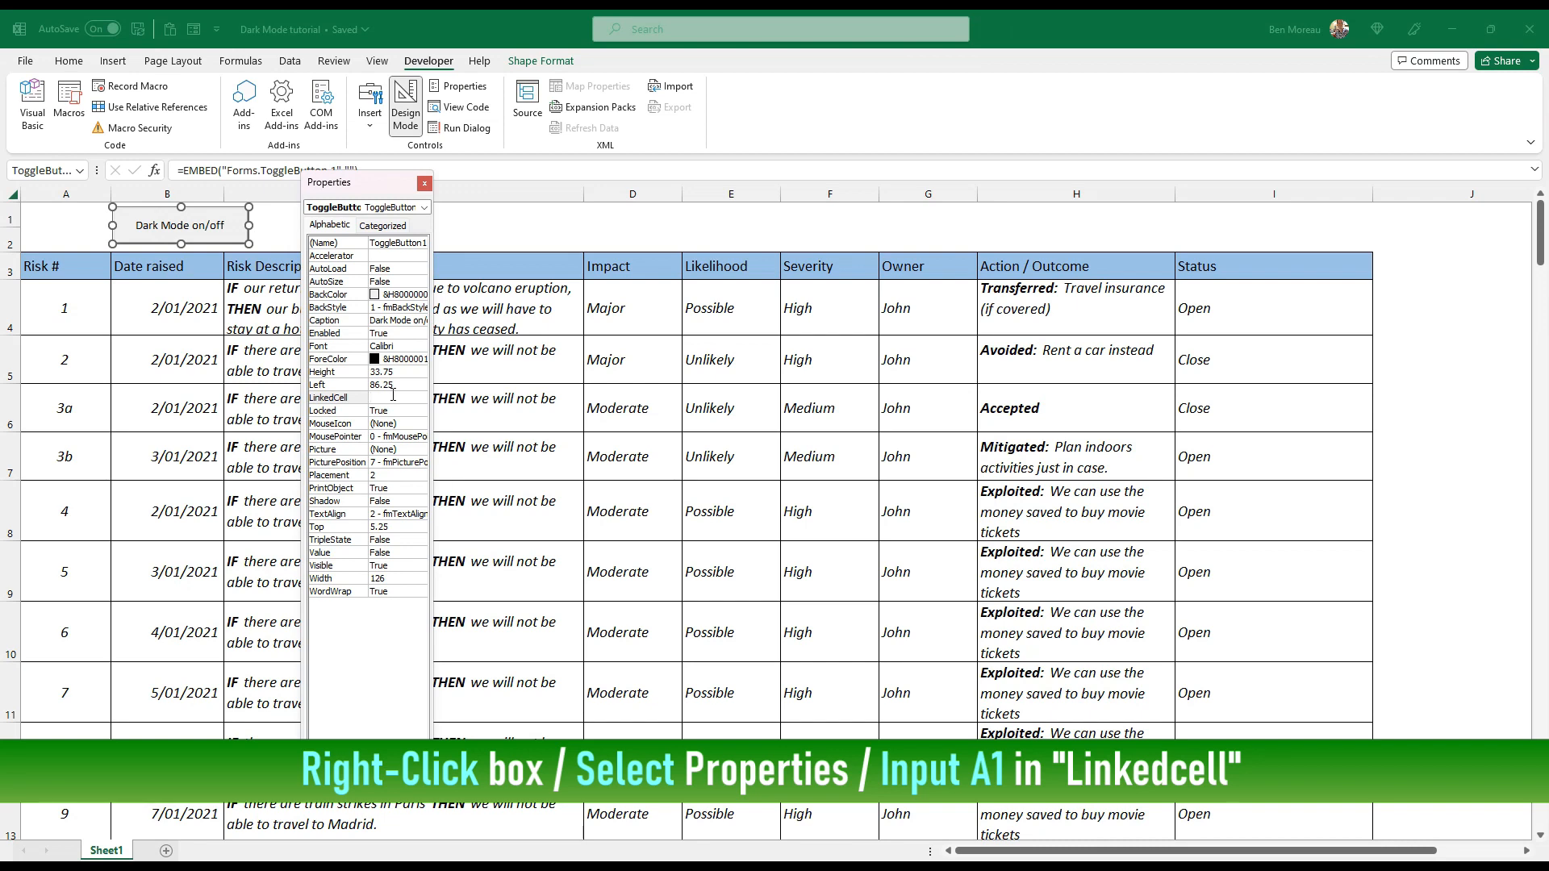
{"action": "type", "text": "a1"}
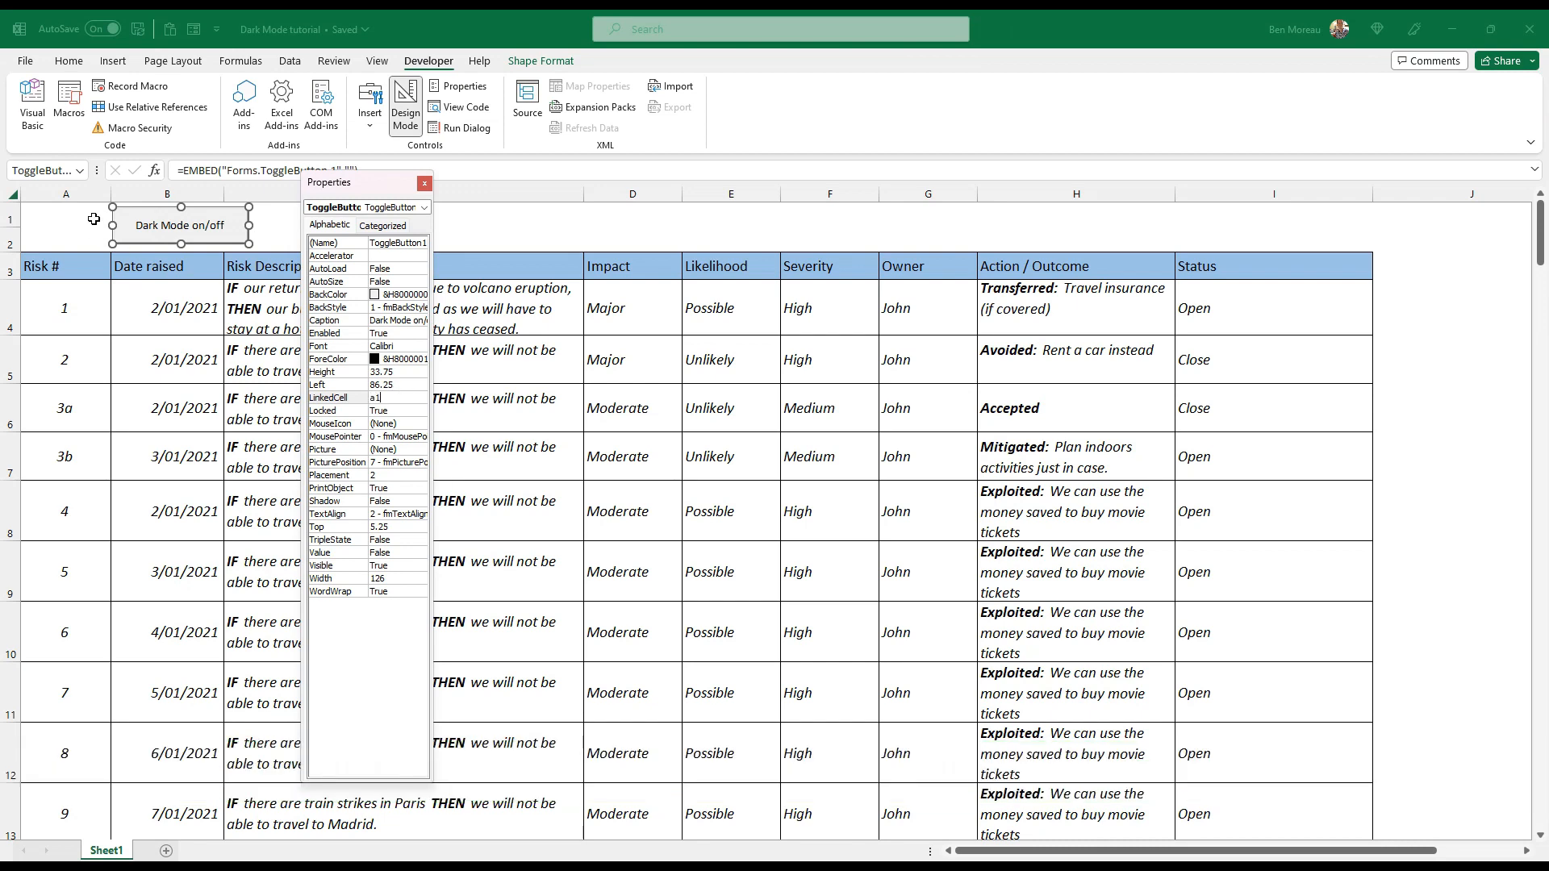
{"action": "left_click", "coordinate": [424, 183]}
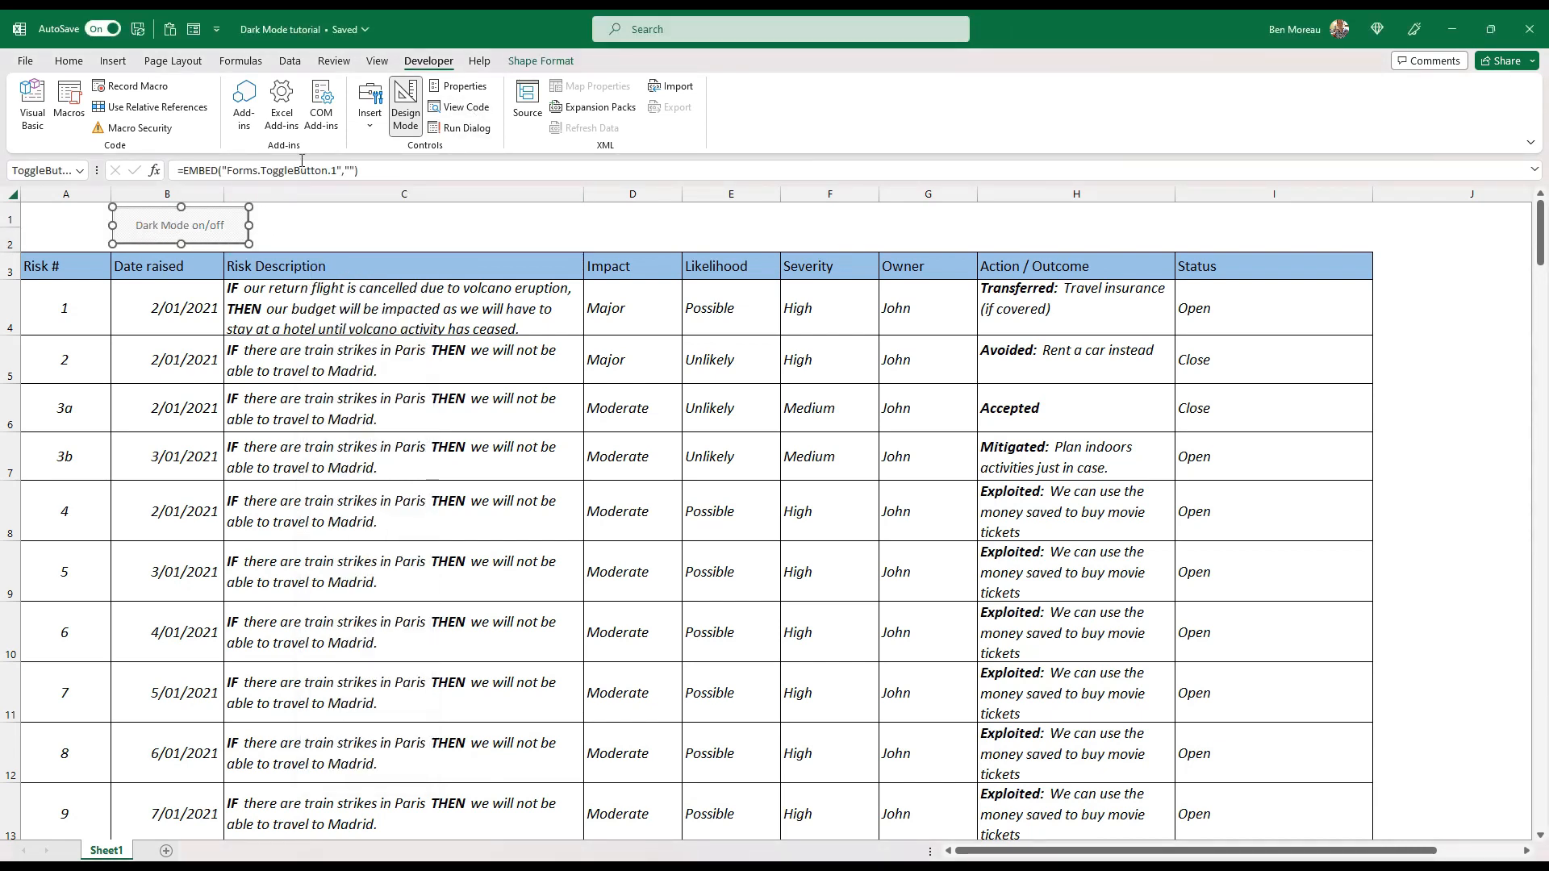
- Test the toggle outside Design Mode, flipping A1 from FALSE to TRUE, then re-enter Design Mode
{"action": "left_click", "coordinate": [180, 225]}
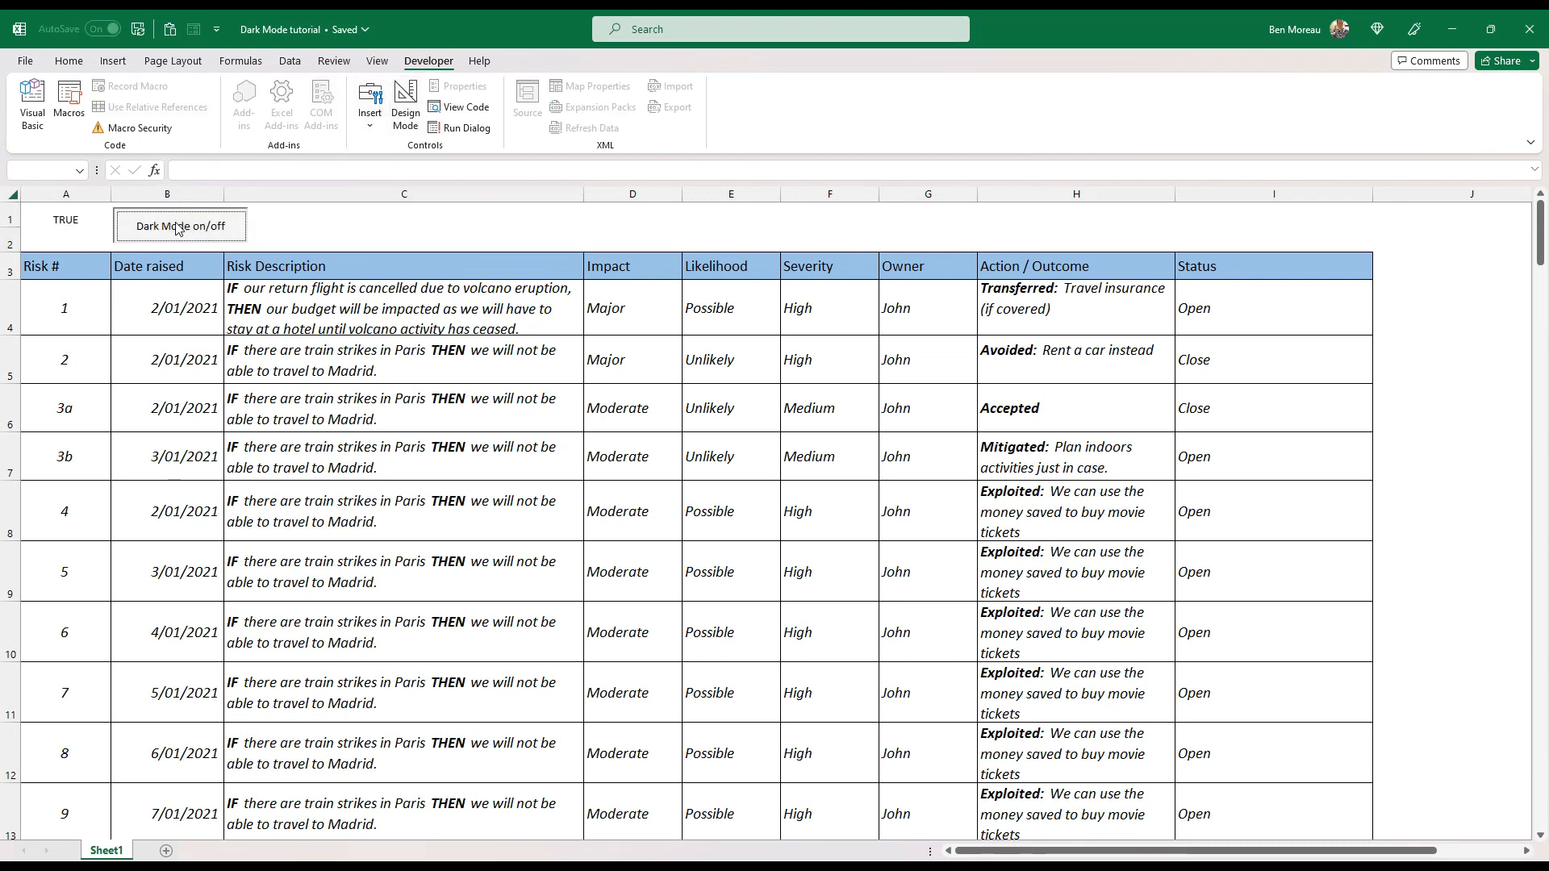
{"action": "left_click", "coordinate": [180, 225]}
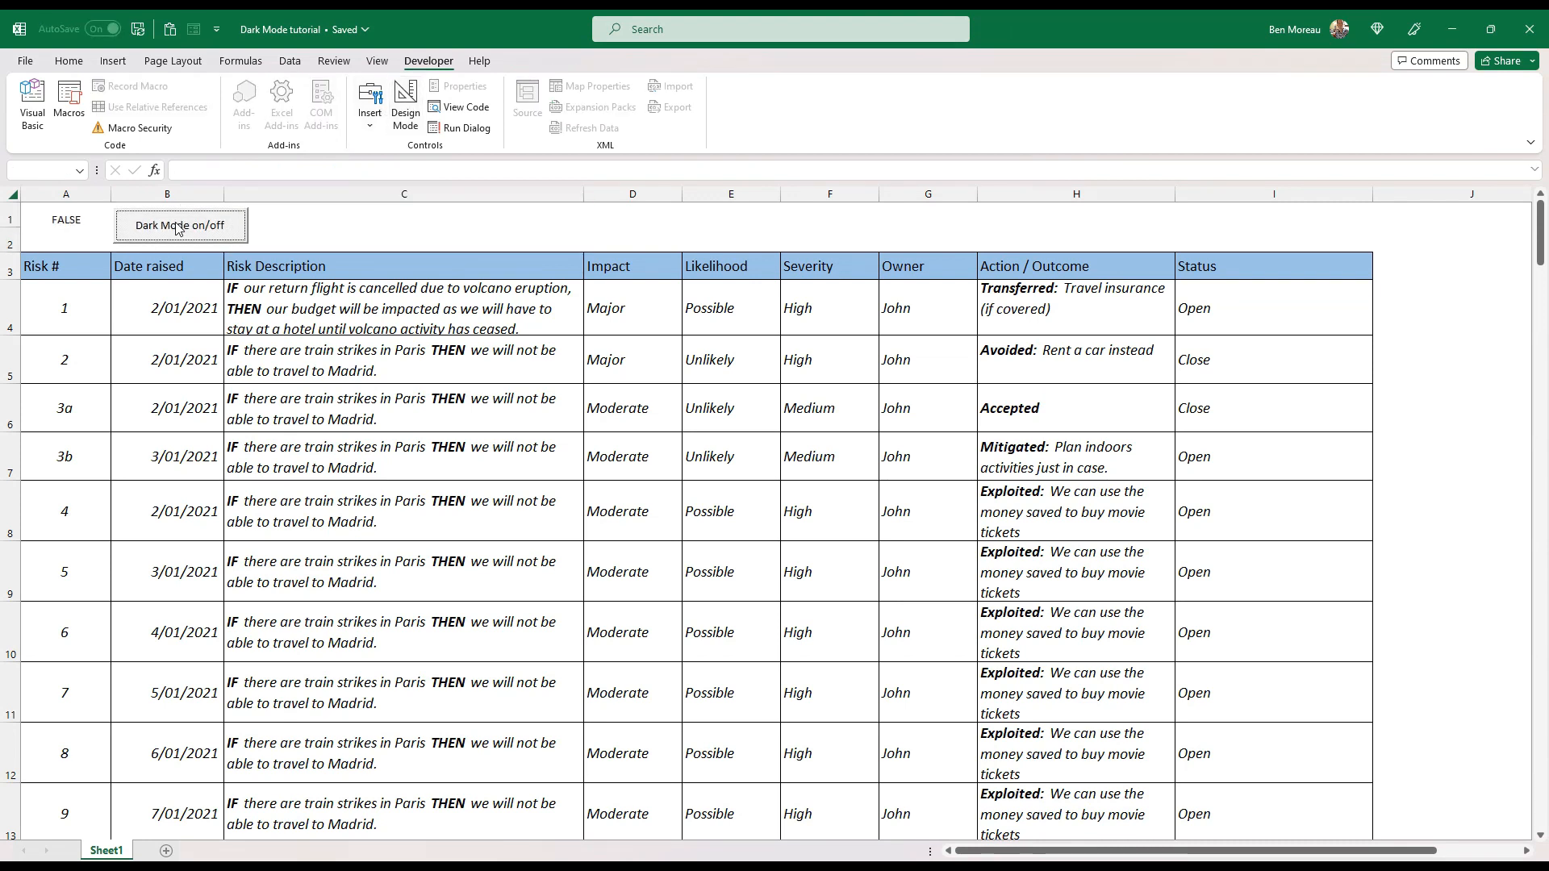
{"action": "left_click", "coordinate": [180, 225]}
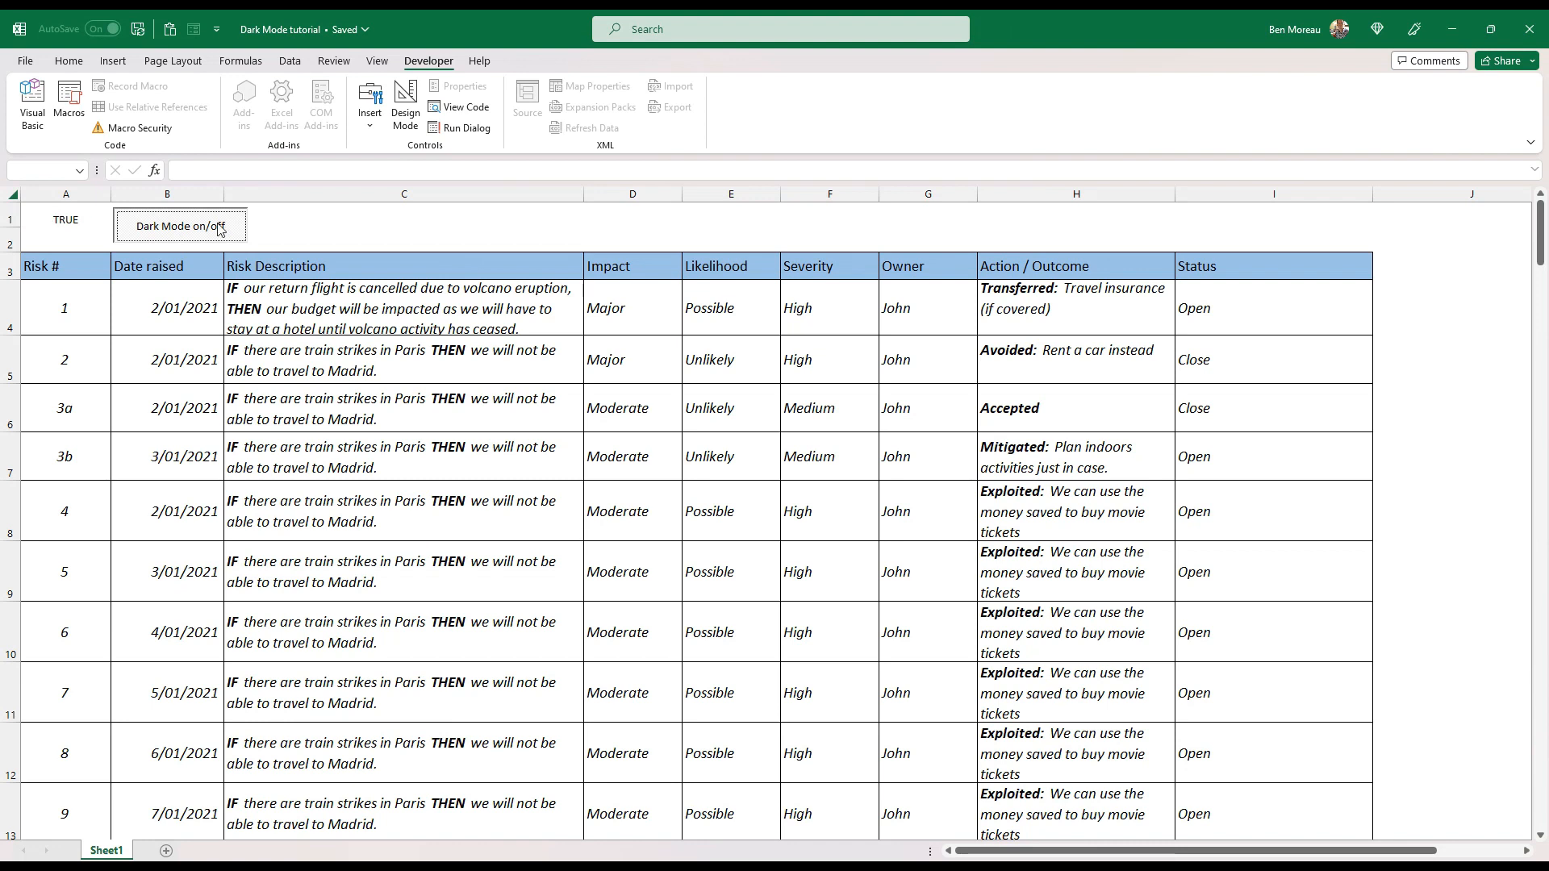
{"action": "left_click", "coordinate": [180, 225]}
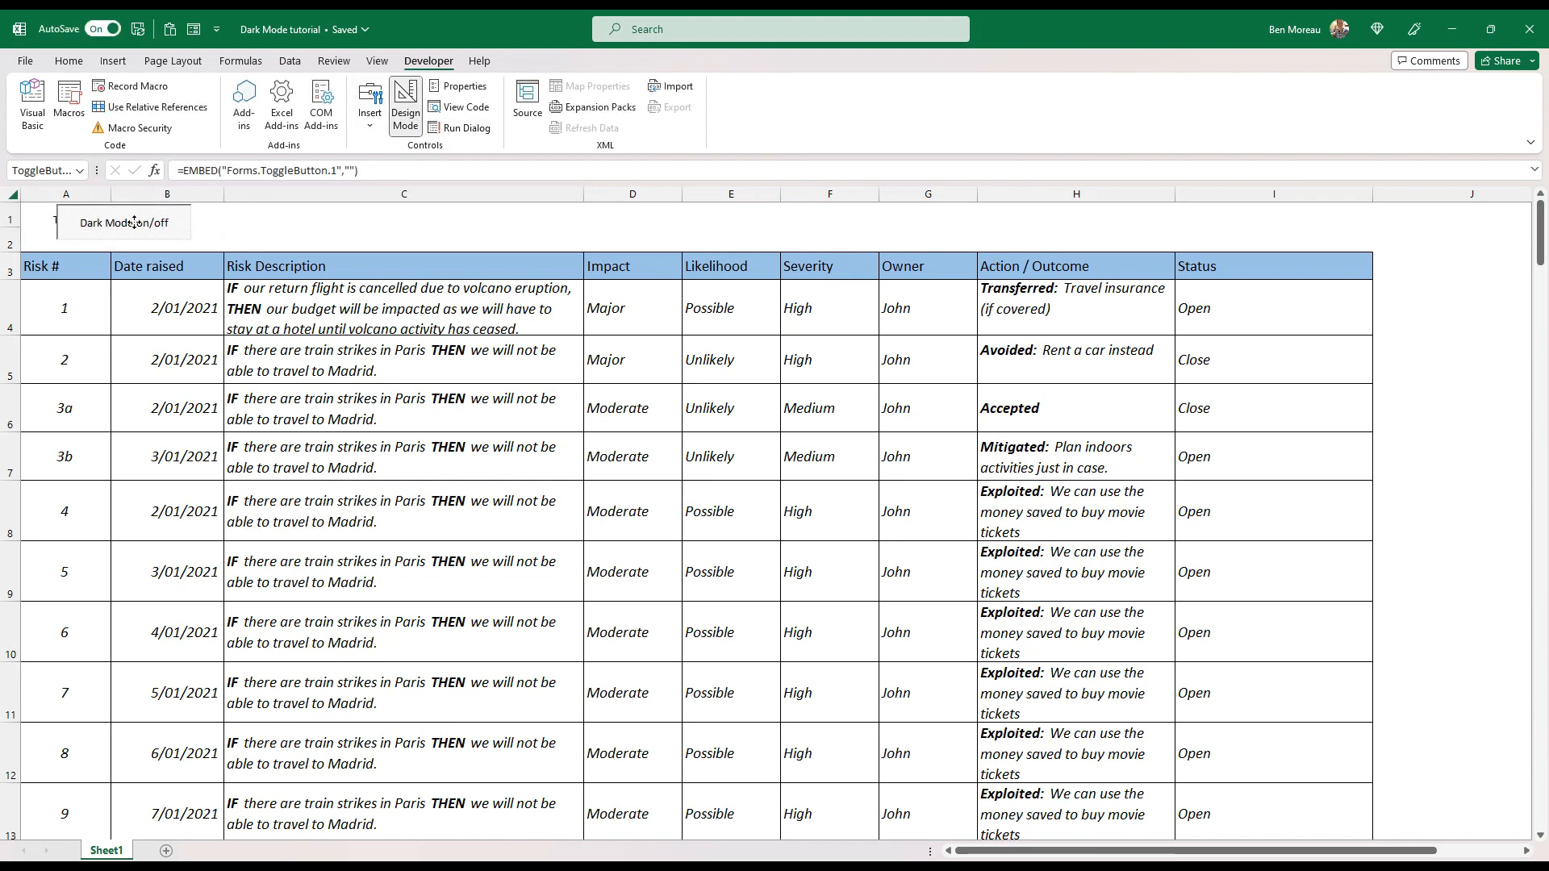
- Move the Dark Mode on/off button so it covers cell A1
{"action": "left_click", "coordinate": [122, 221]}
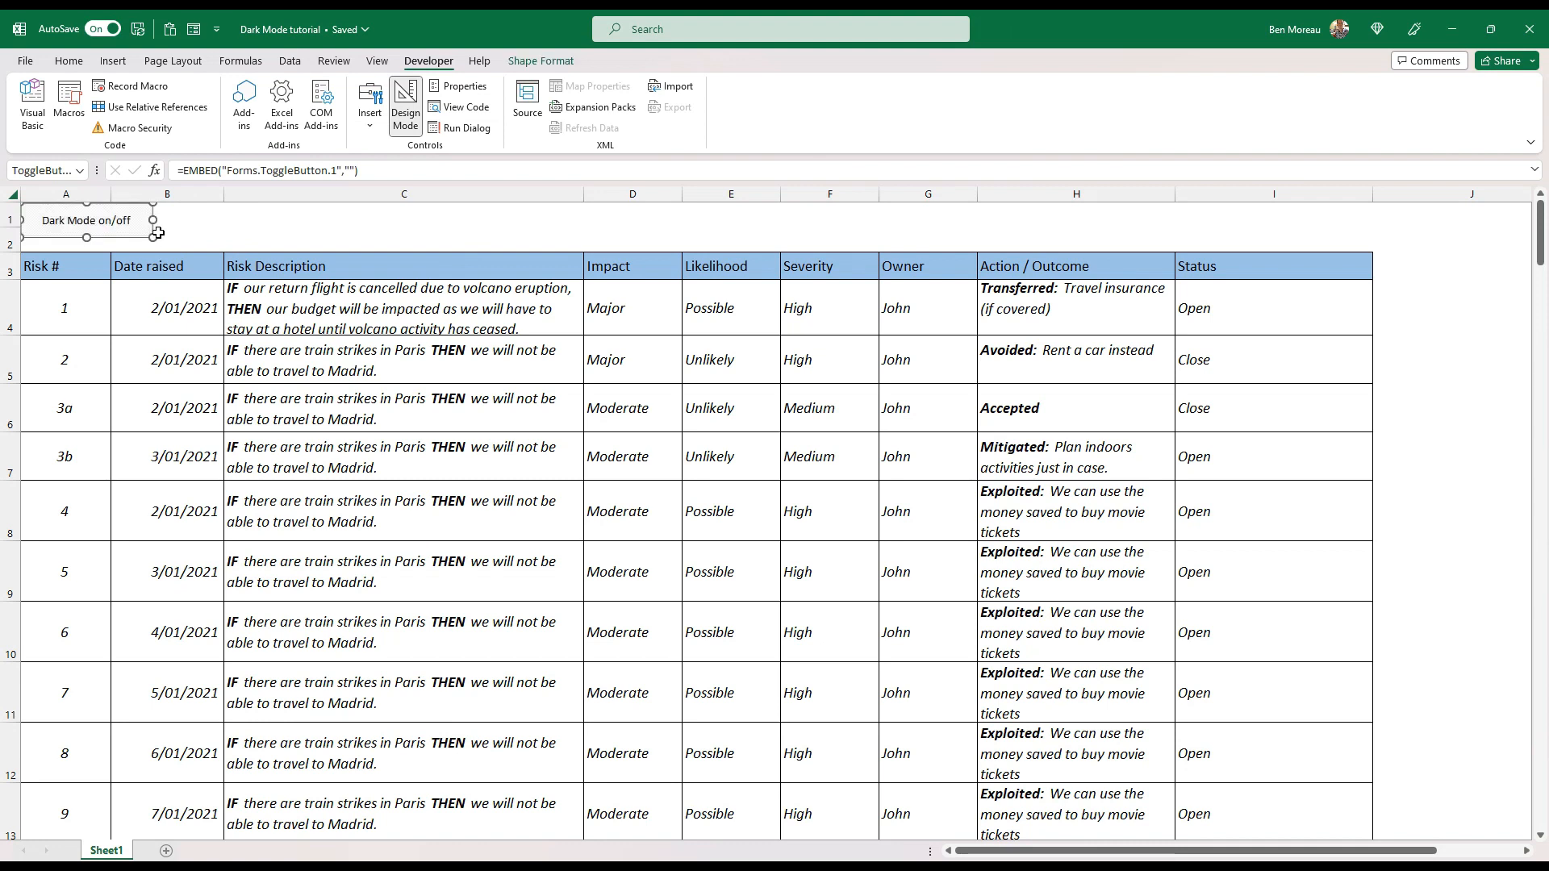
{"action": "left_click", "coordinate": [166, 237]}
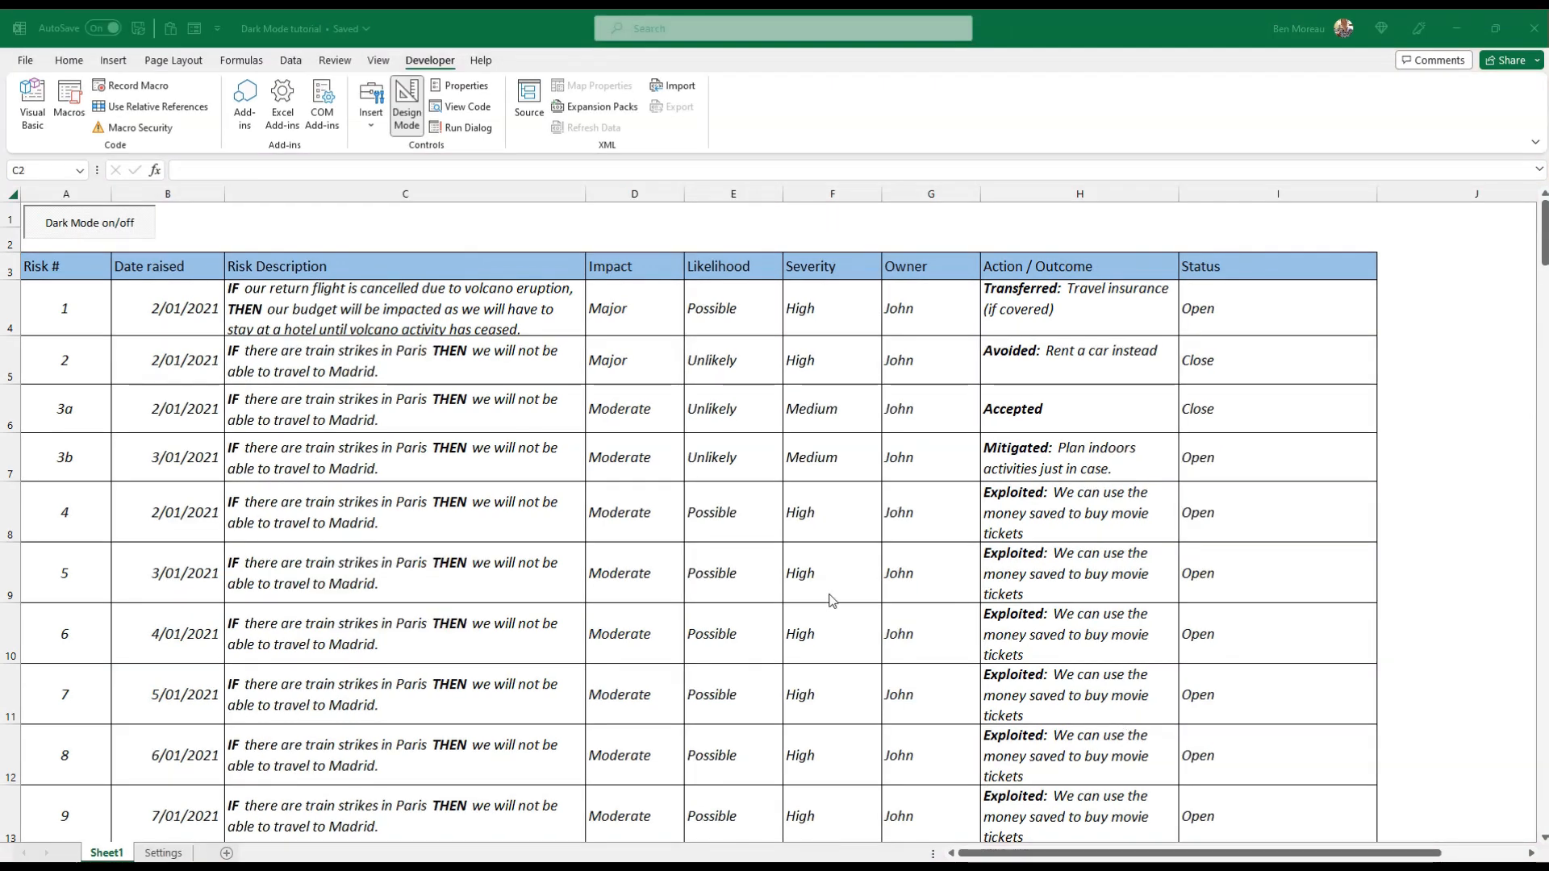
{"action": "mouse_move", "coordinate": [67, 60]}
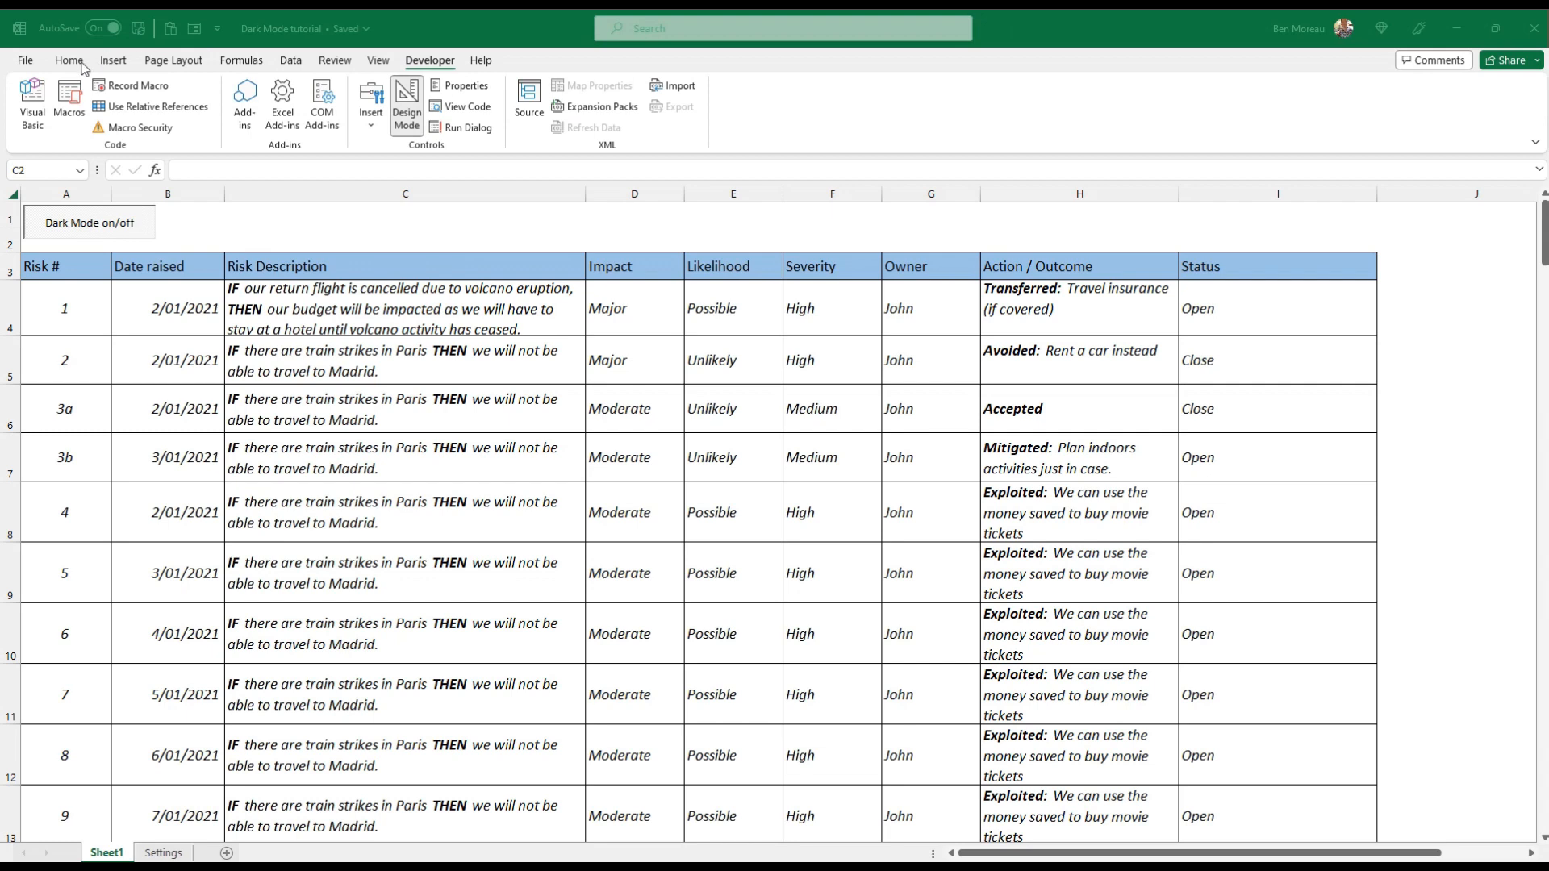
- Create a formula-based conditional formatting rule with the formula =$A$1=TRUE
{"action": "left_click", "coordinate": [68, 60]}
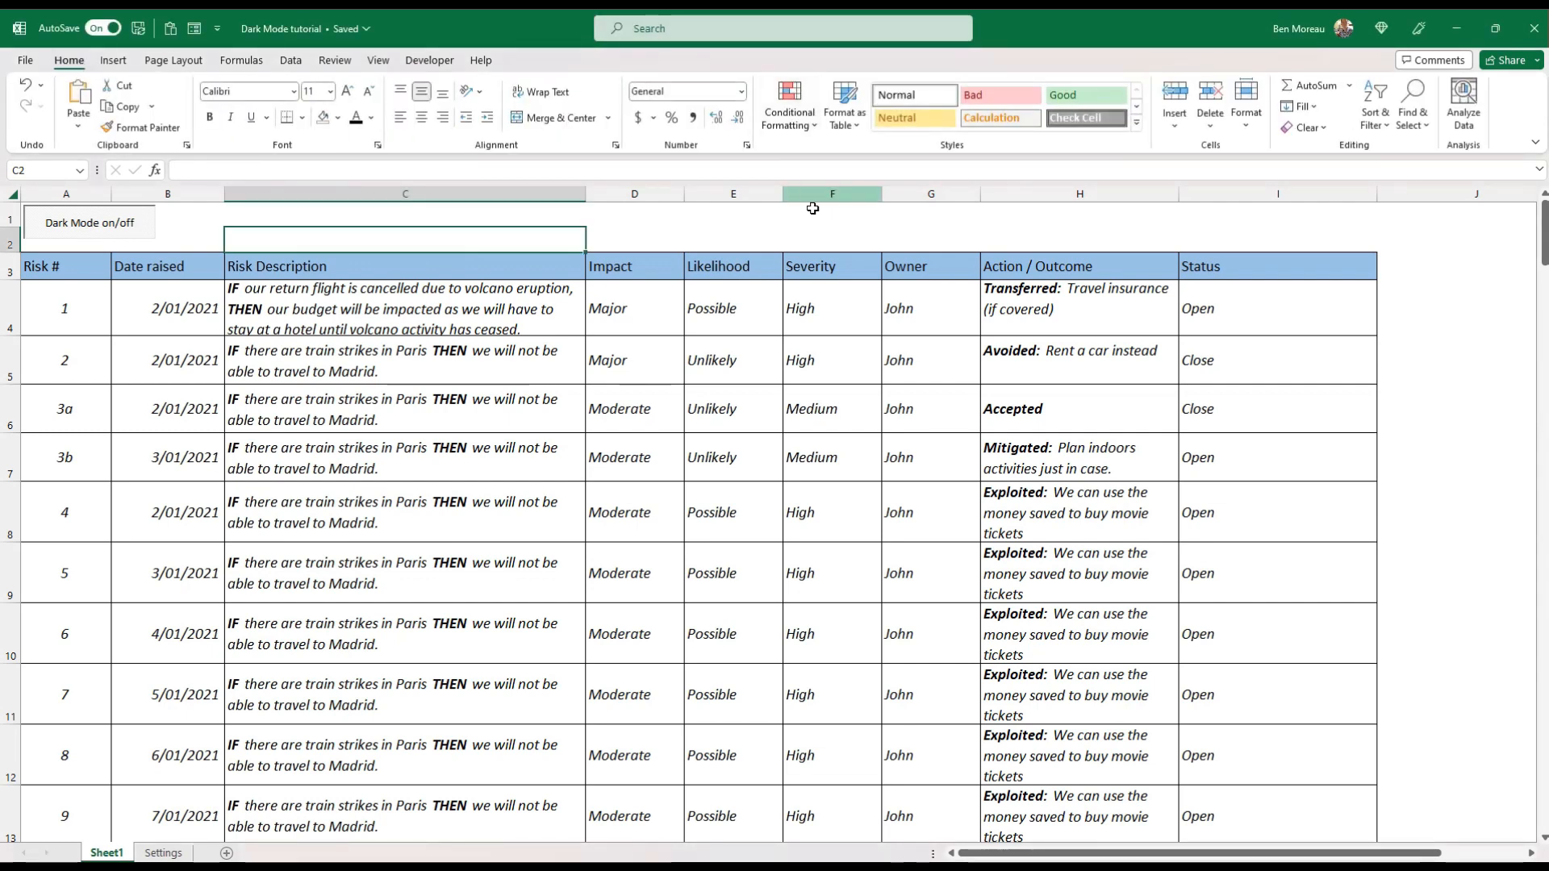
{"action": "left_click", "coordinate": [788, 104]}
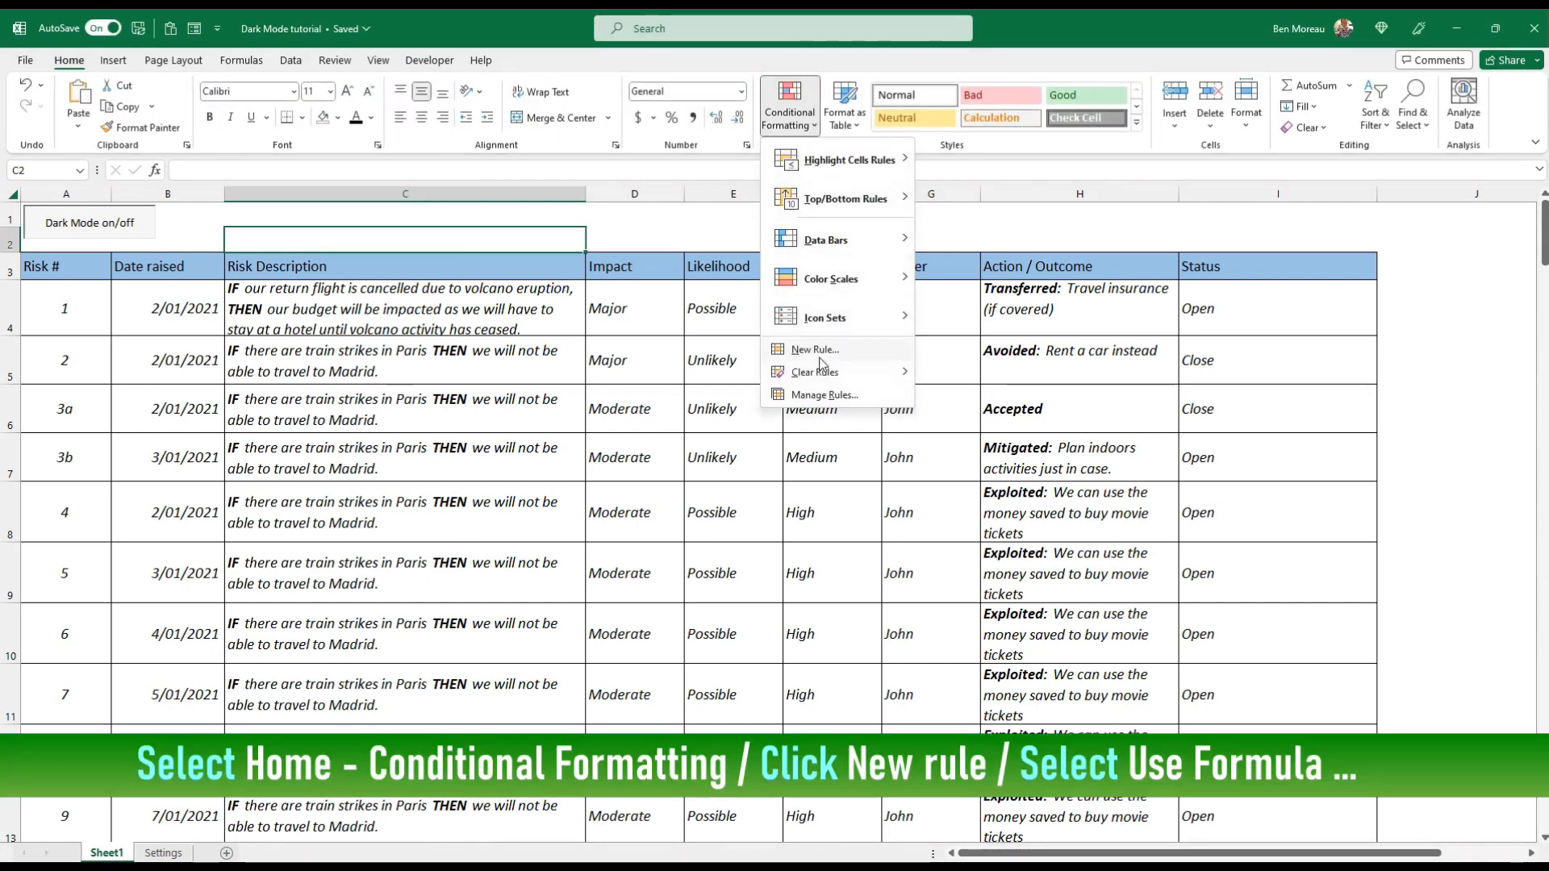
{"action": "left_click", "coordinate": [813, 349]}
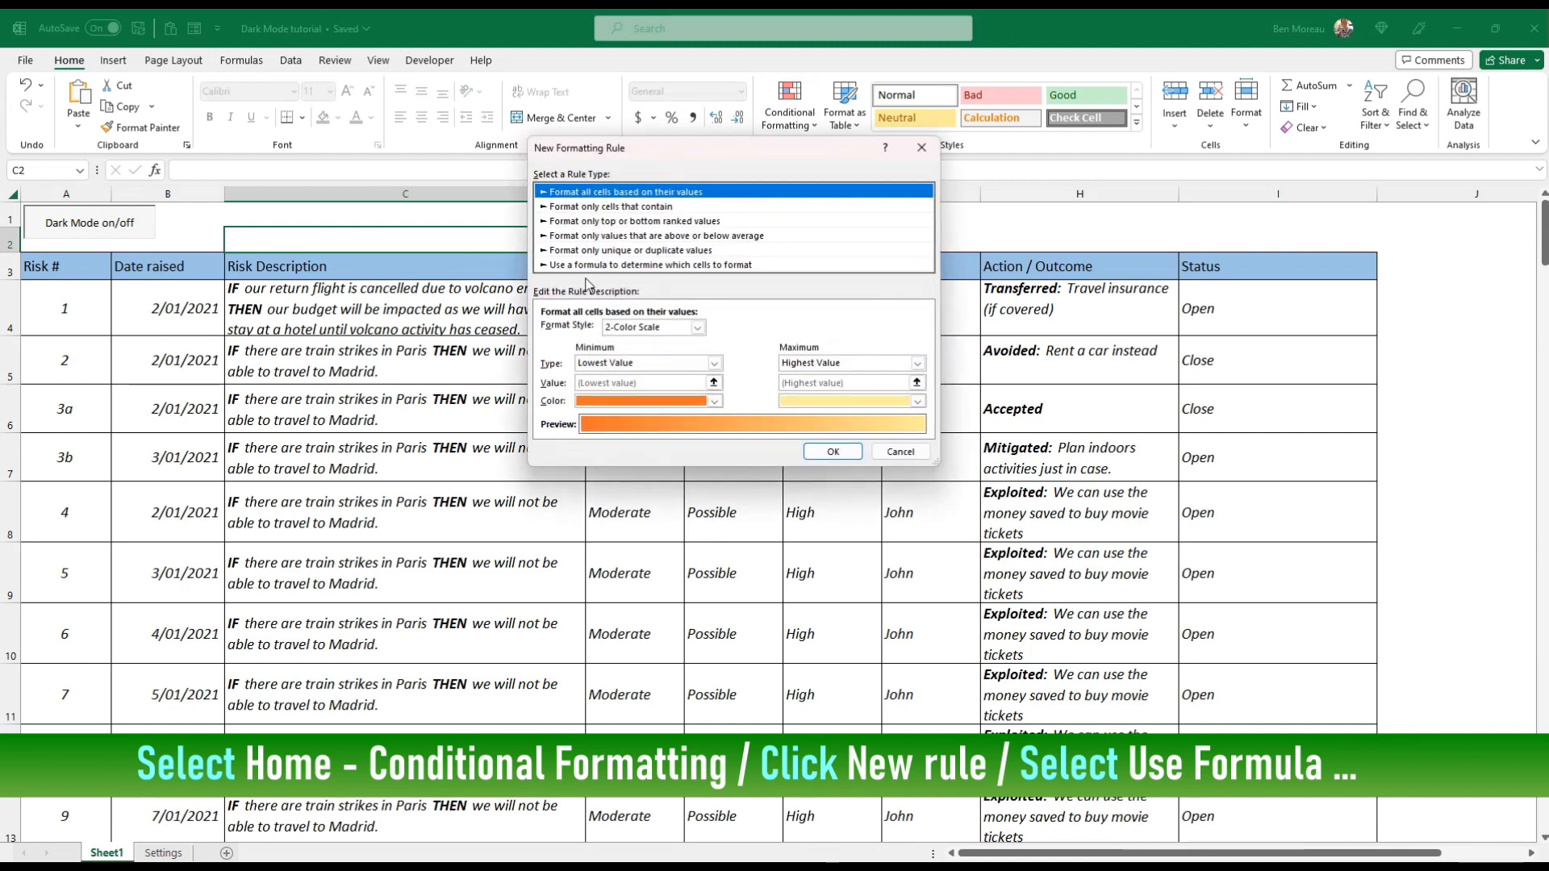
{"action": "left_click", "coordinate": [651, 263]}
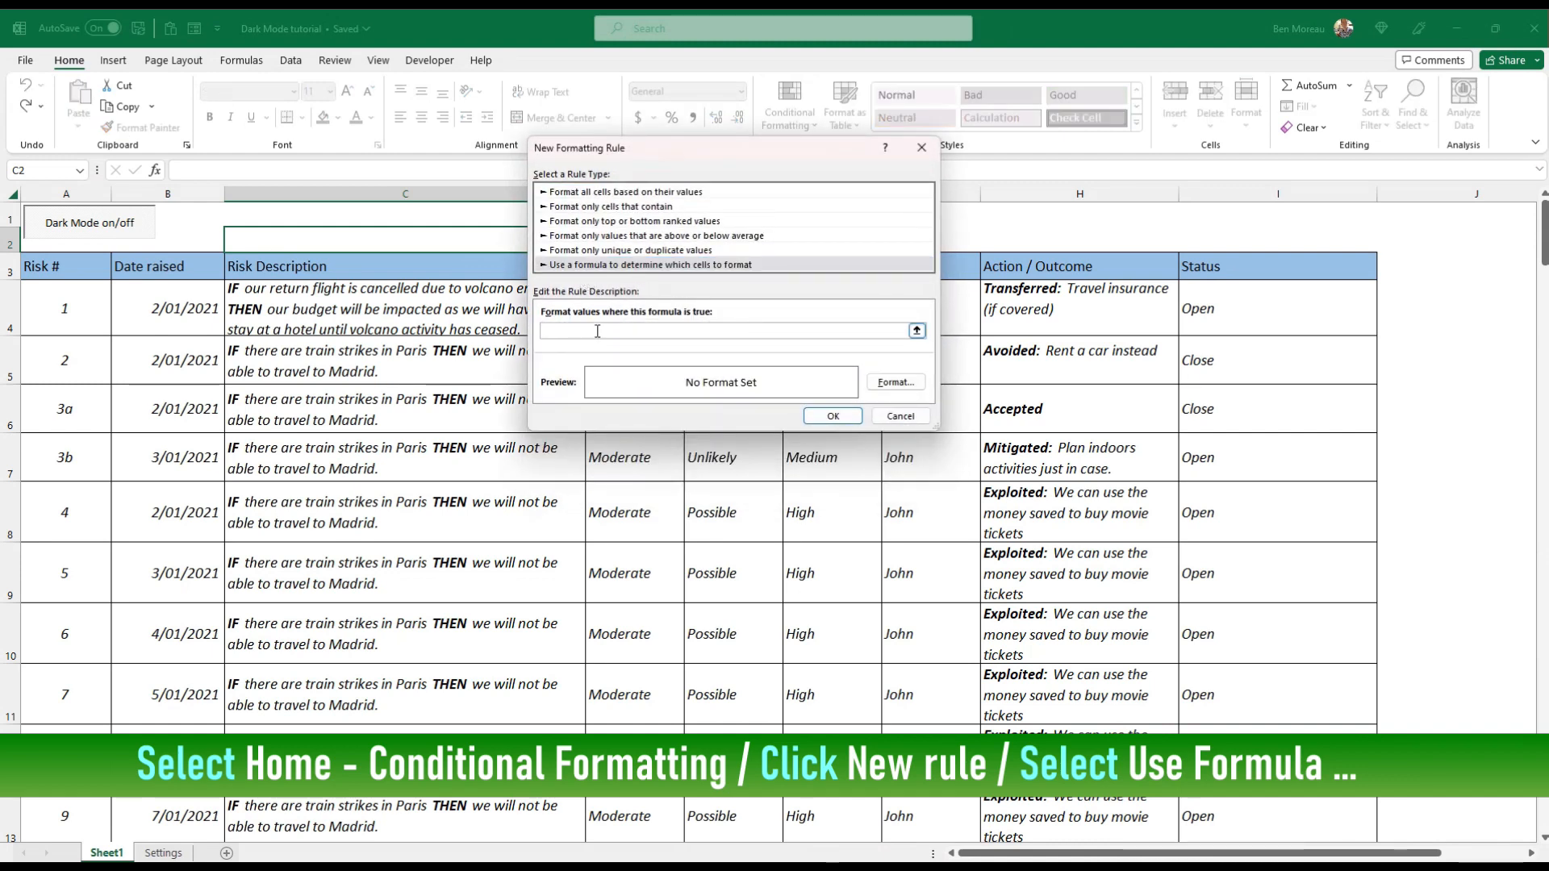
{"action": "left_click", "coordinate": [731, 330]}
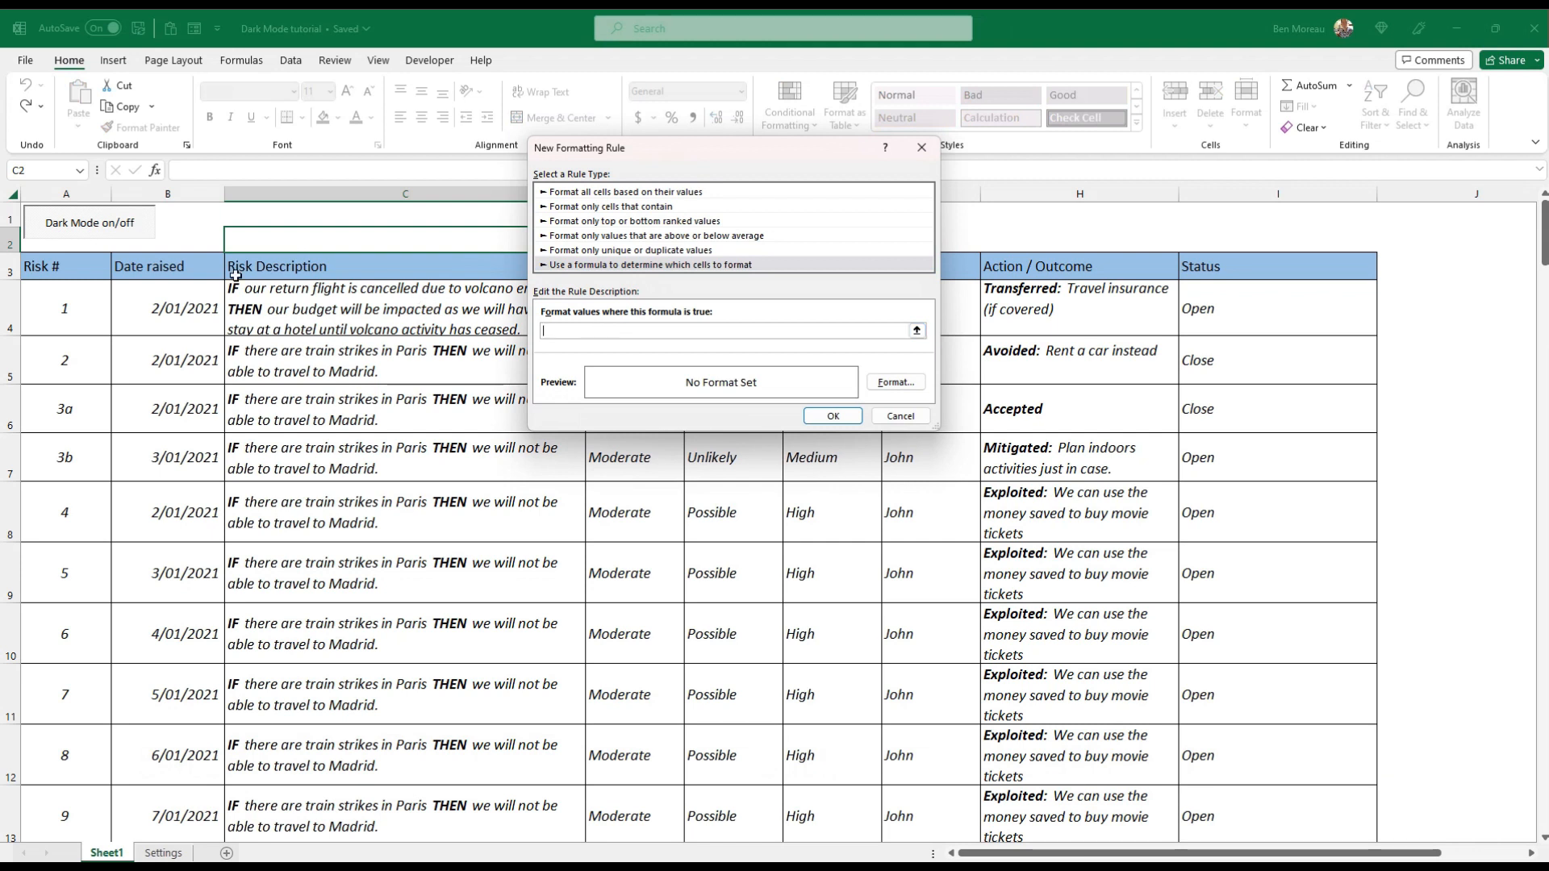
{"action": "left_click", "coordinate": [67, 223]}
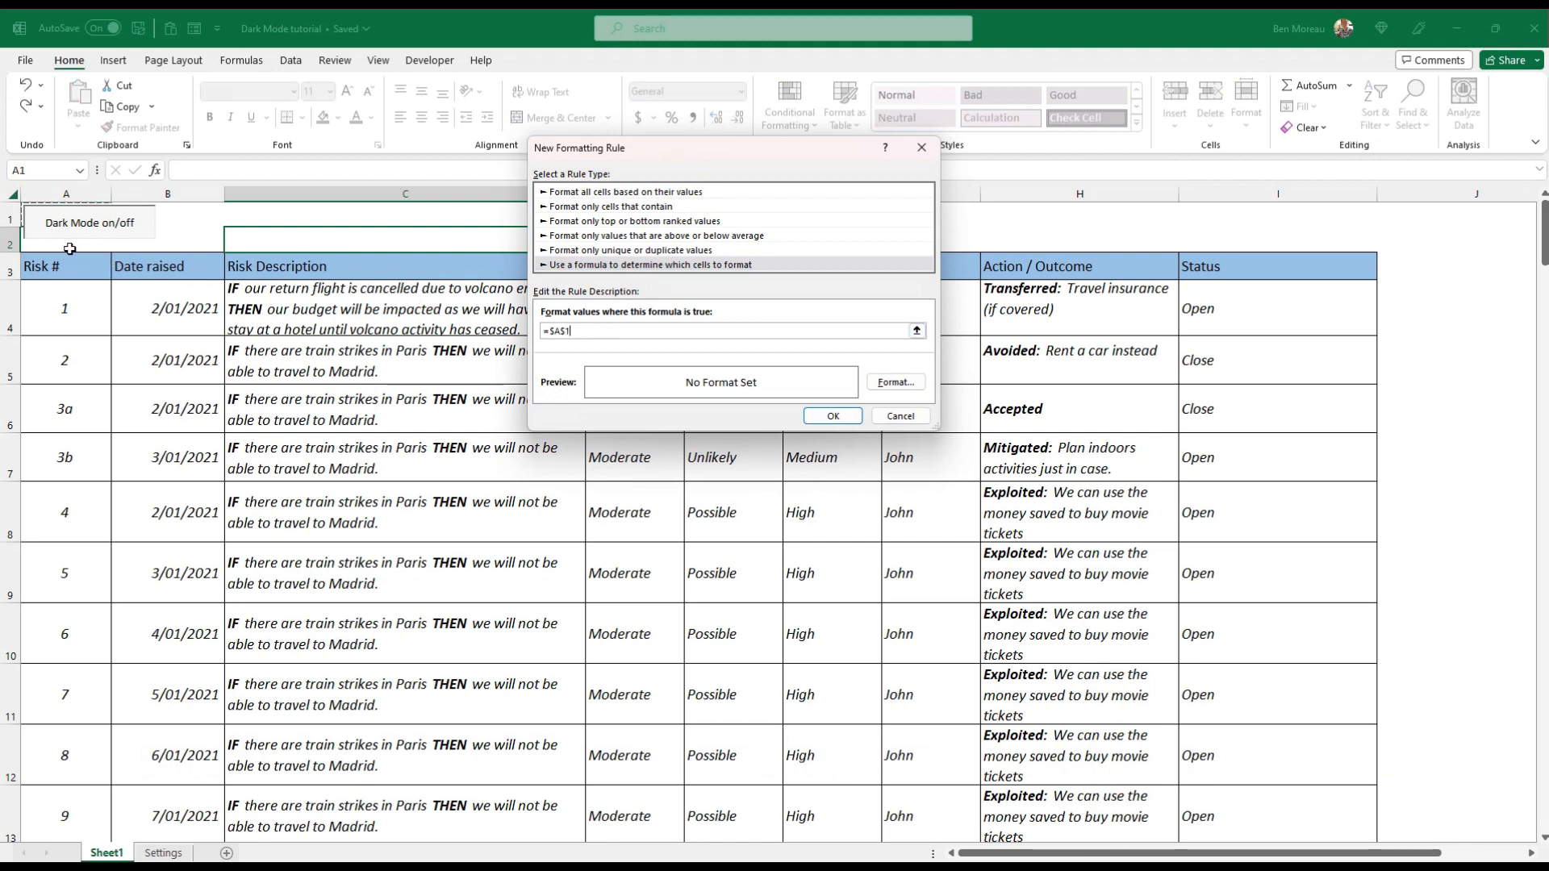
{"action": "type", "text": "=TRU"}
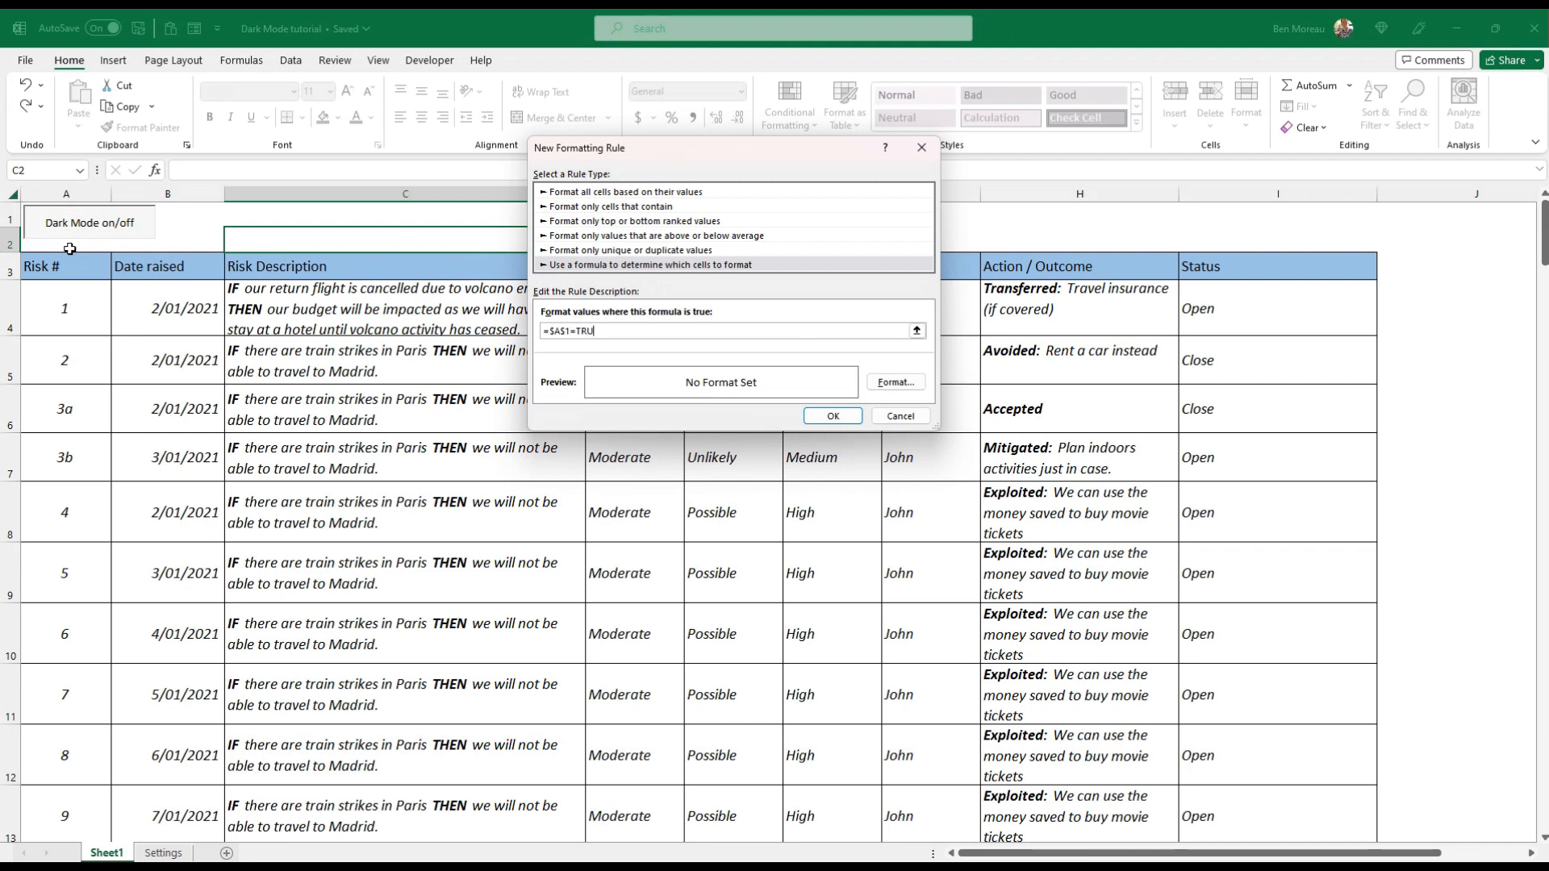
{"action": "type", "text": "E"}
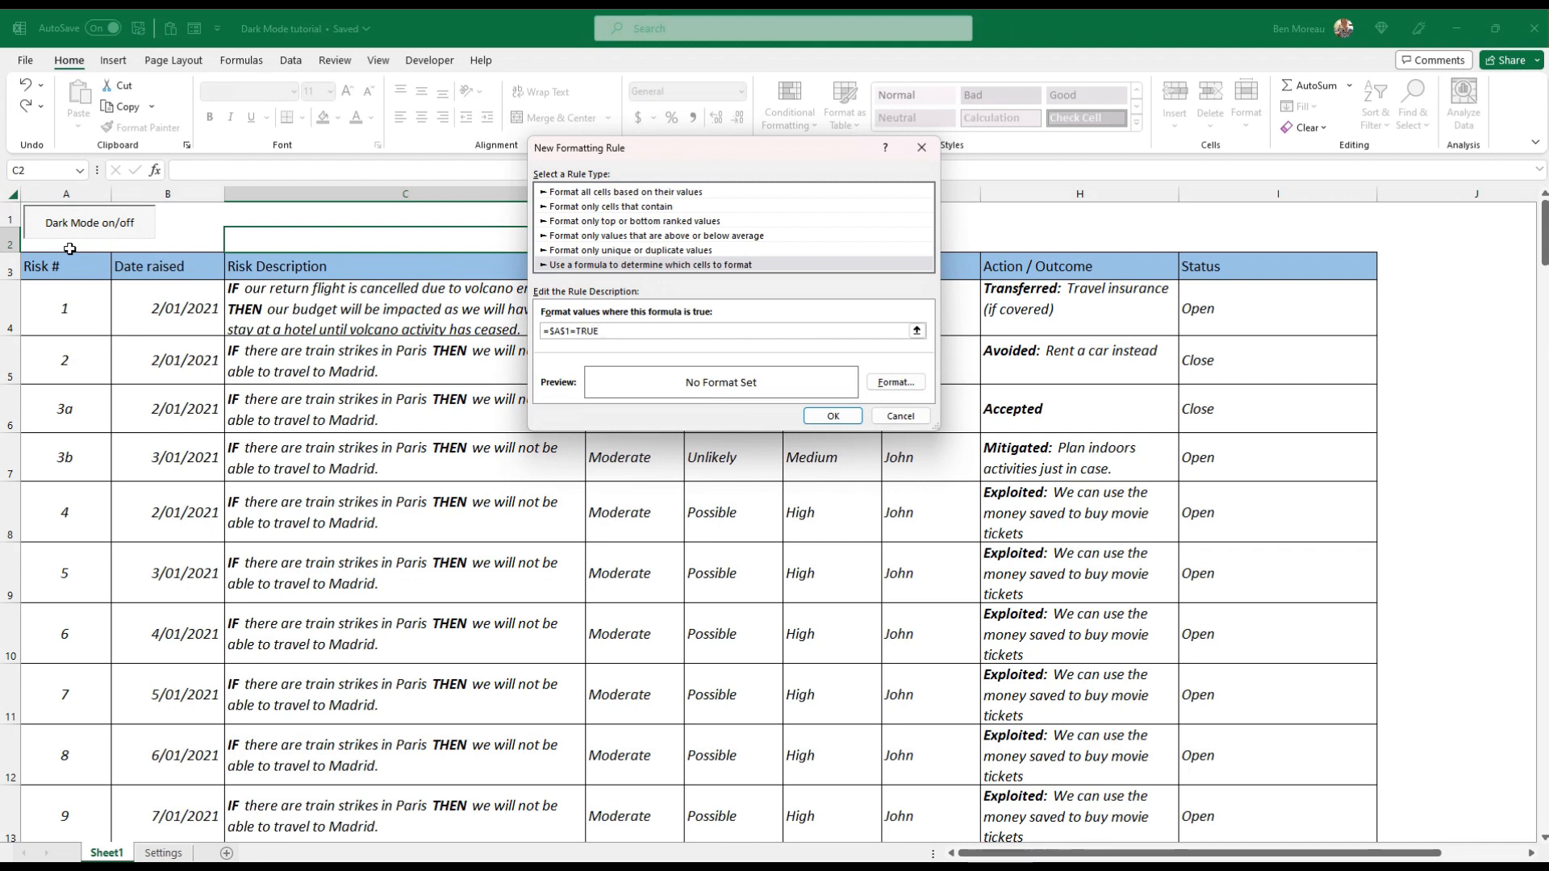
{"action": "mouse_move", "coordinate": [955, 308]}
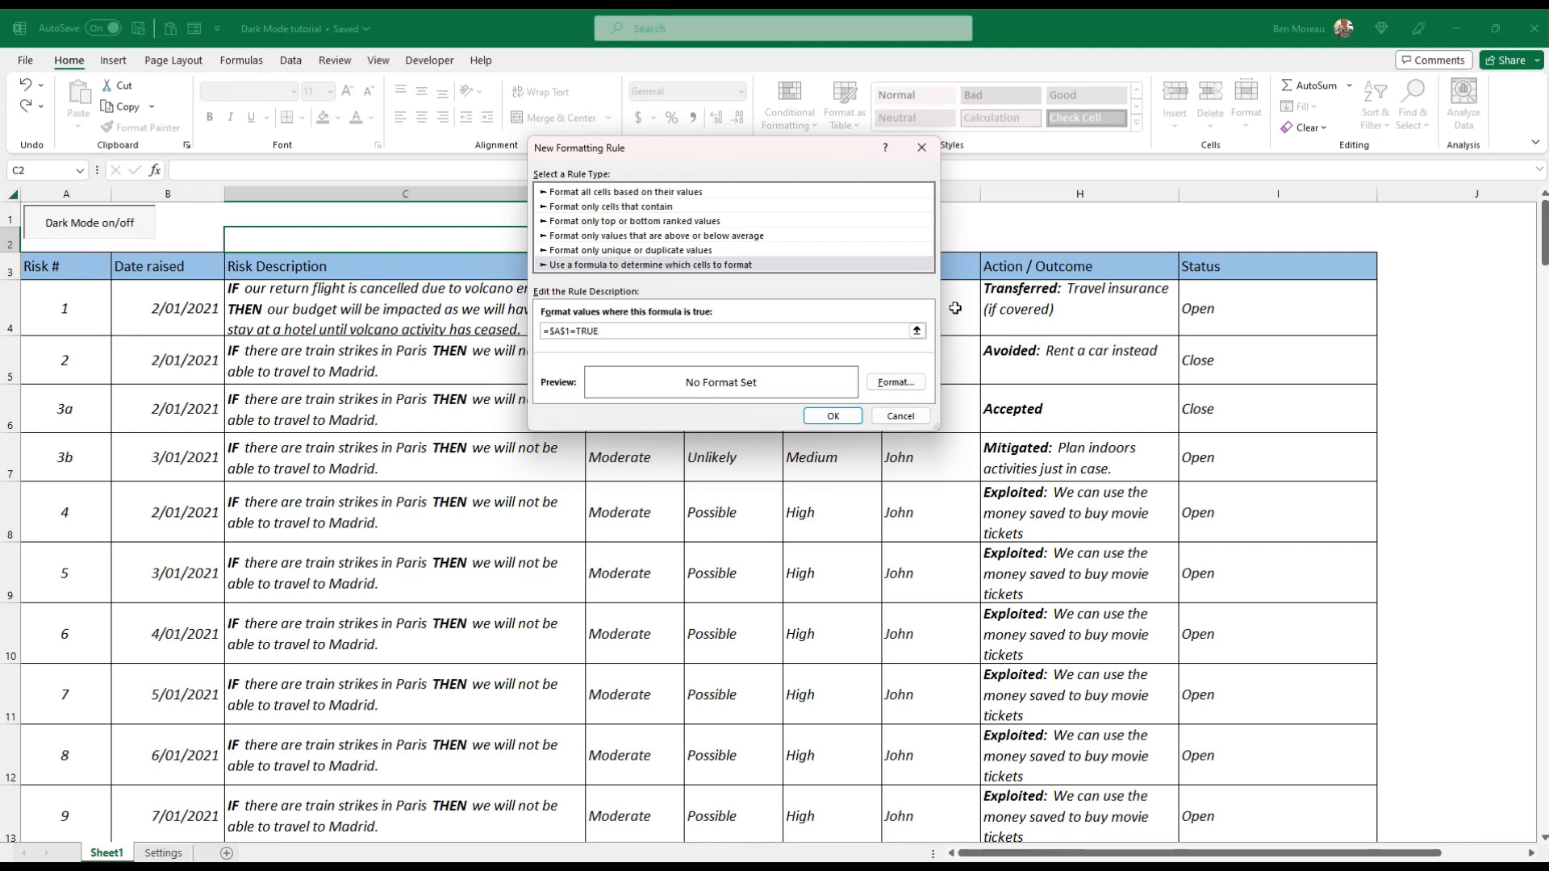
- Give the =$A$1=TRUE rule a dark blue fill and a new font colour, and apply it
{"action": "left_click", "coordinate": [894, 384]}
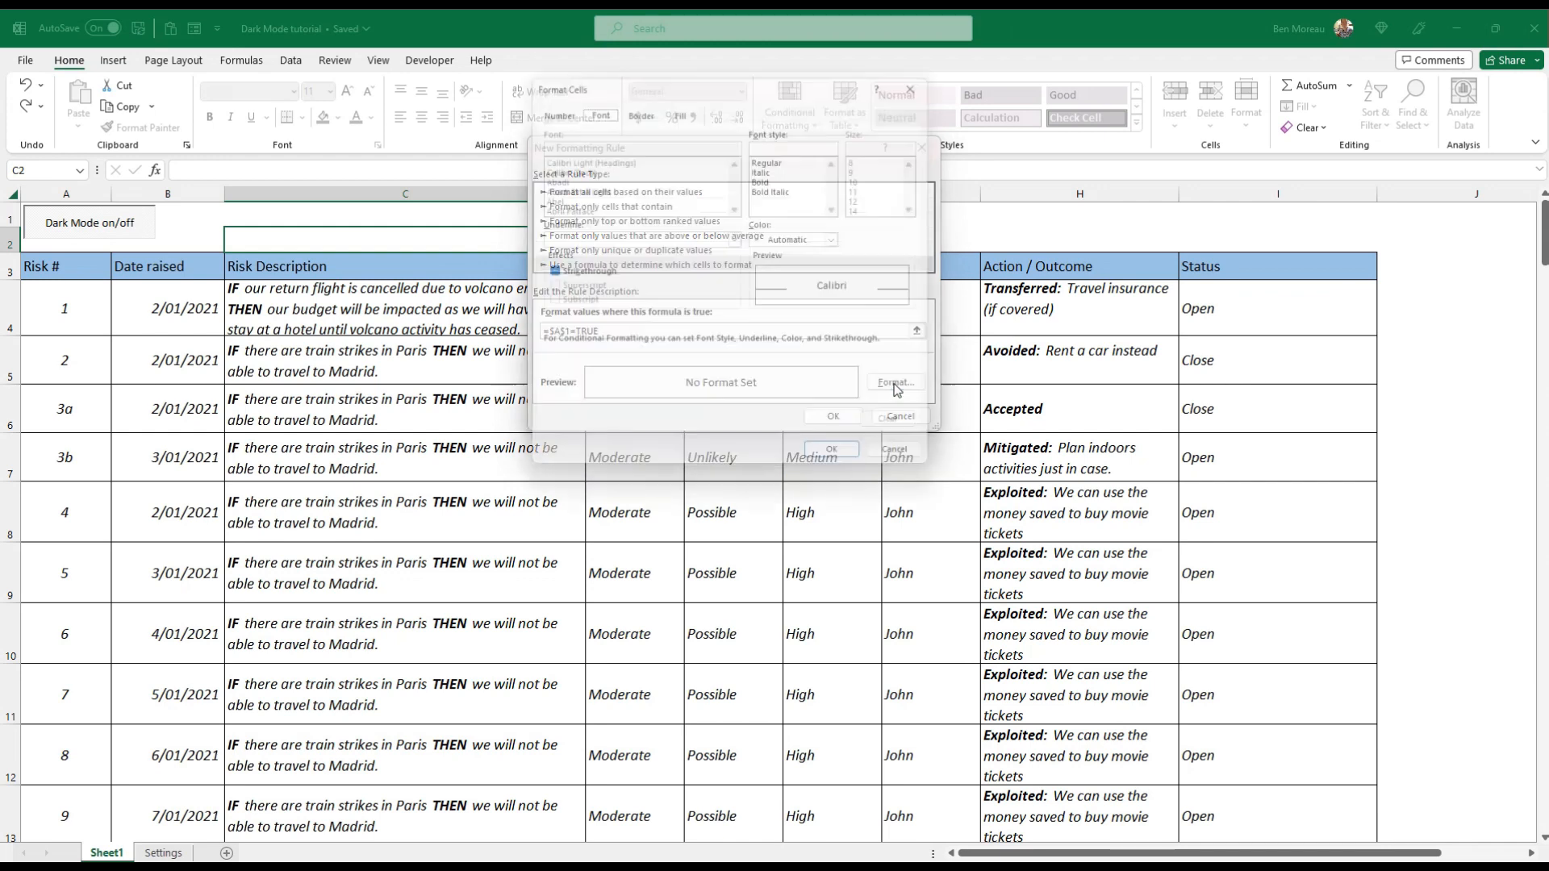
{"action": "left_click", "coordinate": [678, 105]}
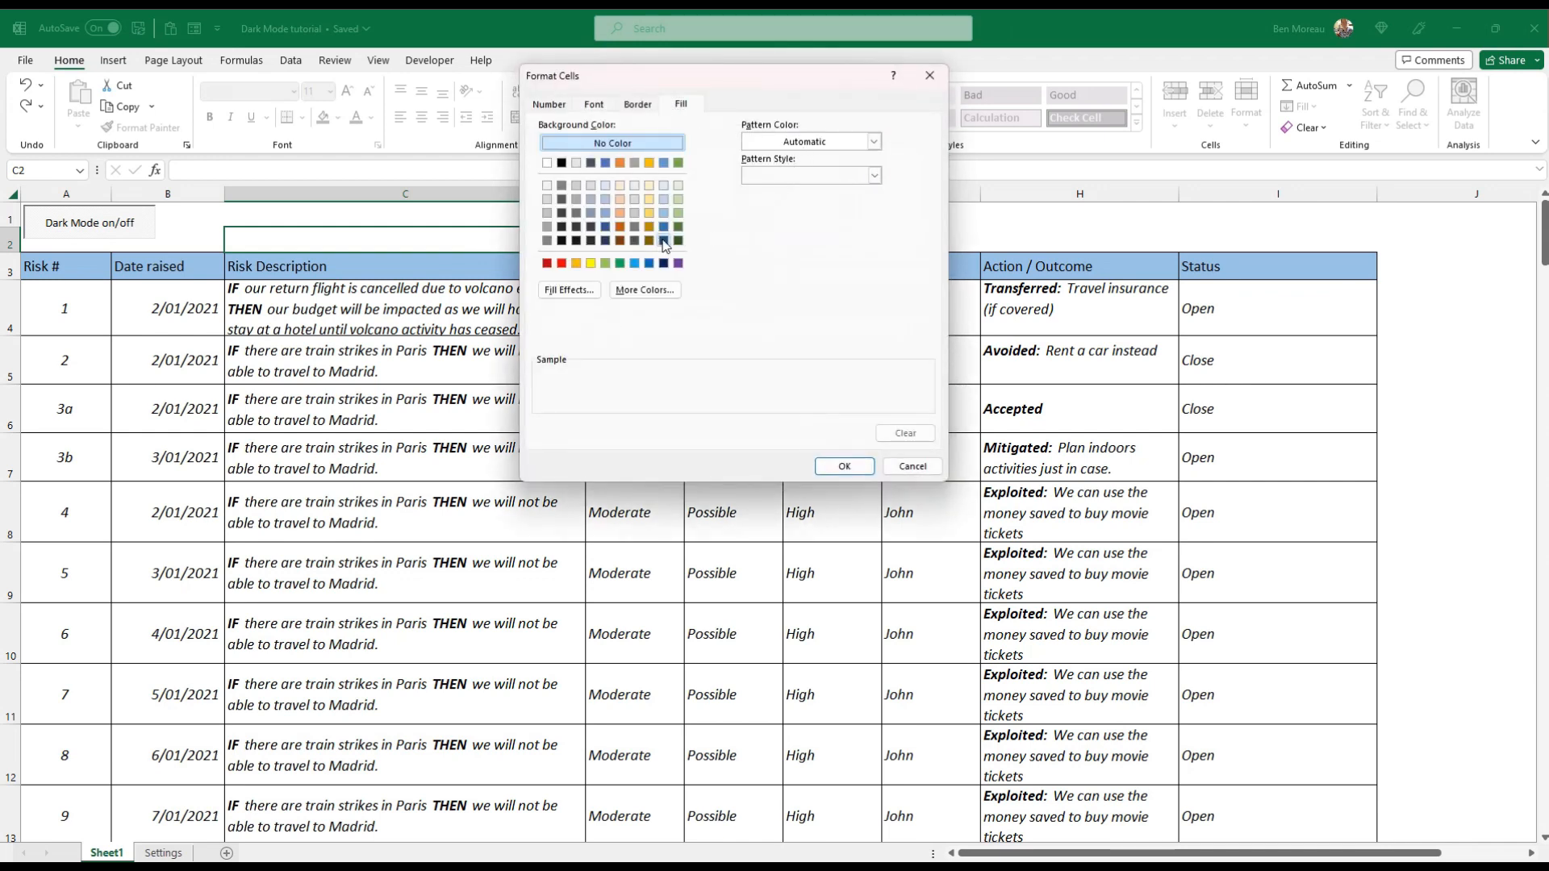
{"action": "left_click", "coordinate": [663, 226]}
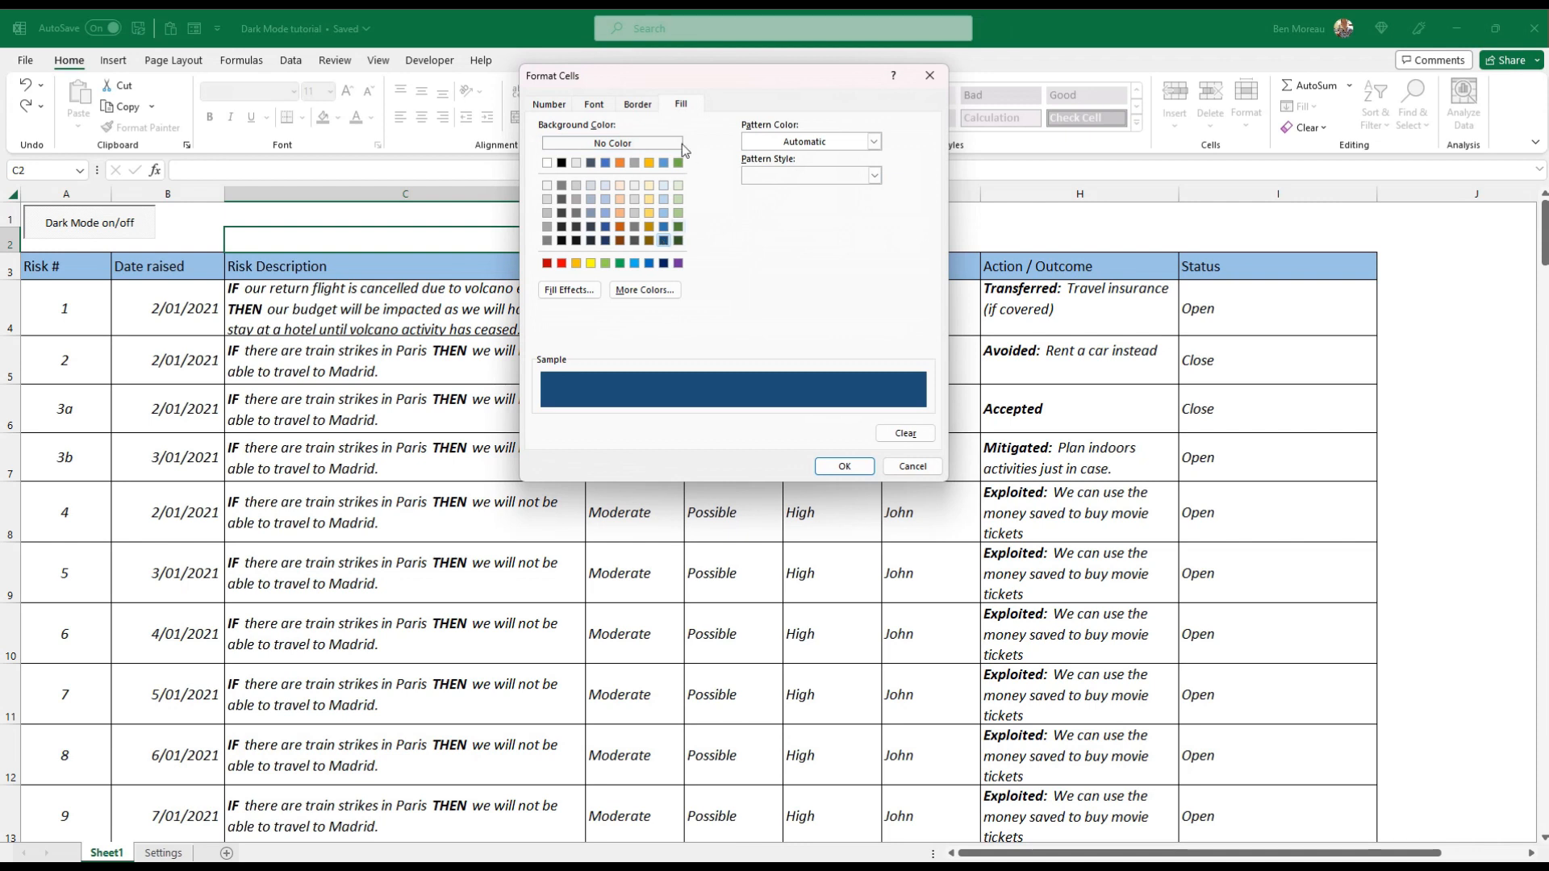
{"action": "left_click", "coordinate": [594, 104]}
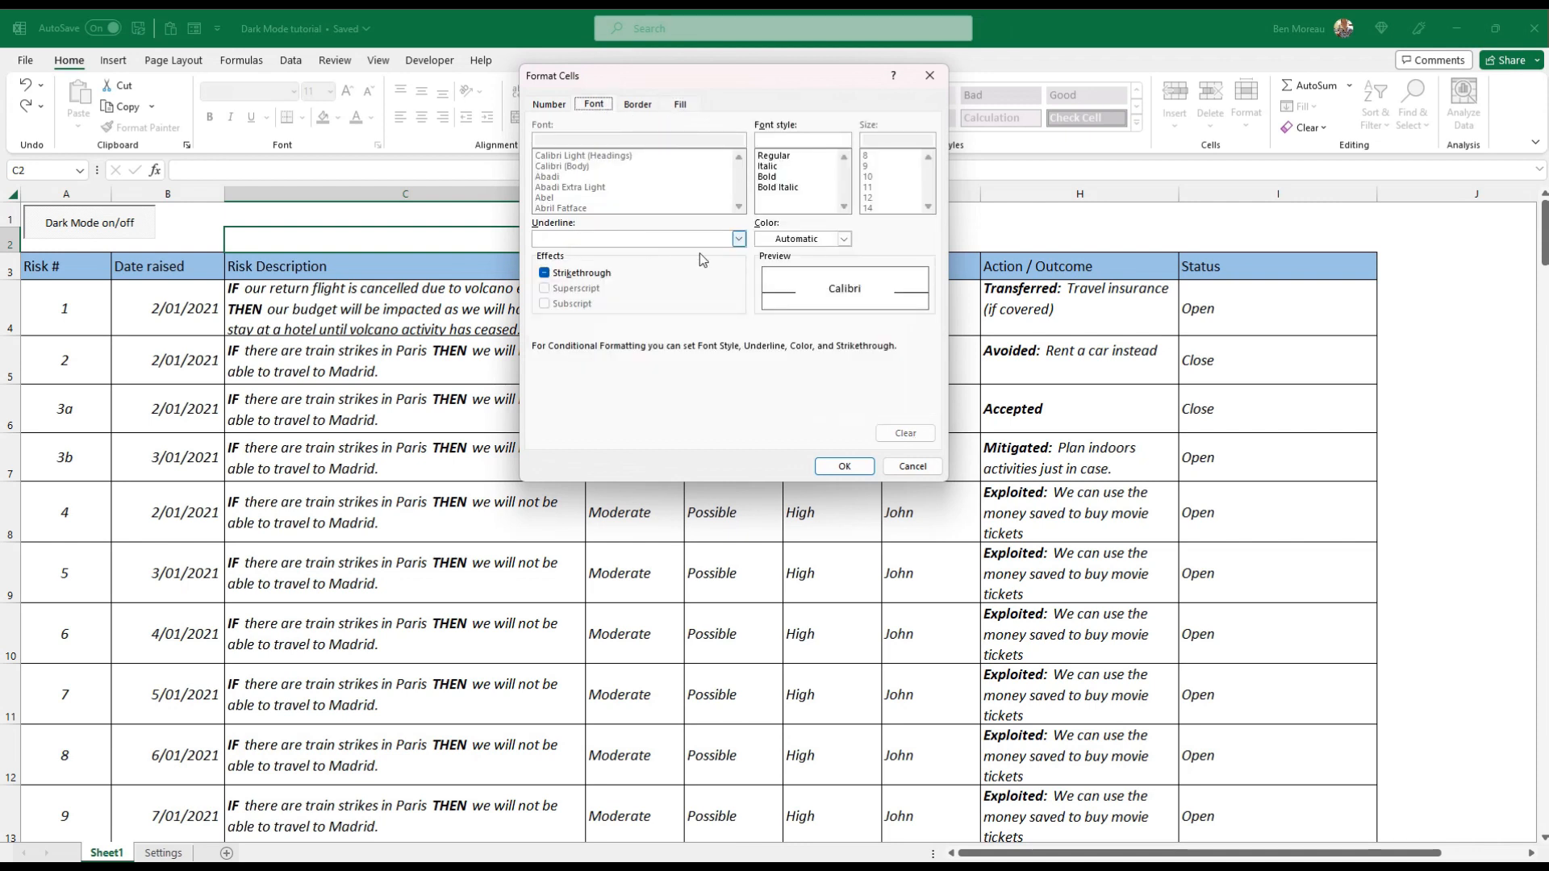
{"action": "left_click", "coordinate": [842, 238]}
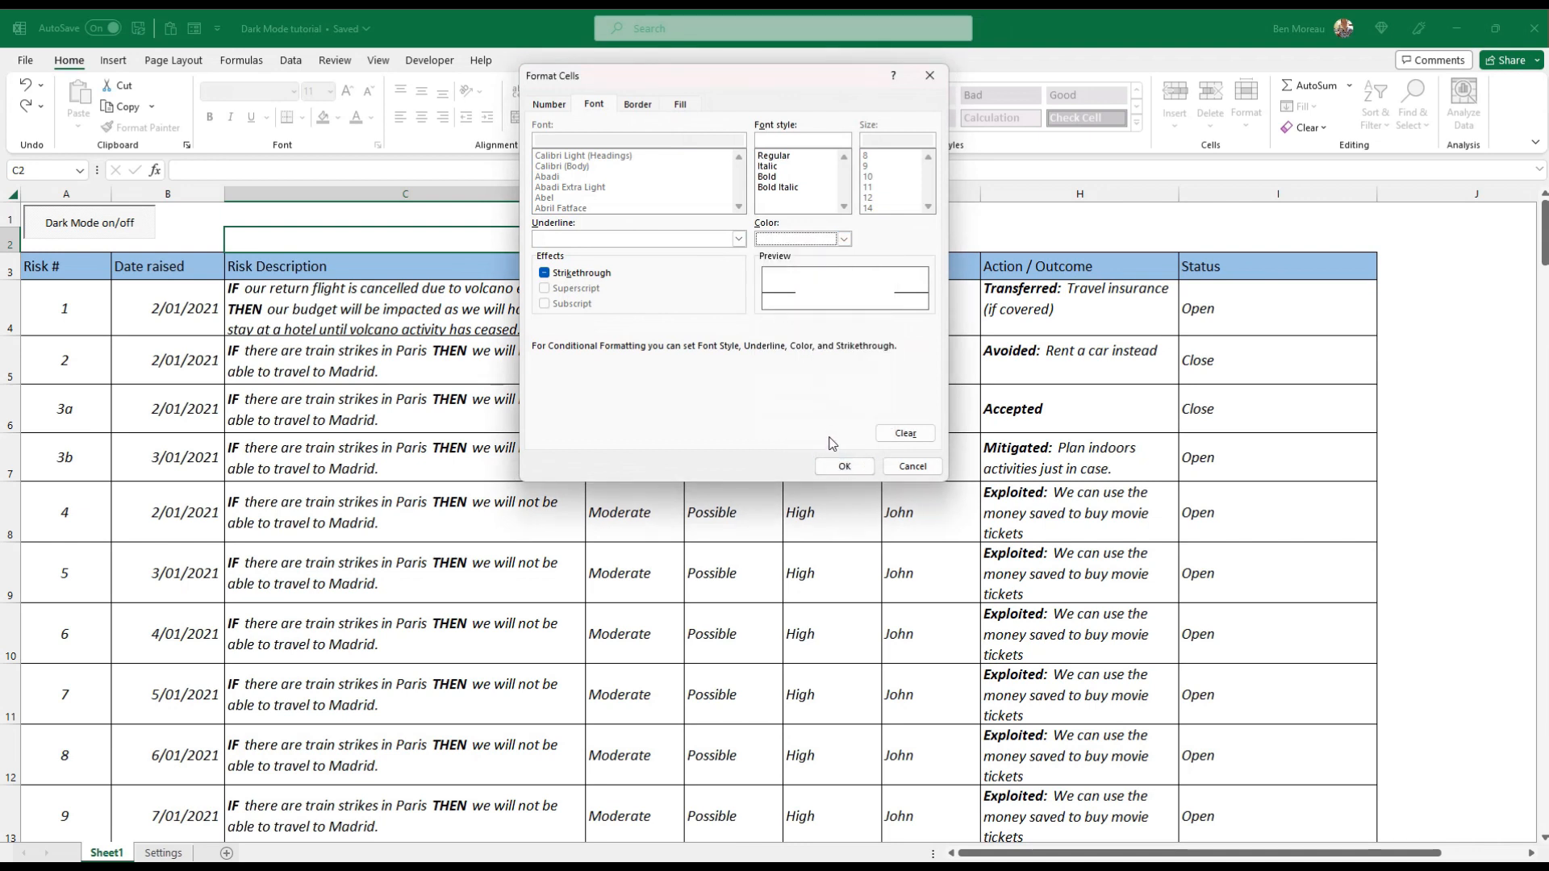
{"action": "left_click", "coordinate": [678, 104]}
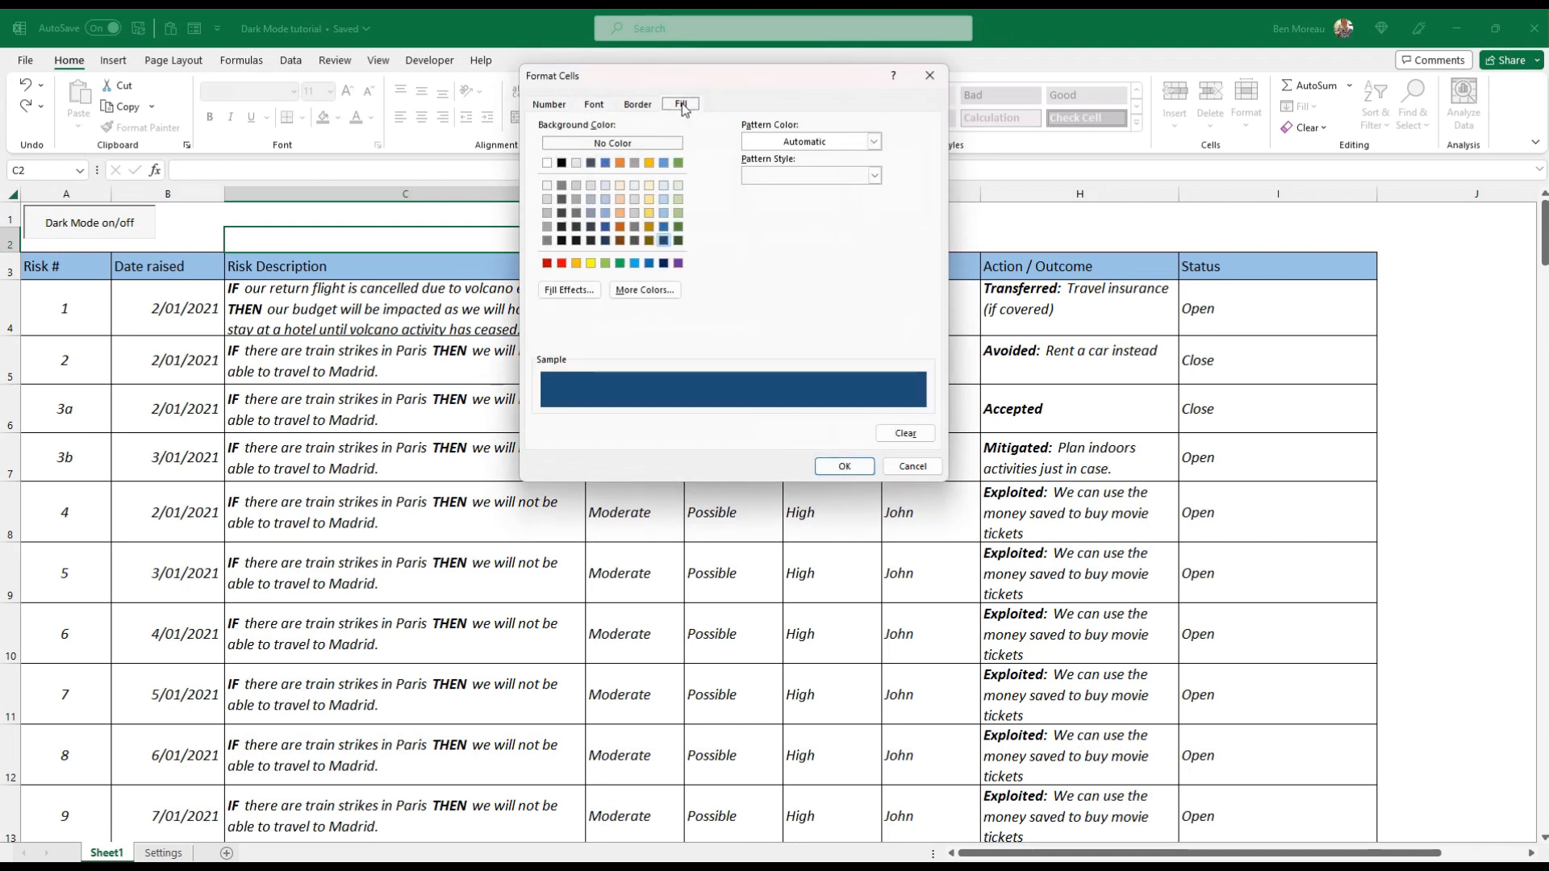
{"action": "left_click", "coordinate": [594, 104]}
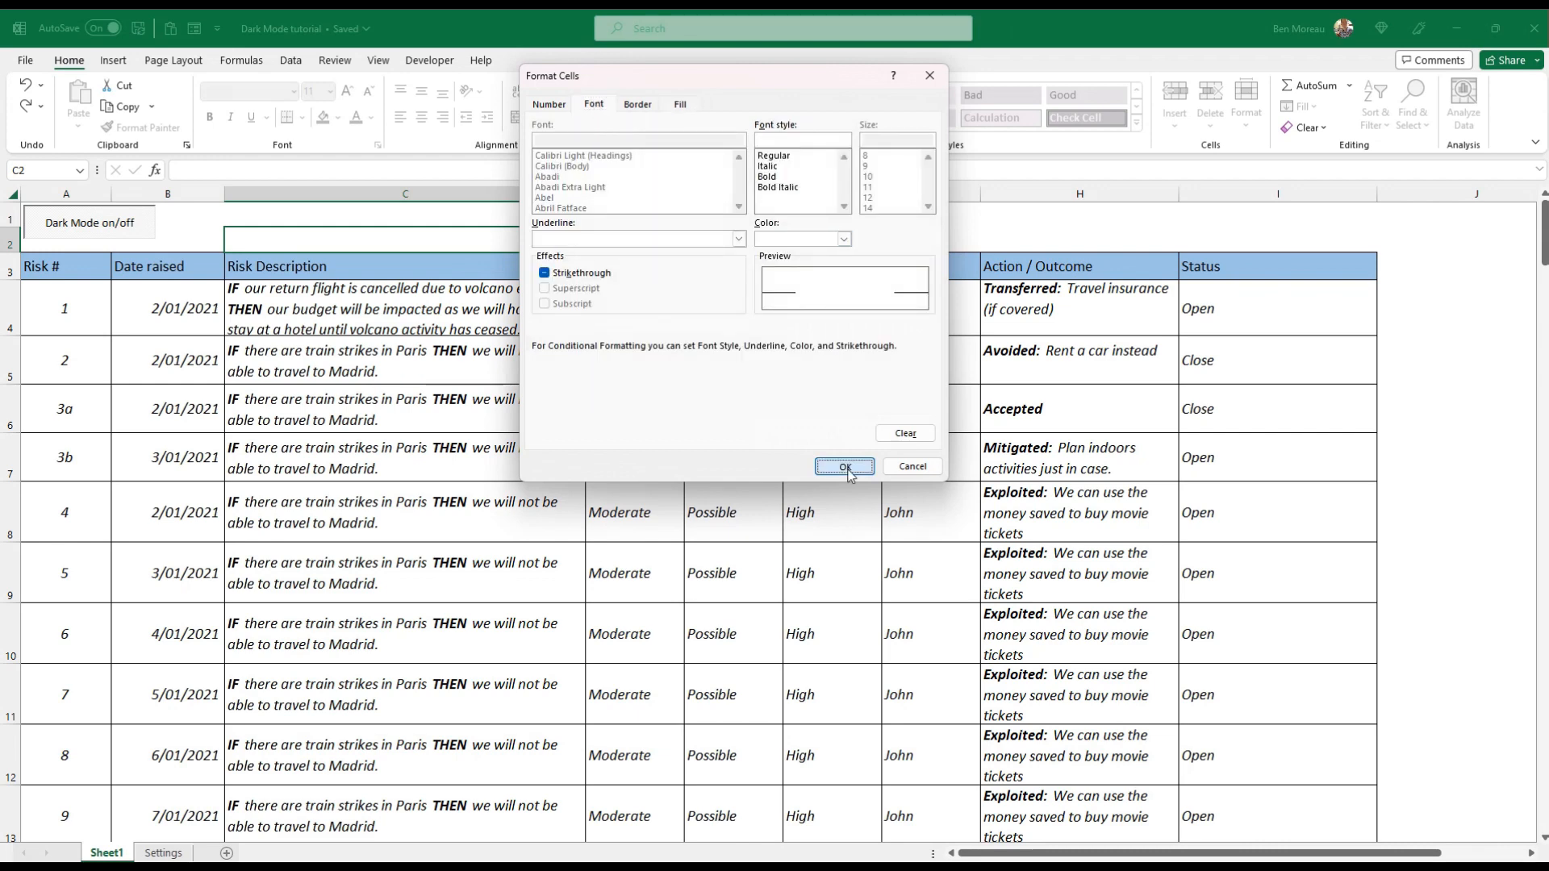
{"action": "left_click", "coordinate": [844, 466]}
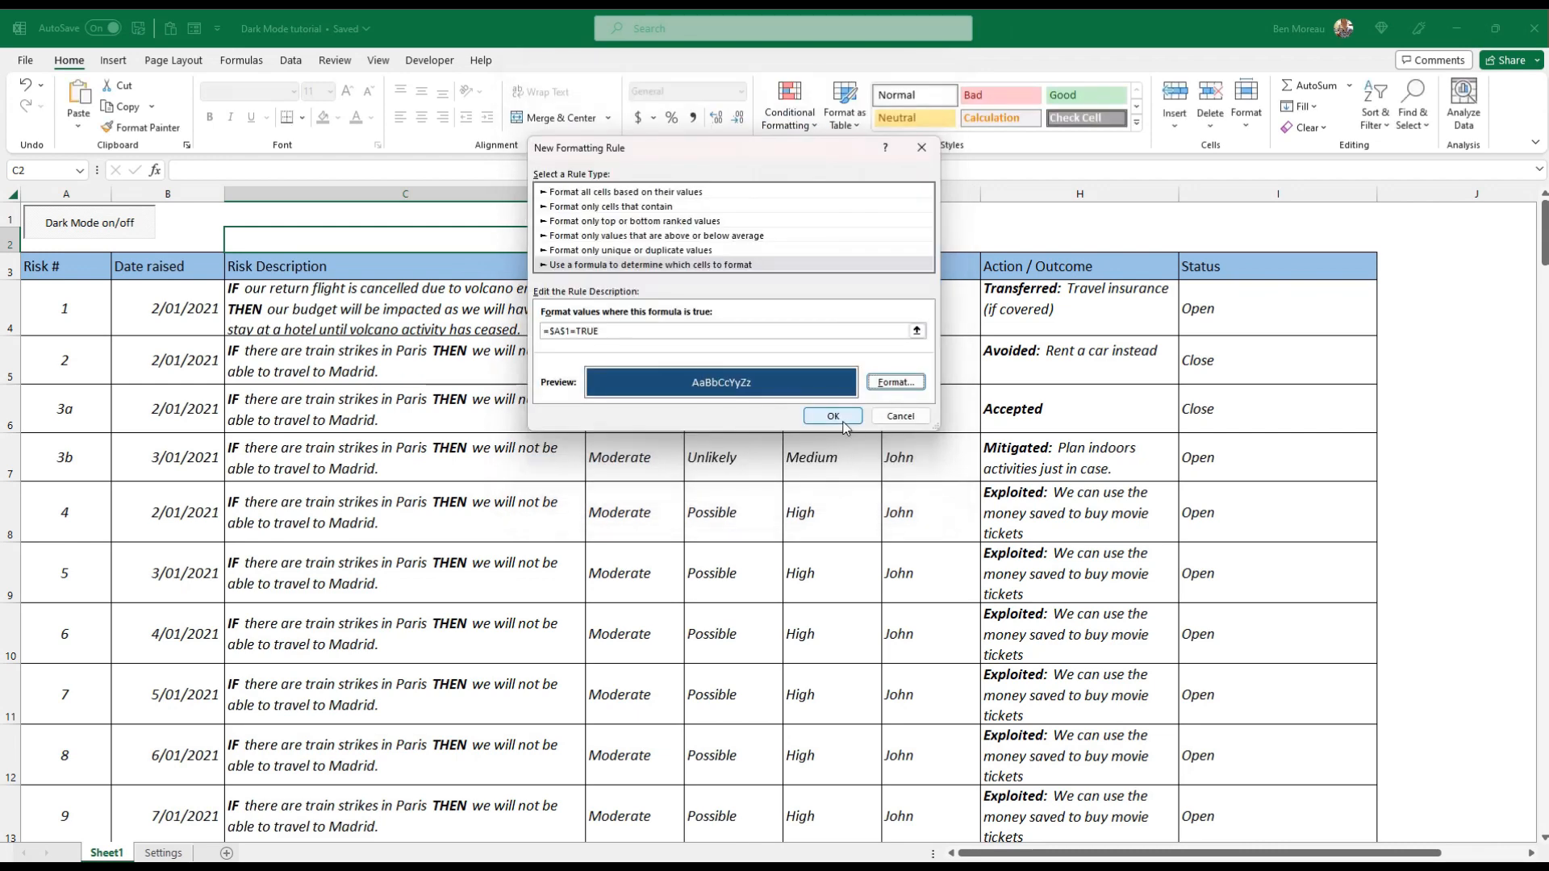
{"action": "left_click", "coordinate": [831, 415]}
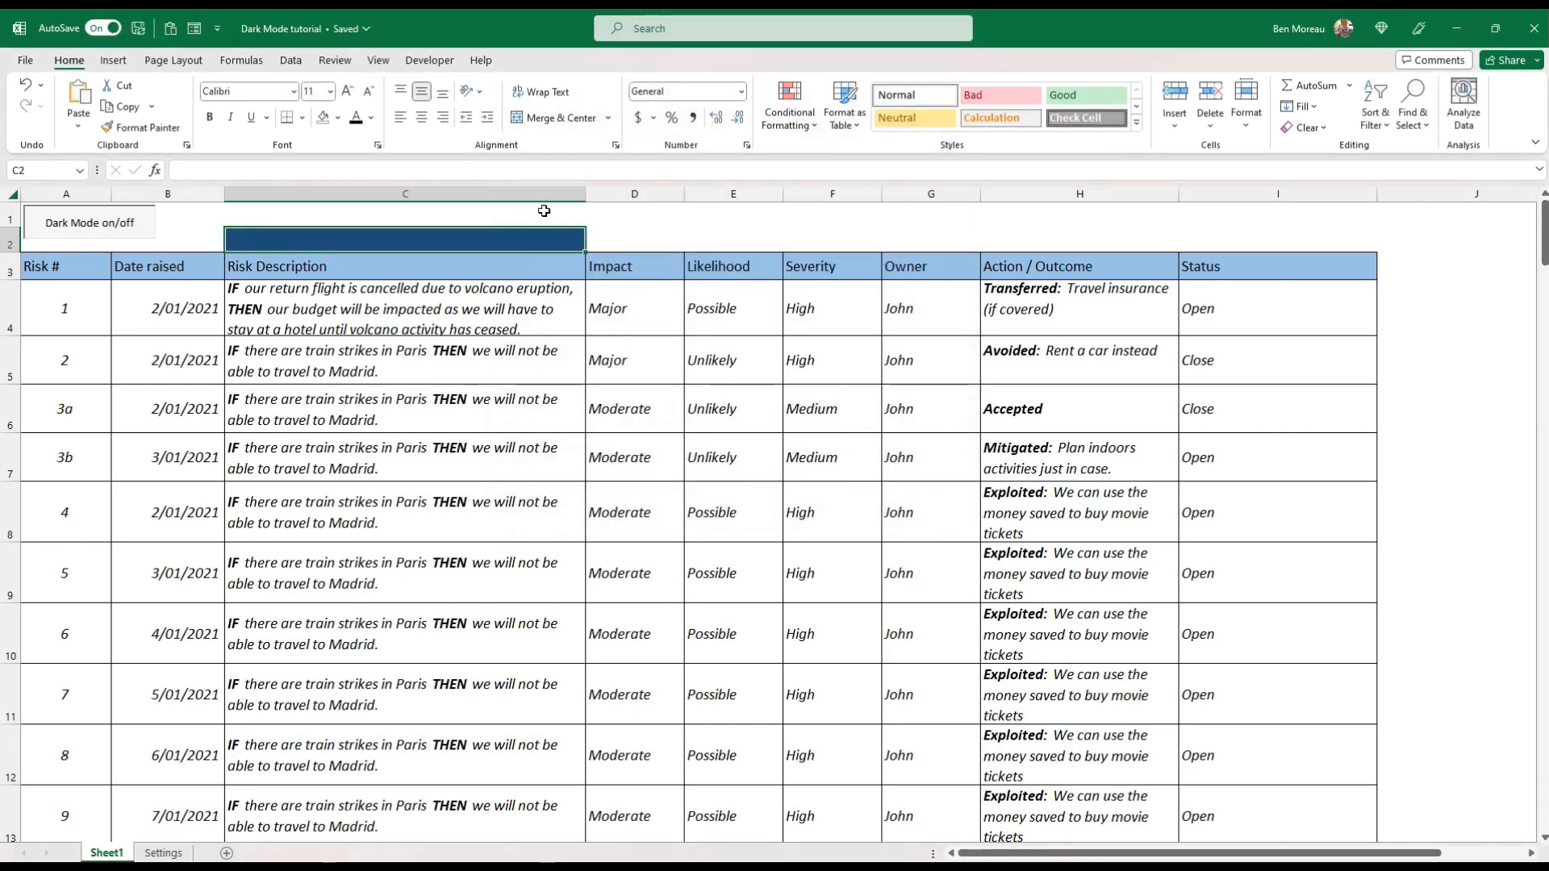
{"action": "left_click", "coordinate": [788, 102]}
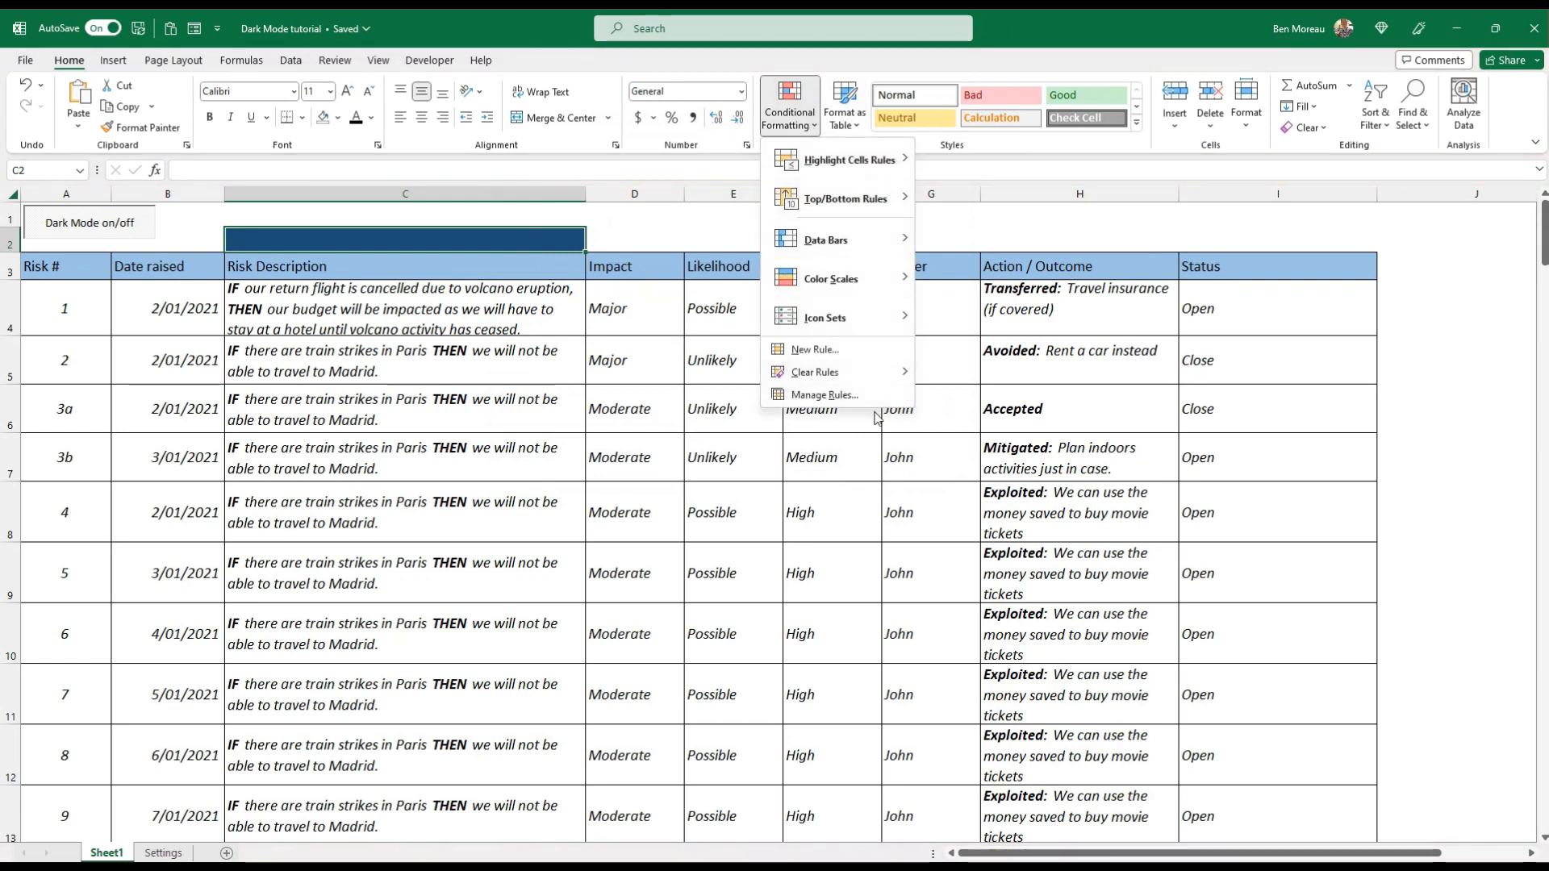
- In Manage Rules, change the rule's Applies to range to =$1:$1048576
{"action": "left_click", "coordinate": [822, 395]}
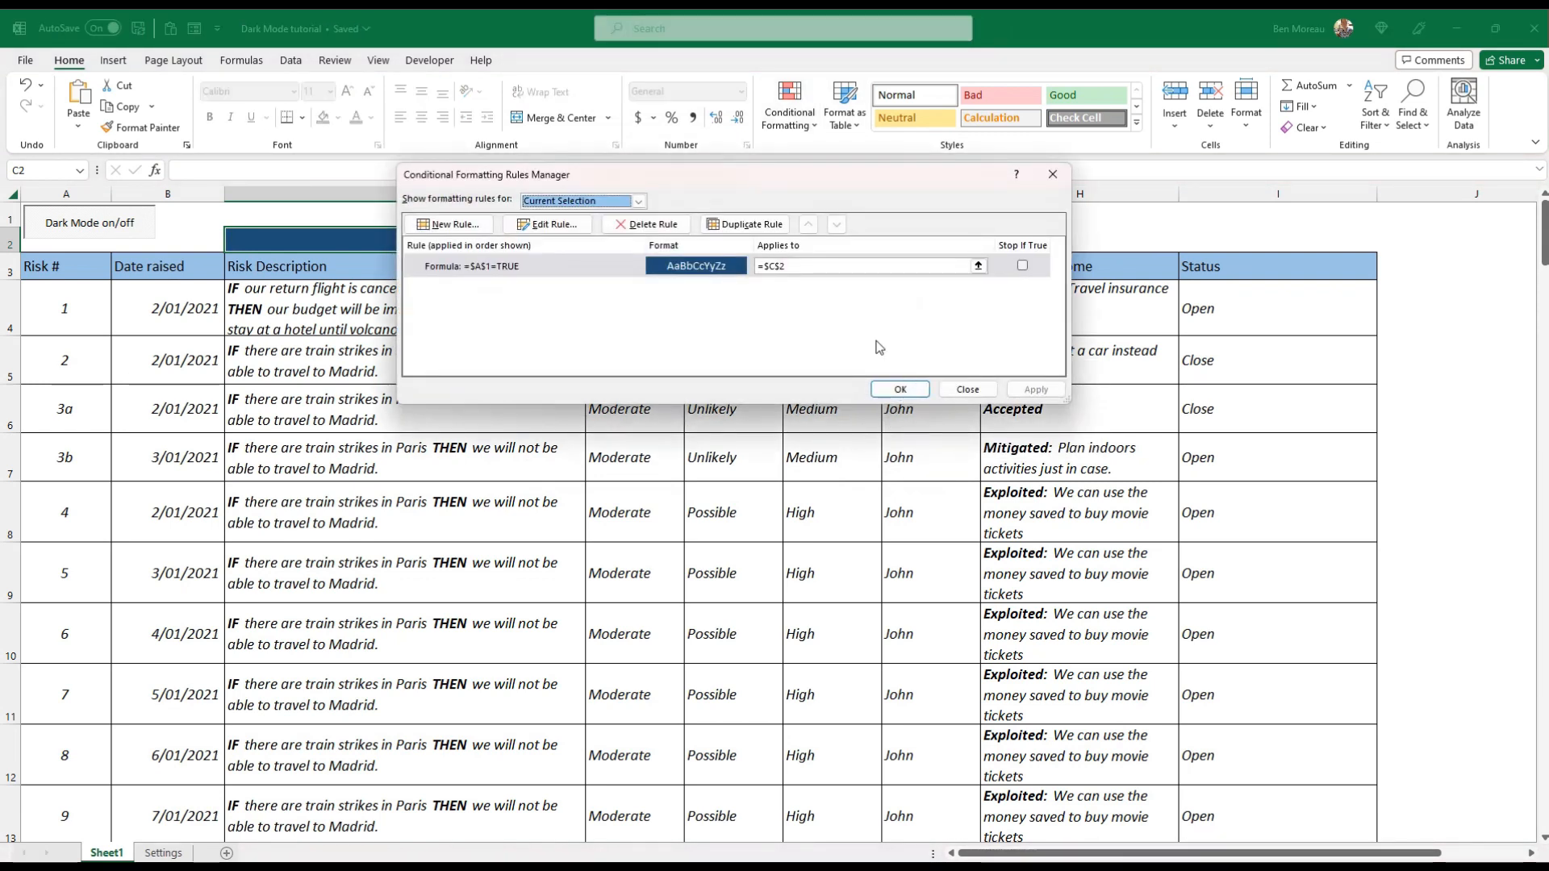
{"action": "left_click", "coordinate": [868, 266]}
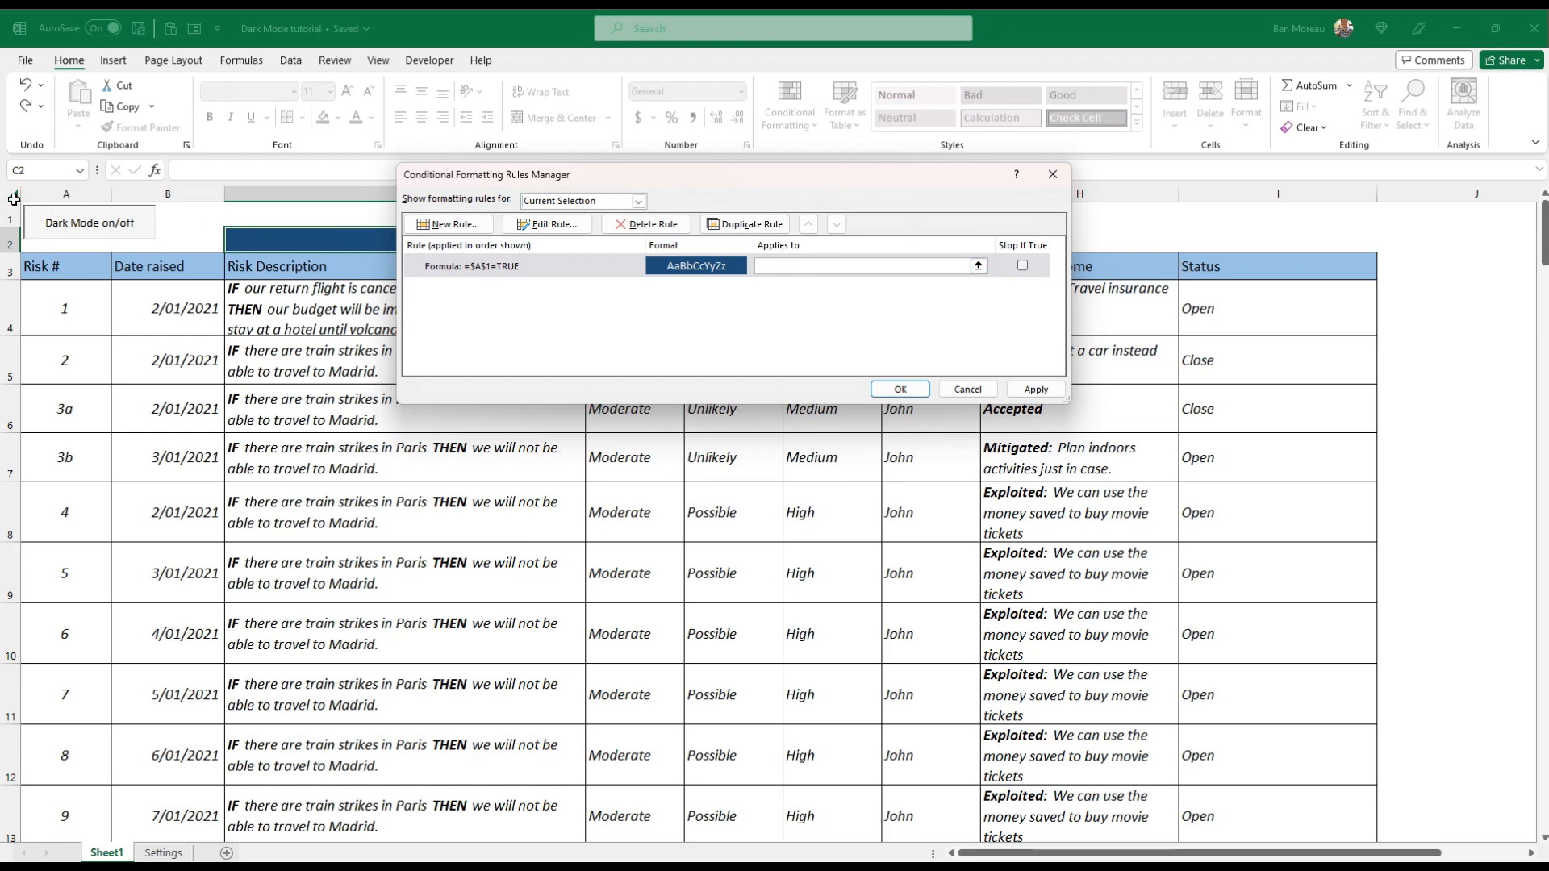
{"action": "type", "text": "=$1:$1048576"}
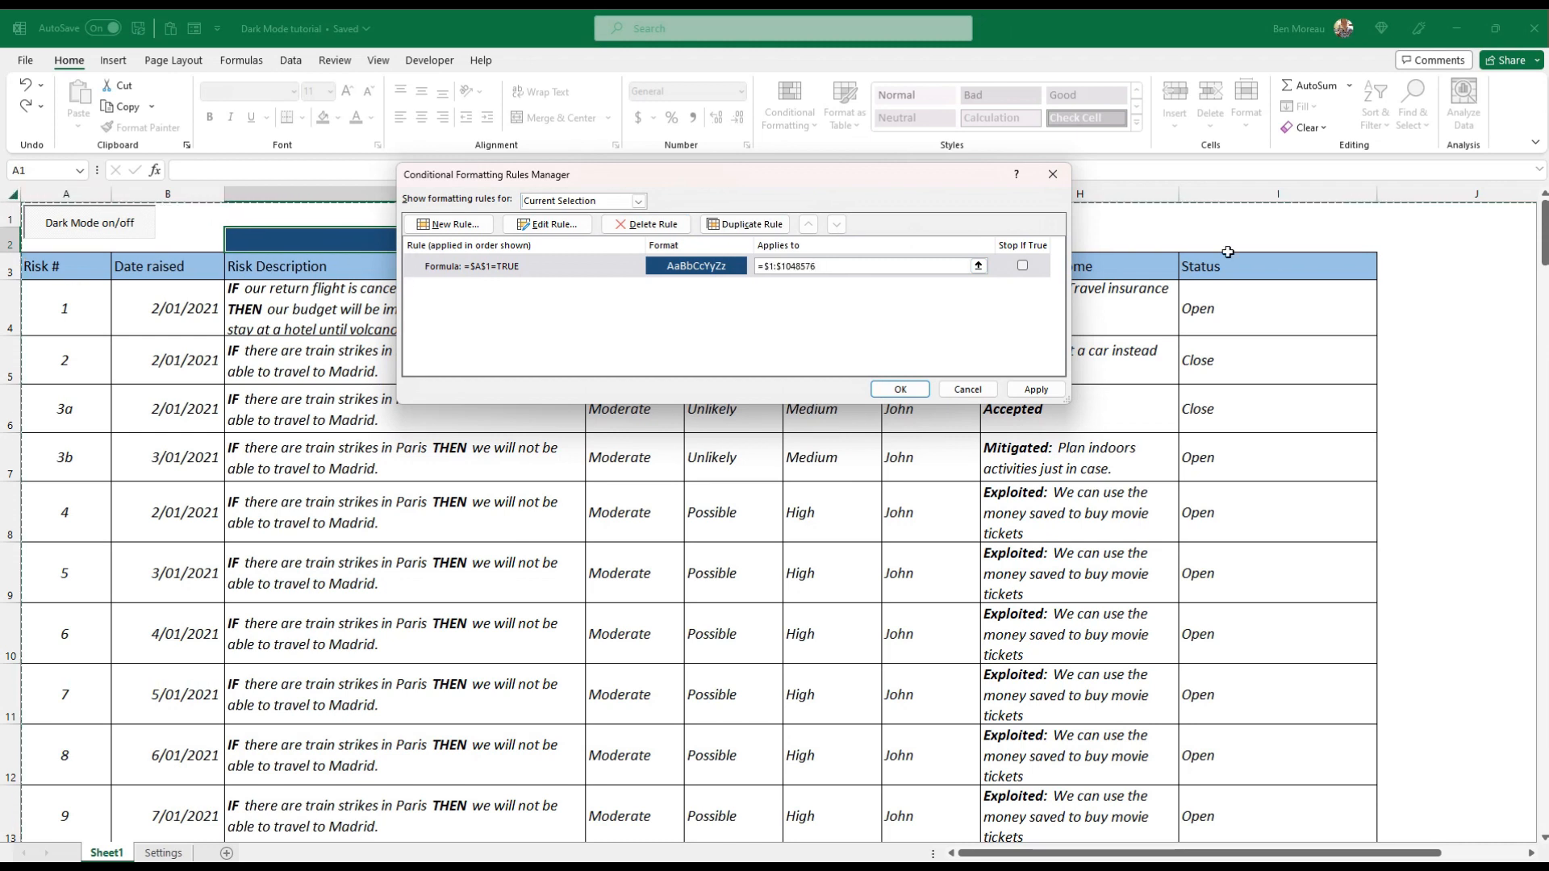
{"action": "mouse_move", "coordinate": [1167, 267]}
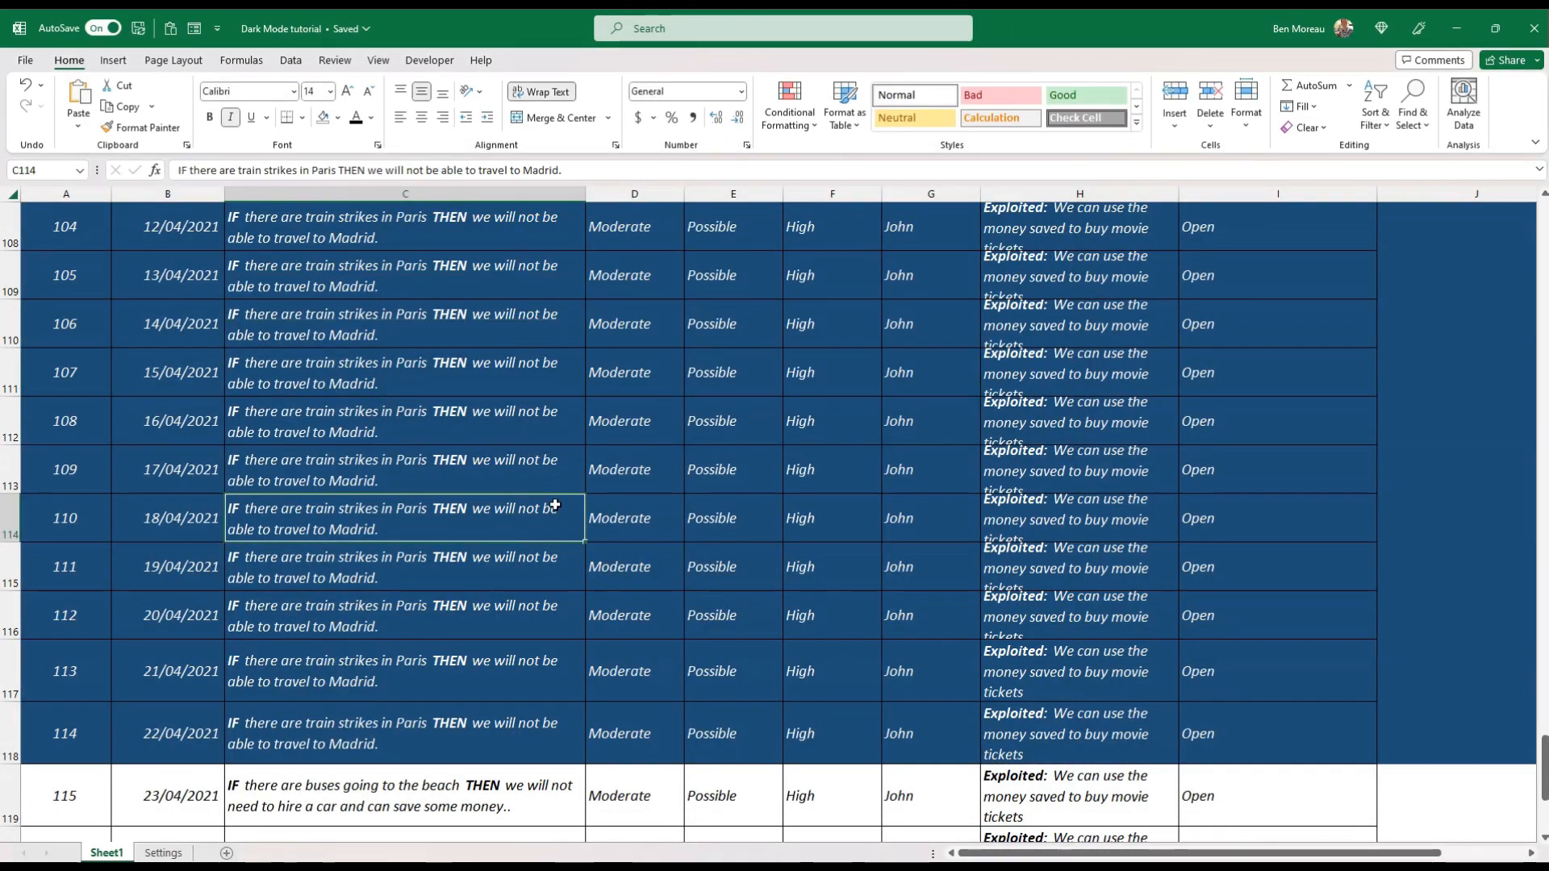
- Select C1 and toggle Dark Mode off and back on, leaving the register dark
{"action": "scroll", "scroll_direction": "up", "scroll_amount": 3}
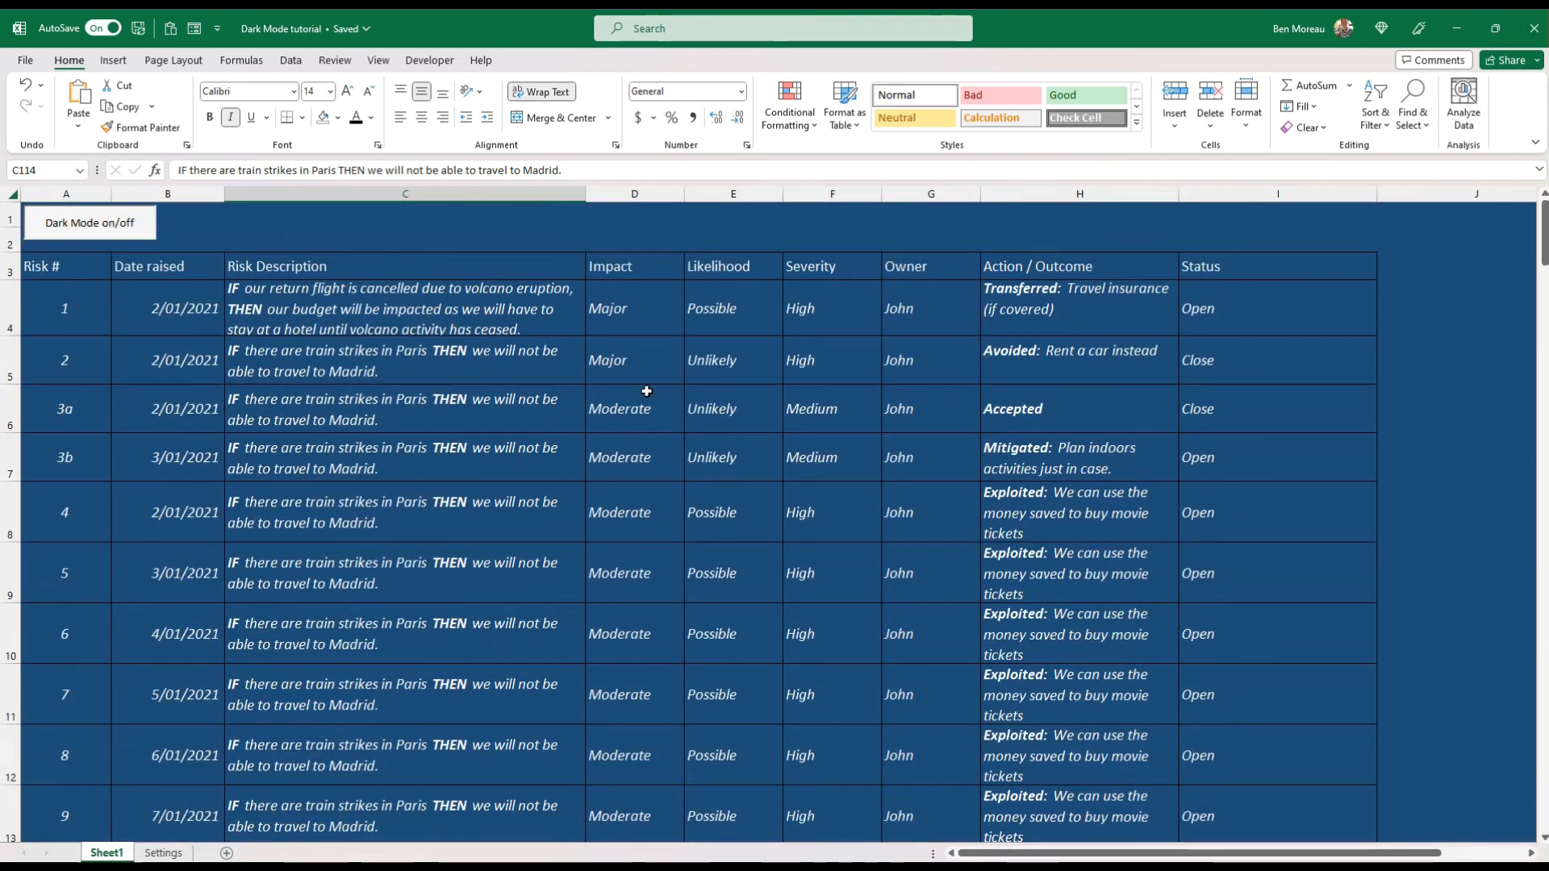
{"action": "mouse_move", "coordinate": [339, 213]}
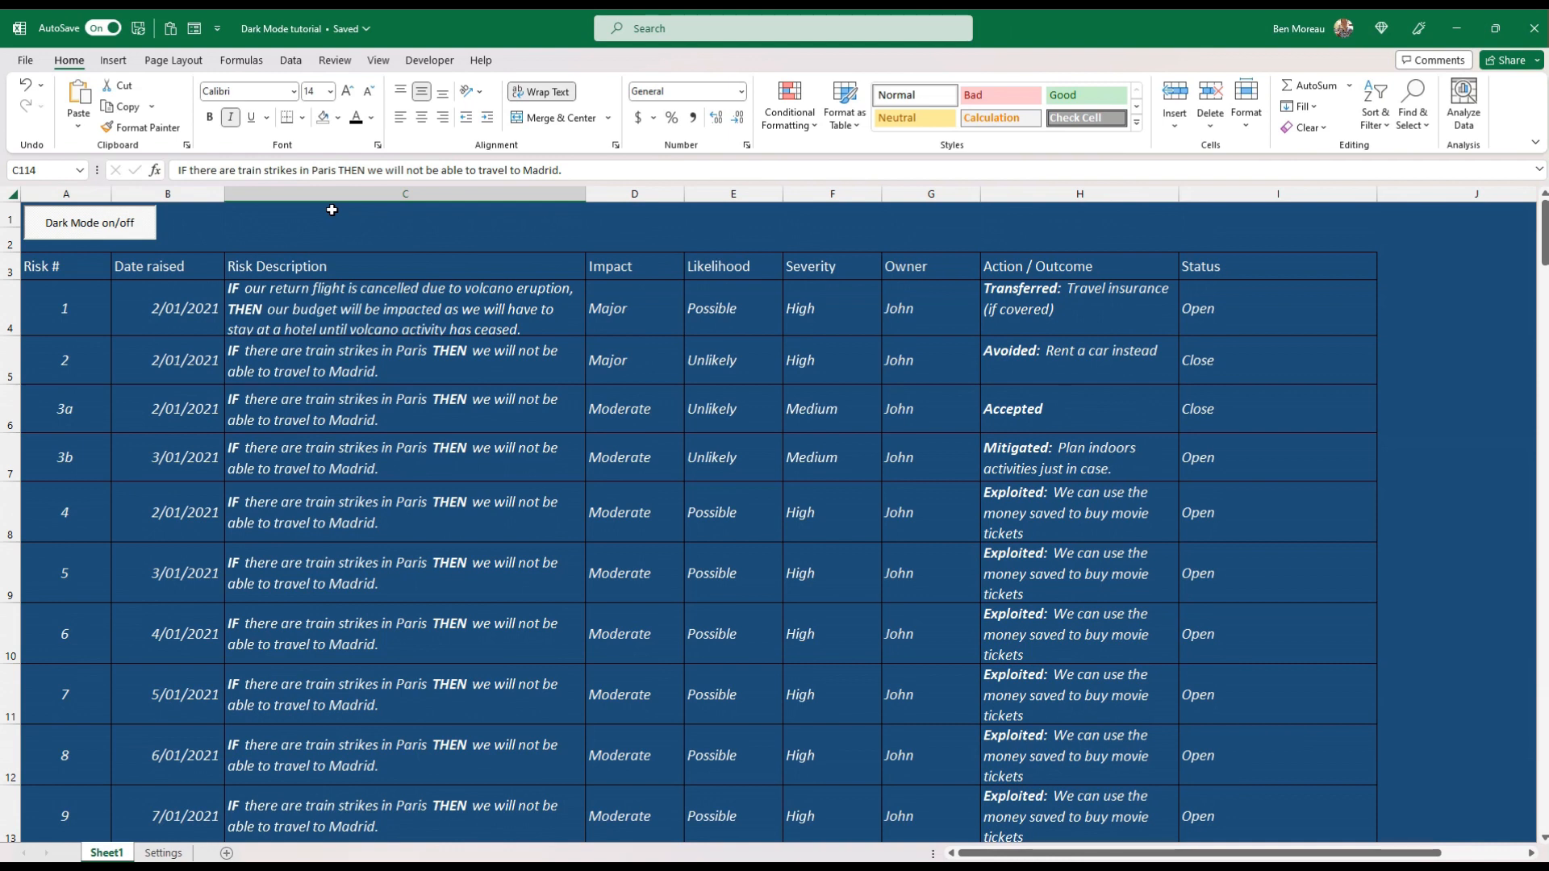
{"action": "left_click", "coordinate": [404, 215]}
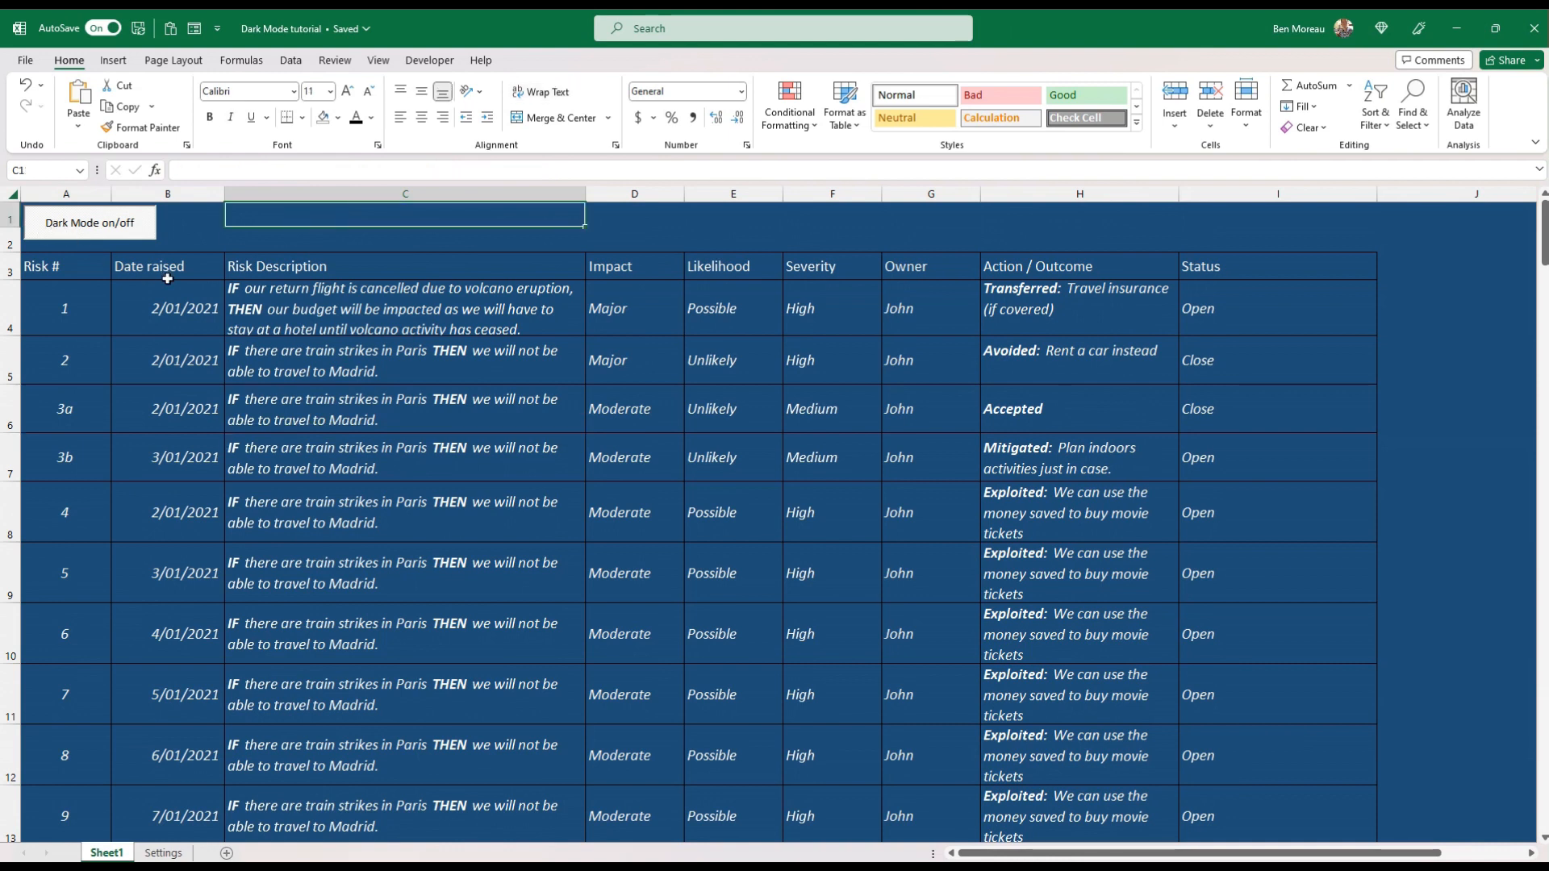
{"action": "left_click", "coordinate": [430, 61]}
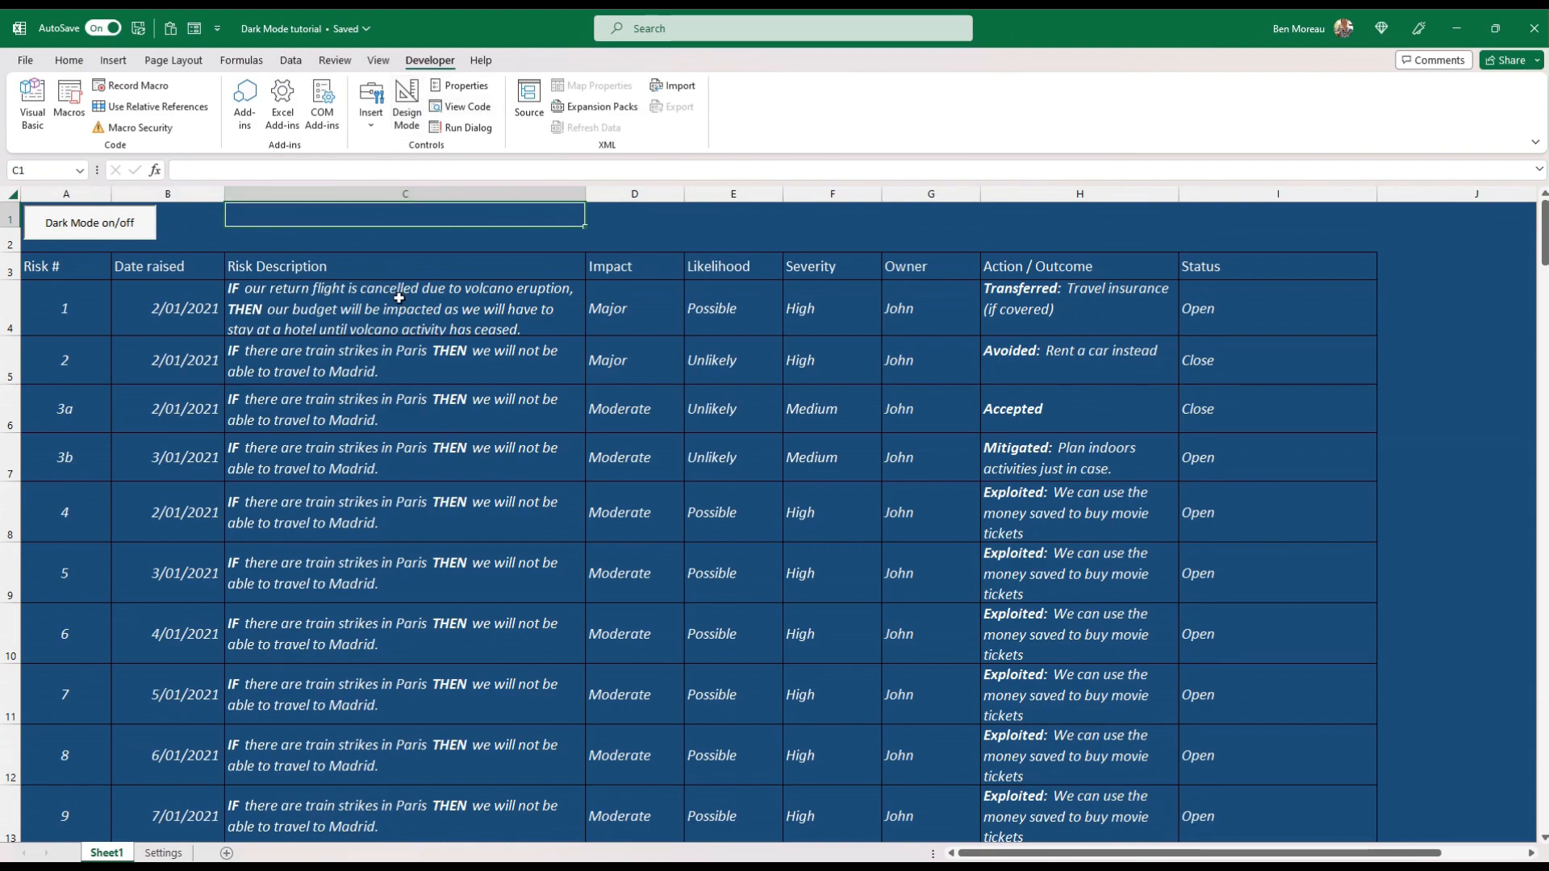
{"action": "left_click", "coordinate": [89, 223]}
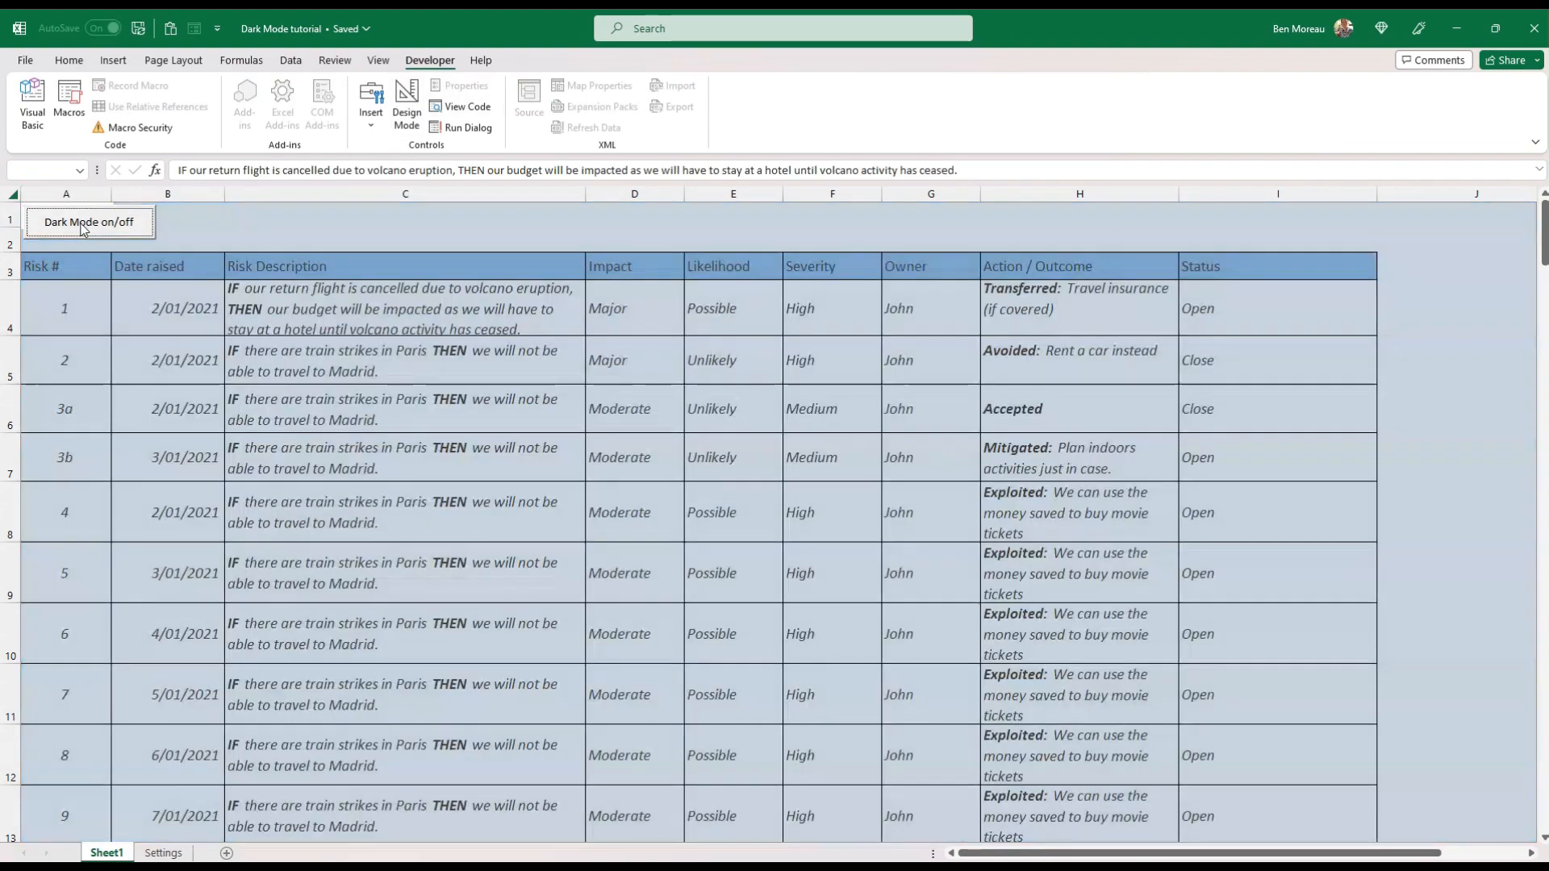
{"action": "left_click", "coordinate": [89, 223]}
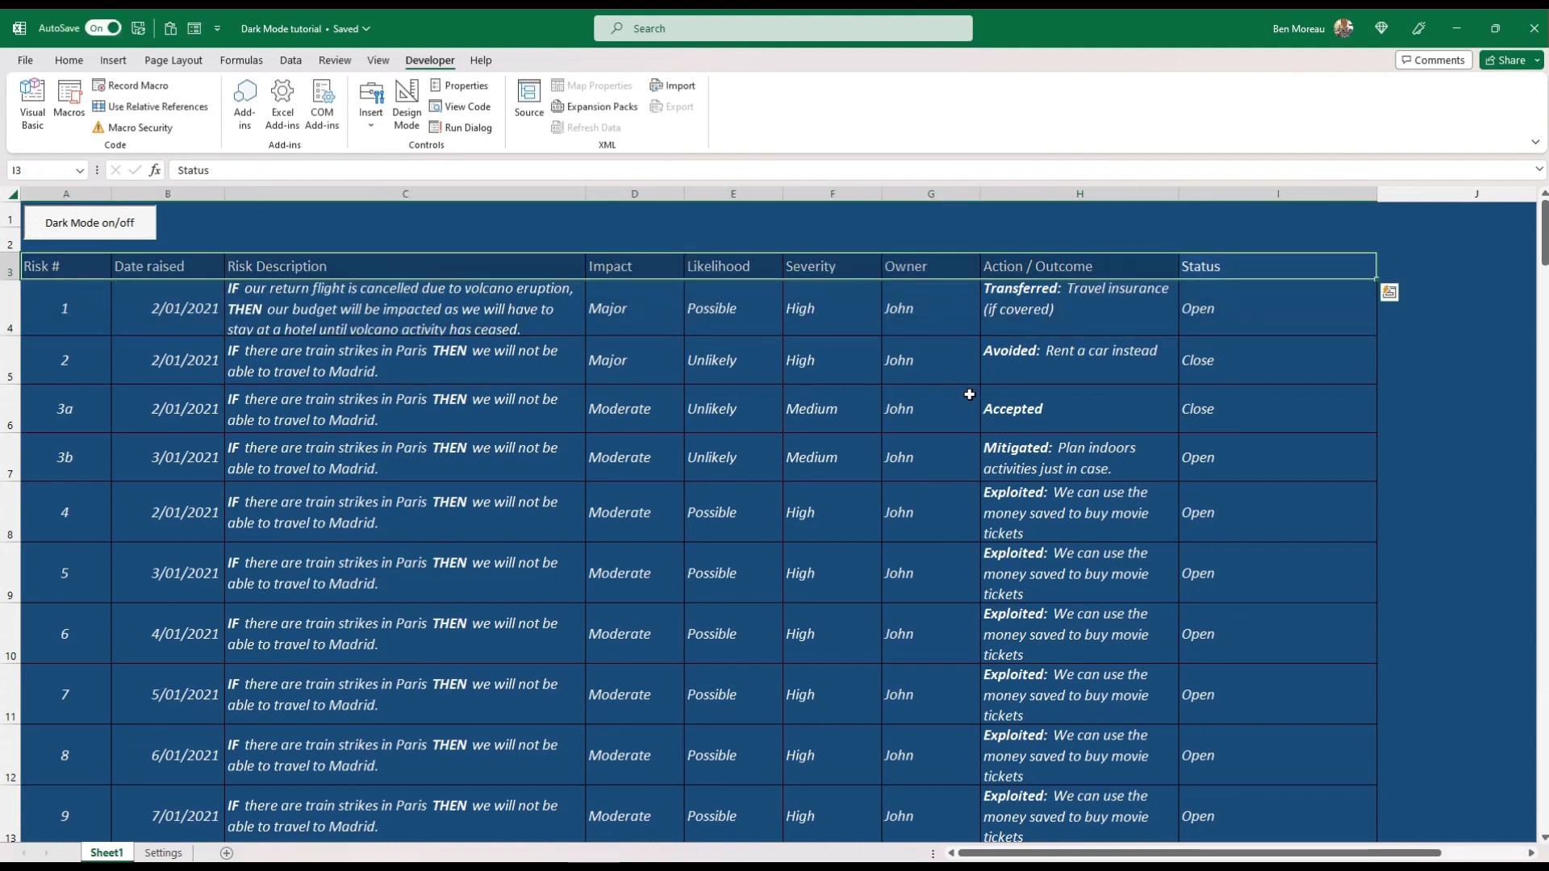
{"action": "mouse_move", "coordinate": [84, 65]}
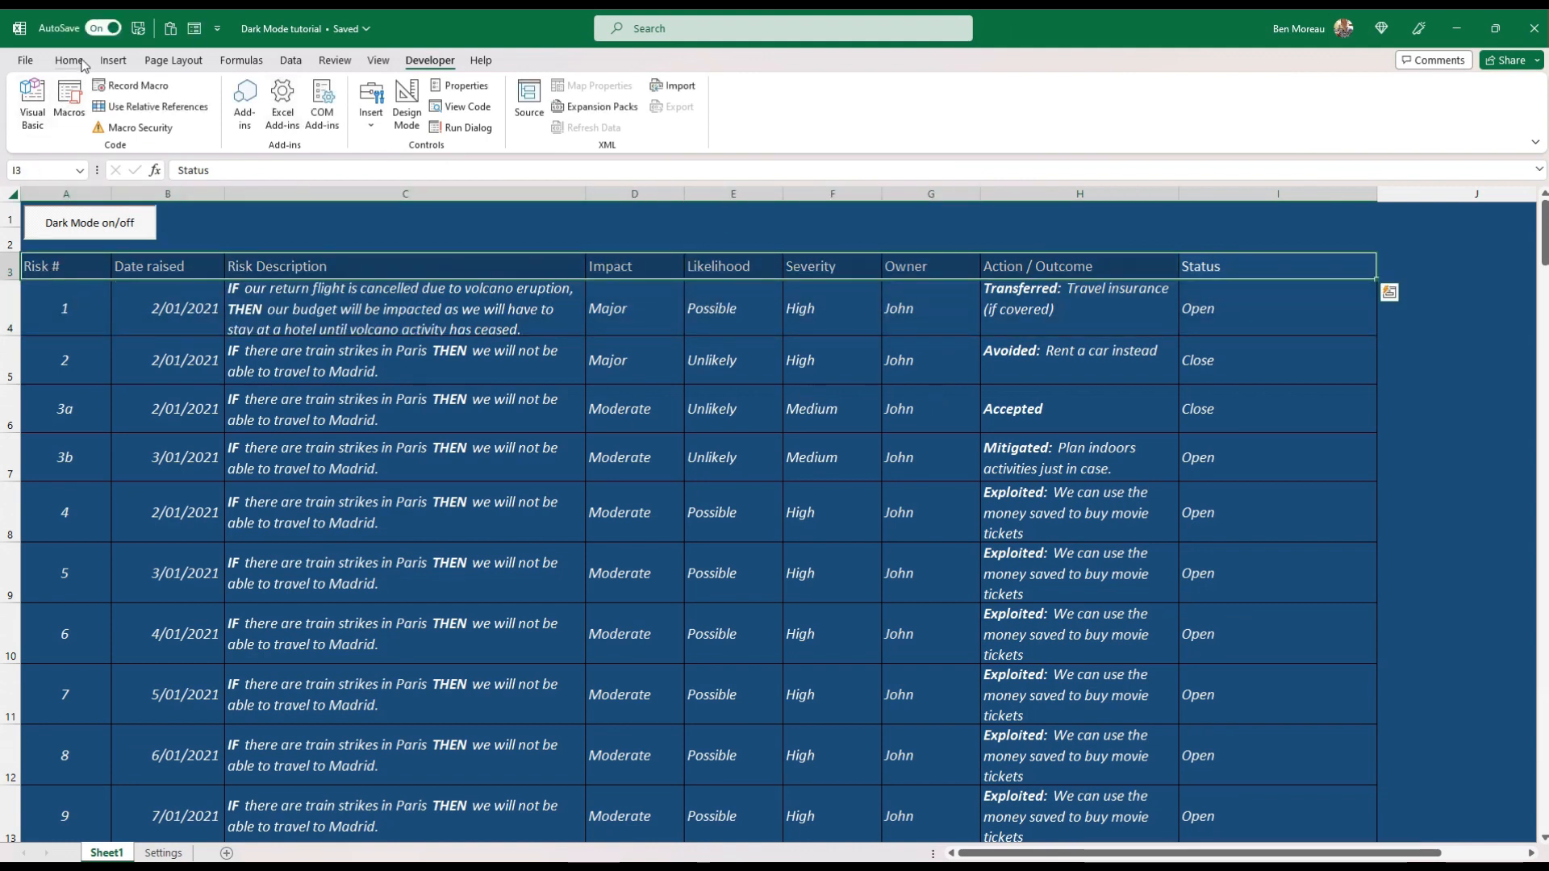
{"action": "left_click", "coordinate": [67, 61]}
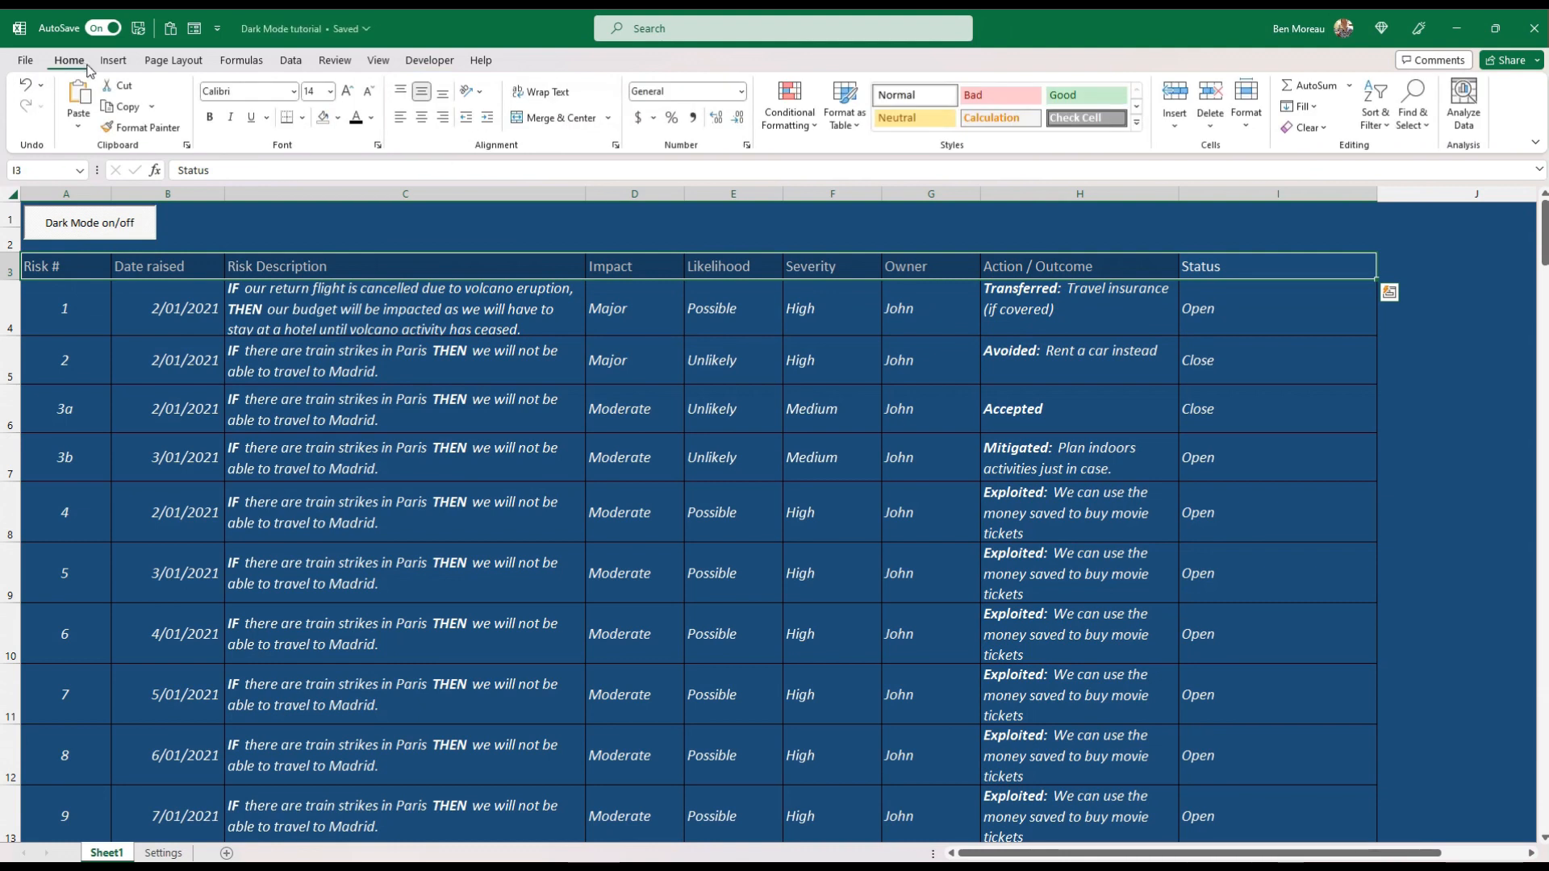
{"action": "mouse_move", "coordinate": [787, 101]}
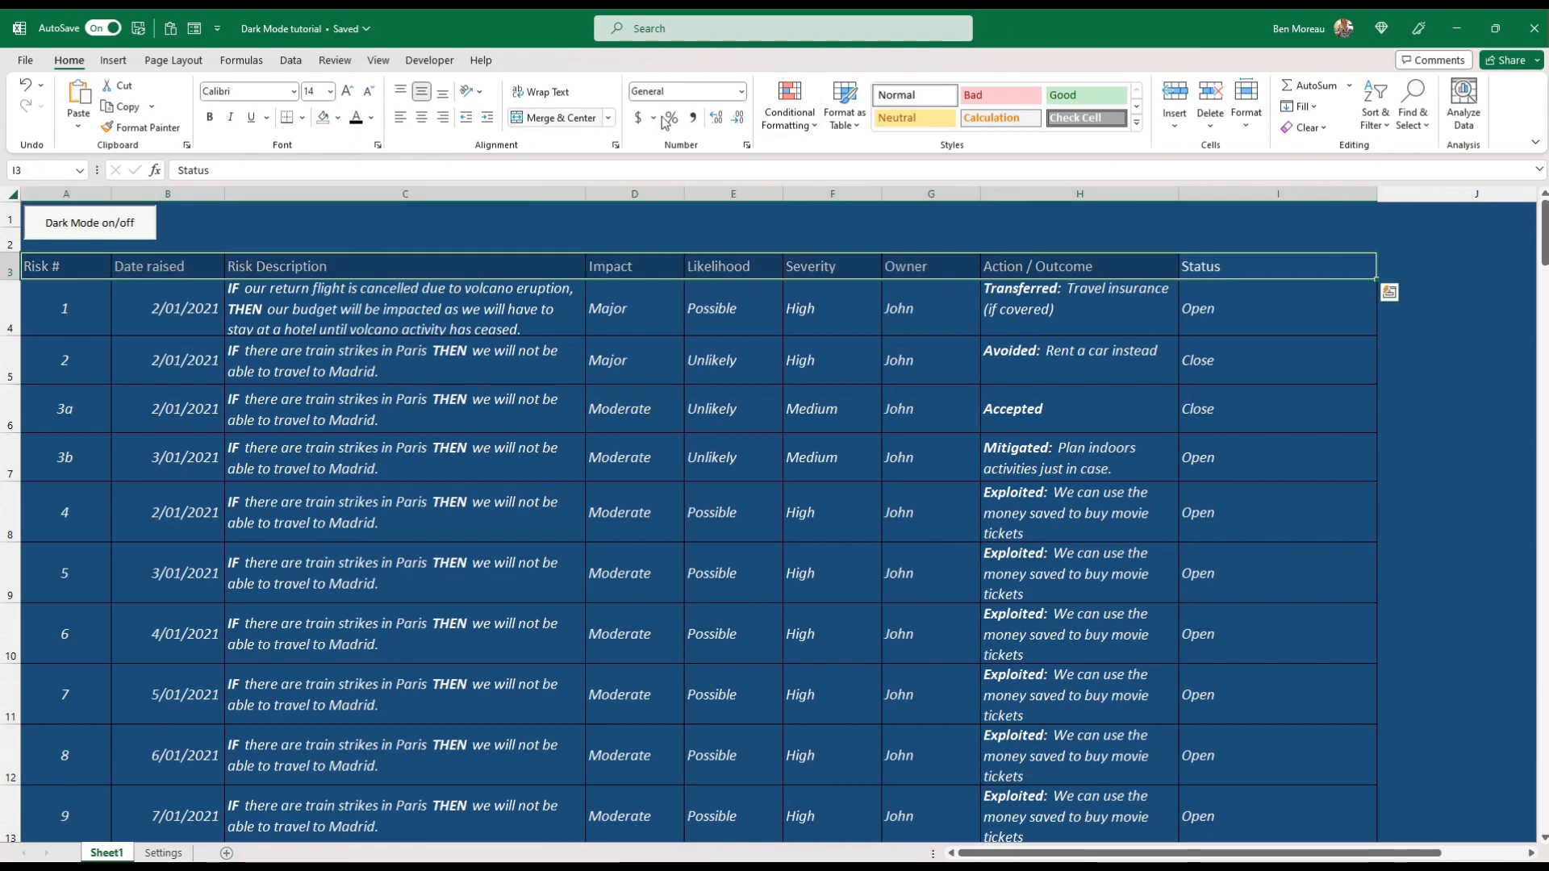
- Start a new conditional formatting rule with the formula =$A$1=TRUE for the heading row
{"action": "left_click", "coordinate": [788, 105]}
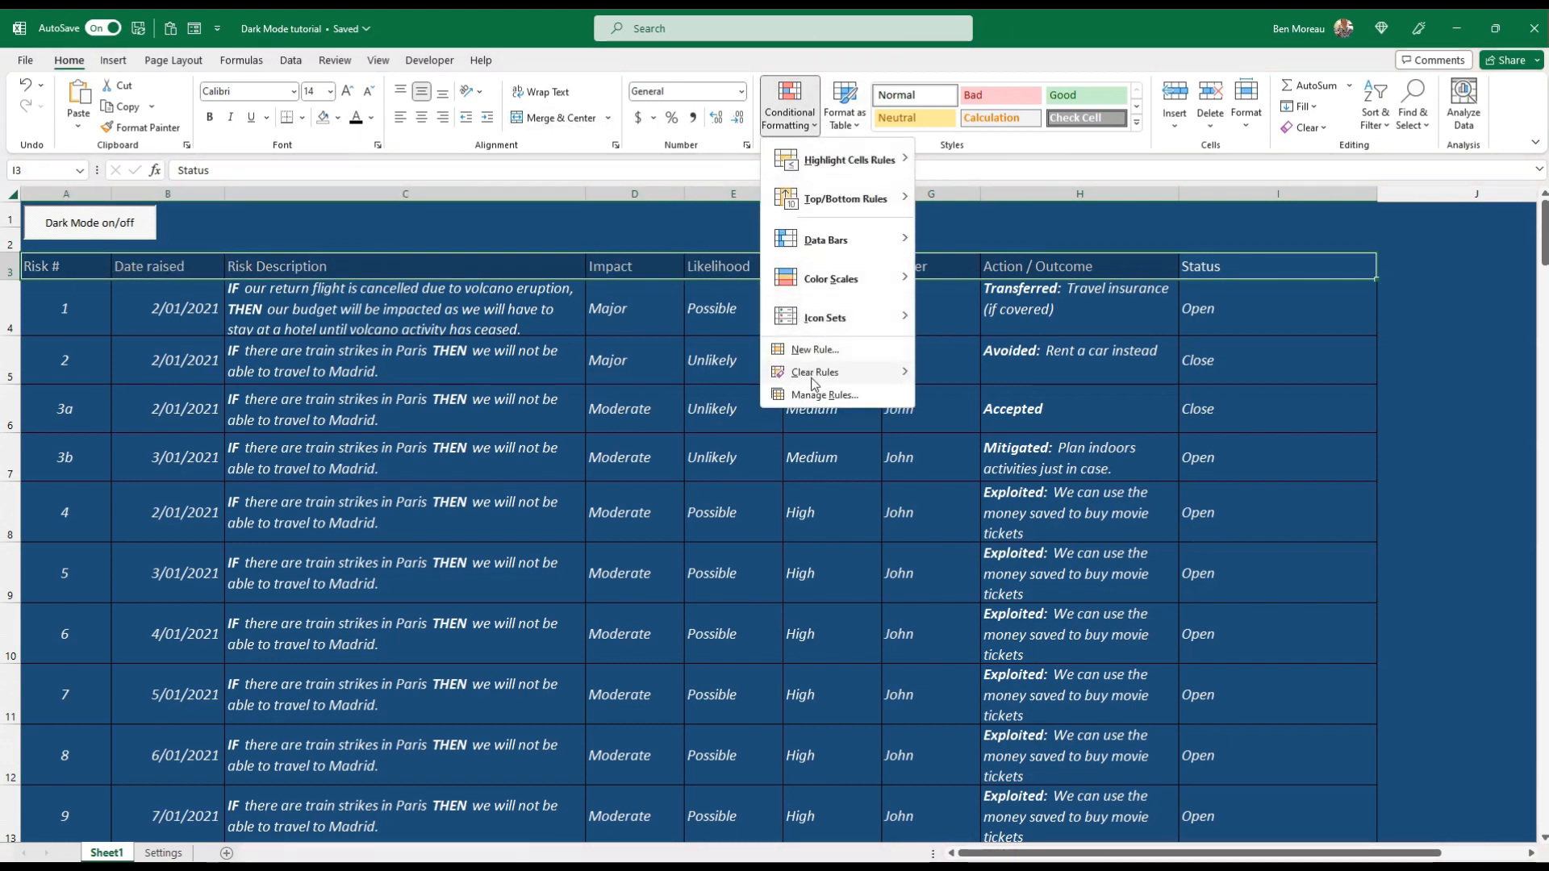
{"action": "left_click", "coordinate": [813, 349]}
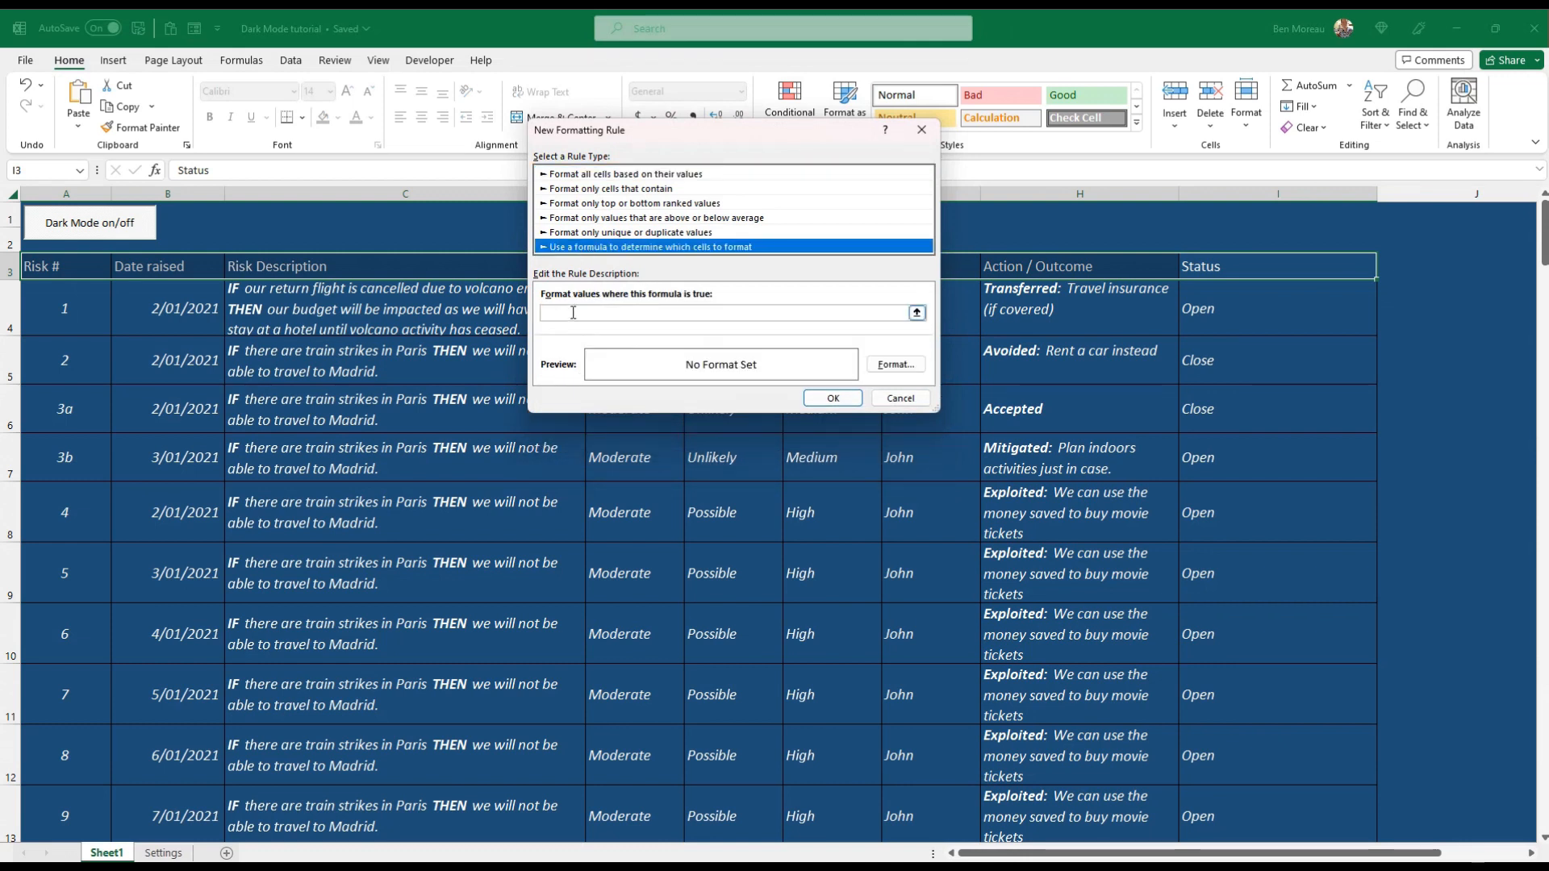
{"action": "left_click", "coordinate": [66, 247]}
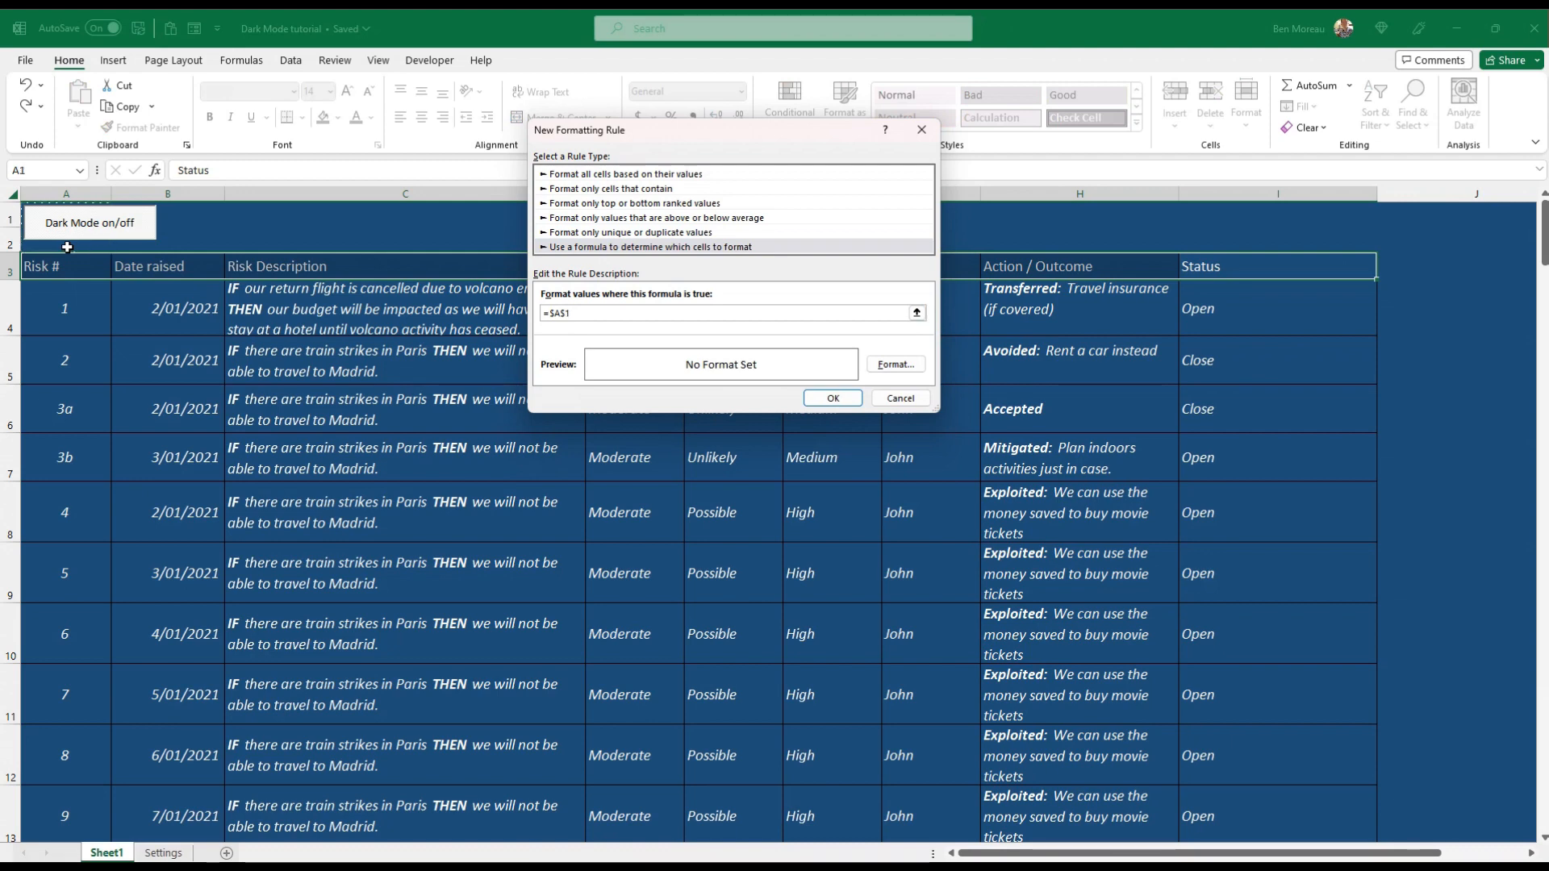
{"action": "type", "text": "=true"}
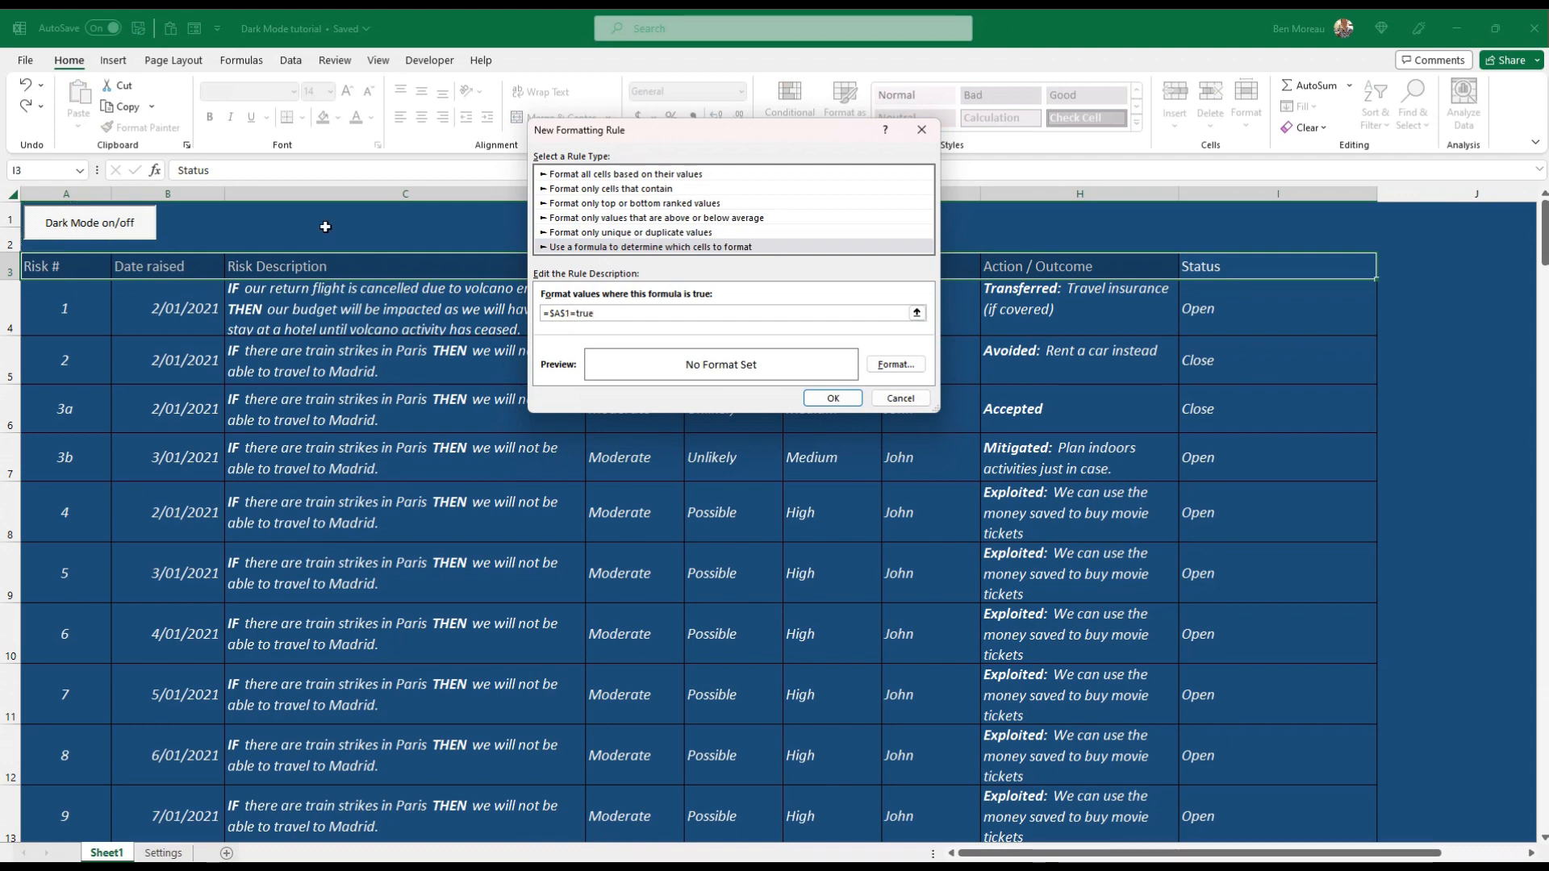
- Format the Dark Mode heading rule with a light blue fill and black font
{"action": "left_click", "coordinate": [892, 365]}
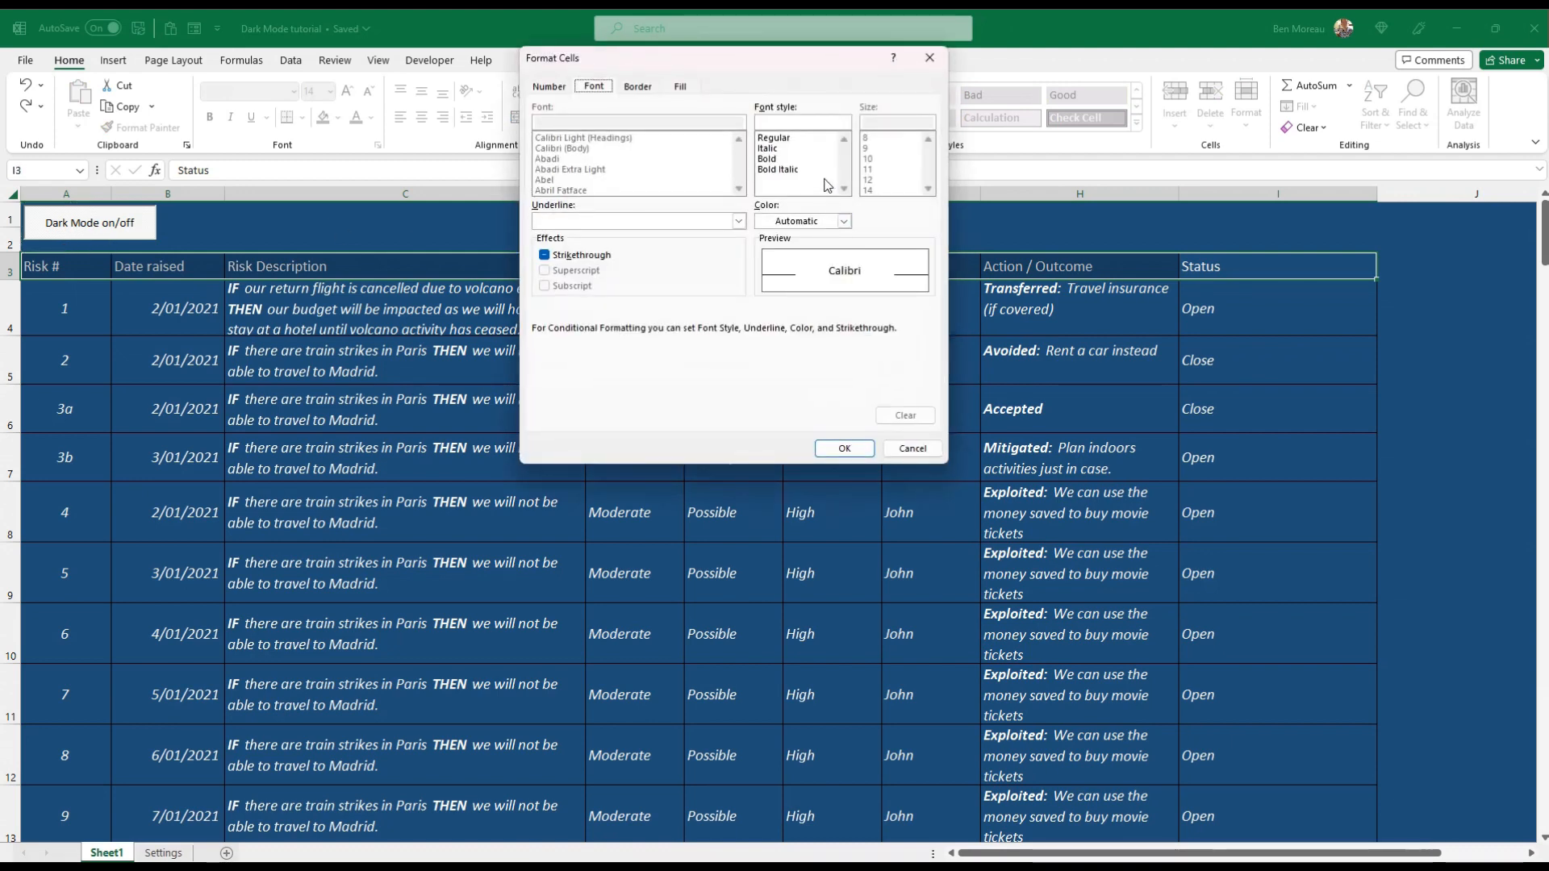
{"action": "left_click", "coordinate": [678, 86]}
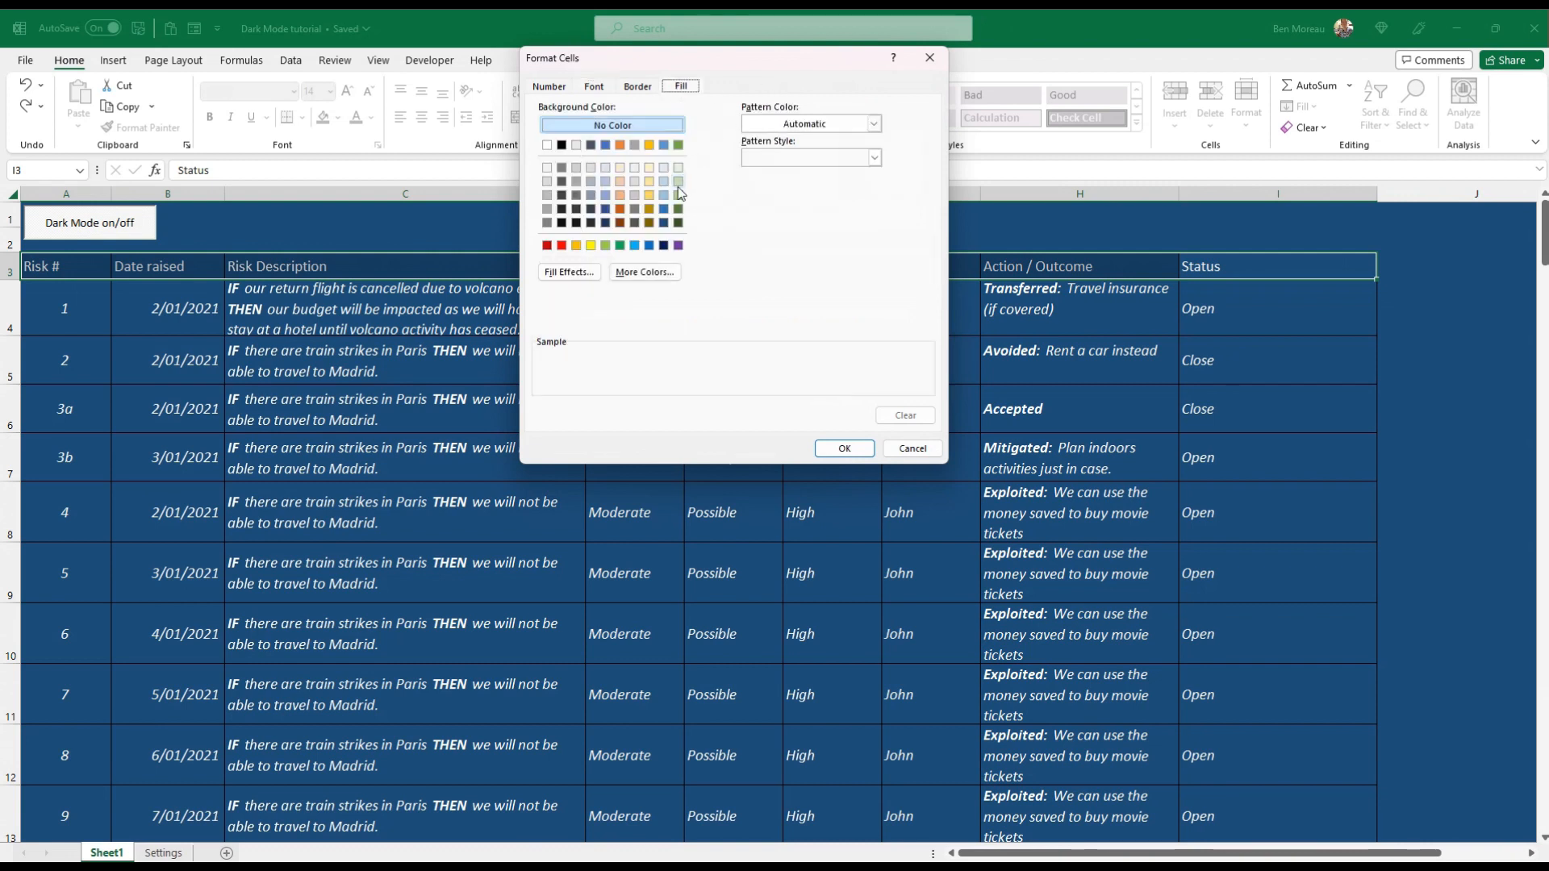
{"action": "left_click", "coordinate": [663, 181]}
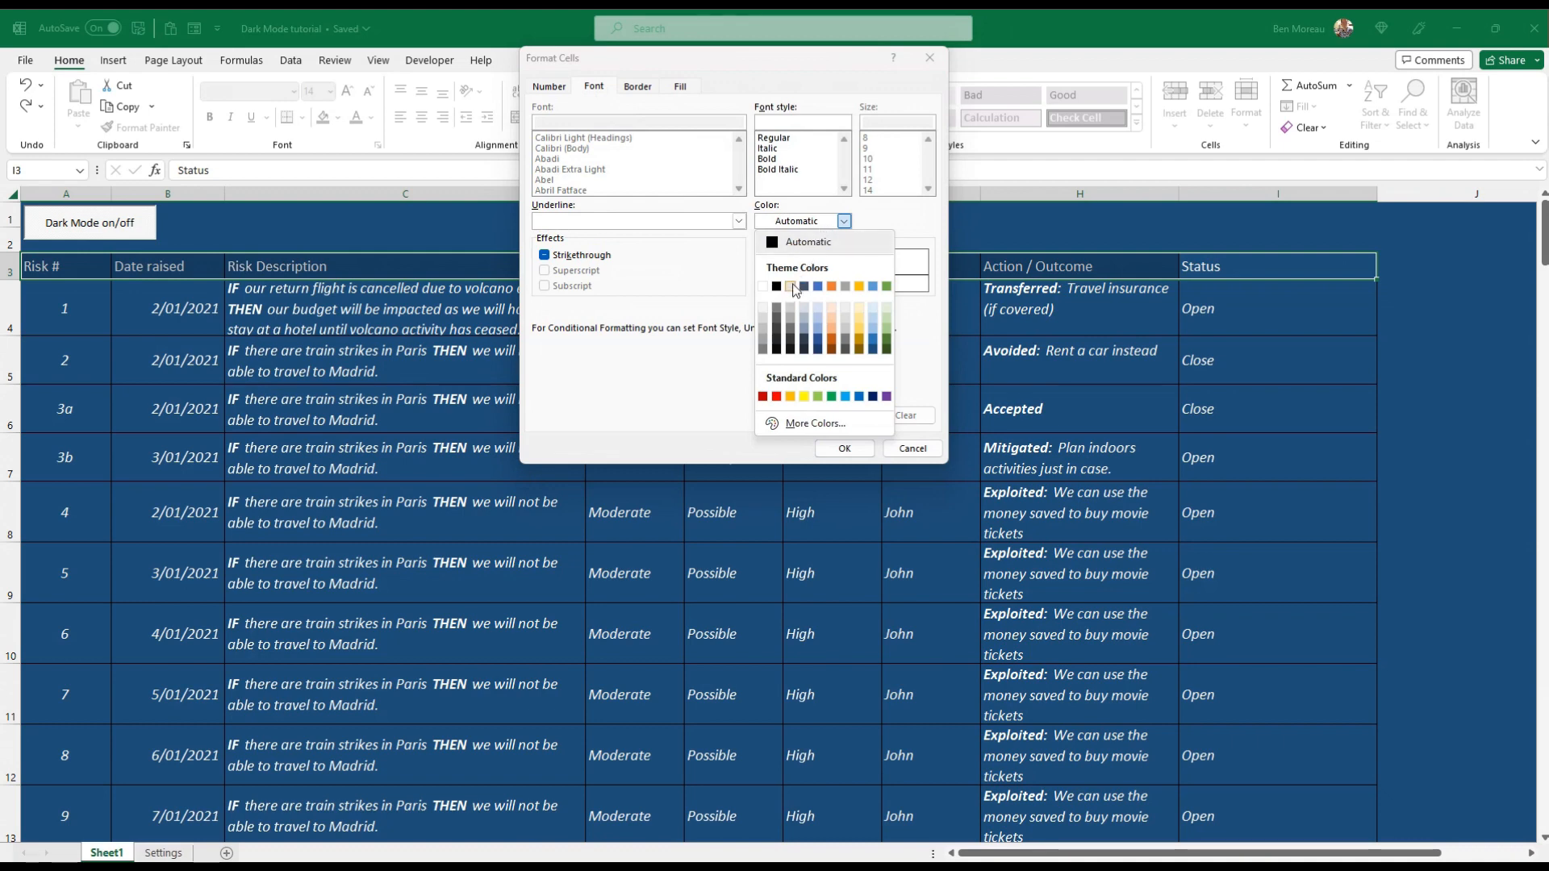
{"action": "left_click", "coordinate": [788, 286]}
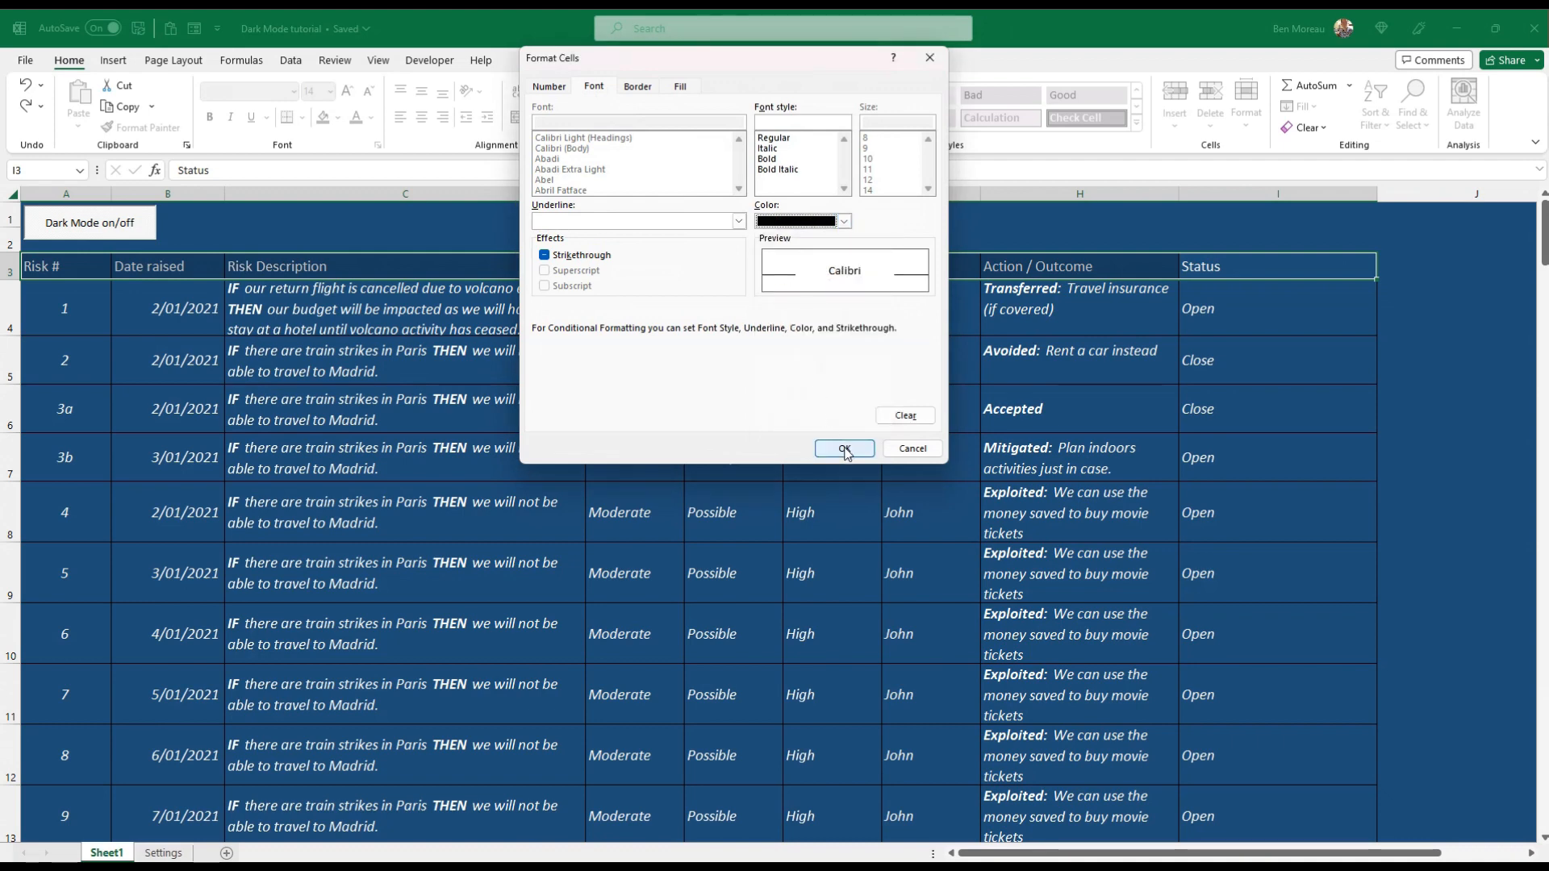
{"action": "left_click", "coordinate": [842, 448]}
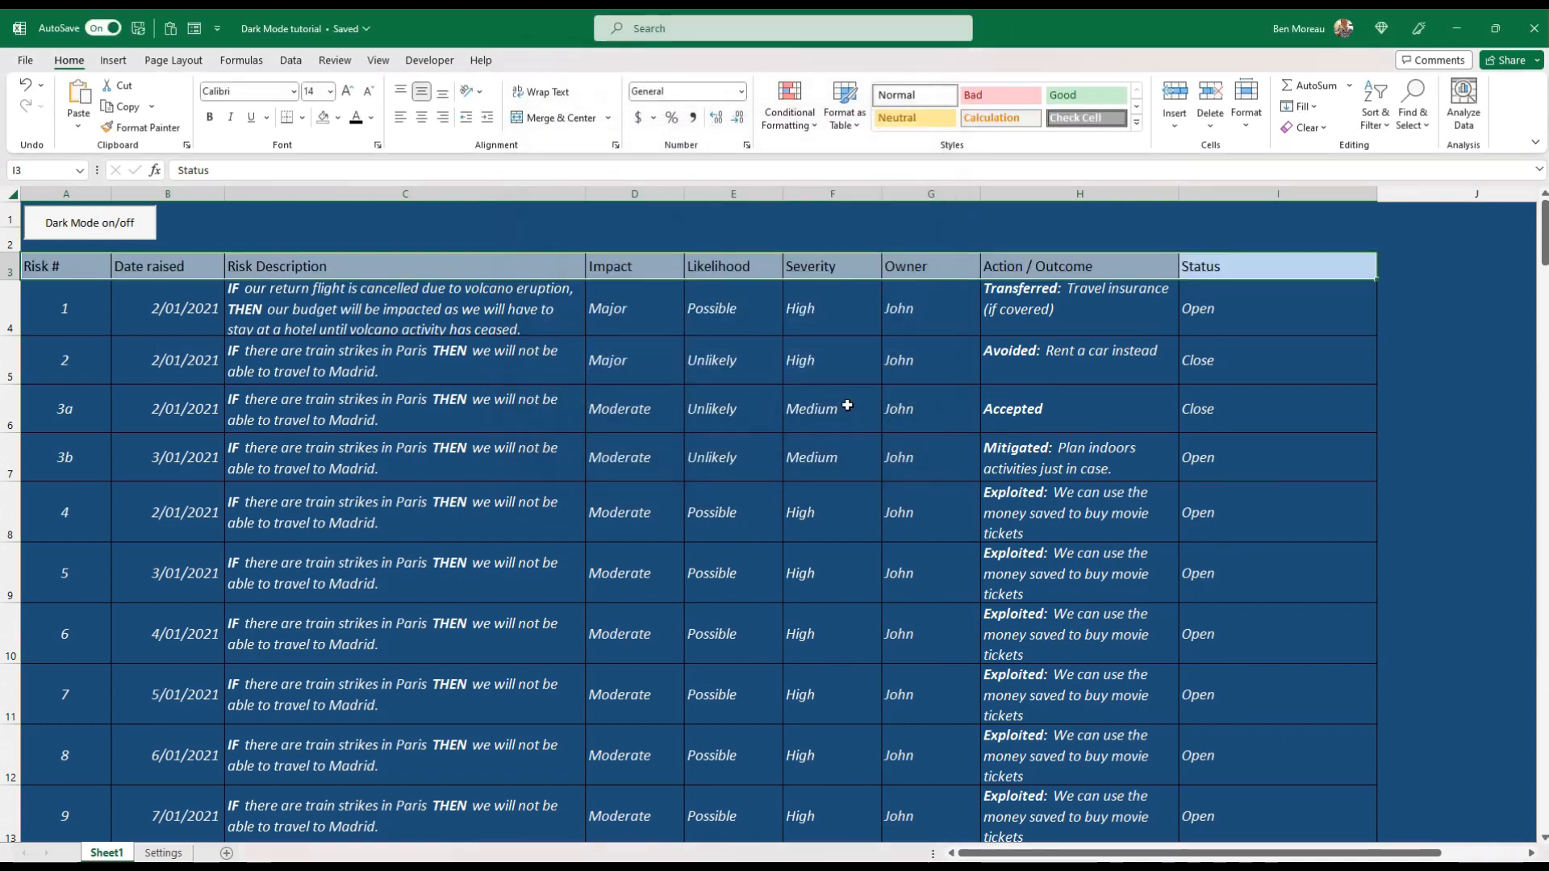
{"action": "left_click", "coordinate": [731, 360]}
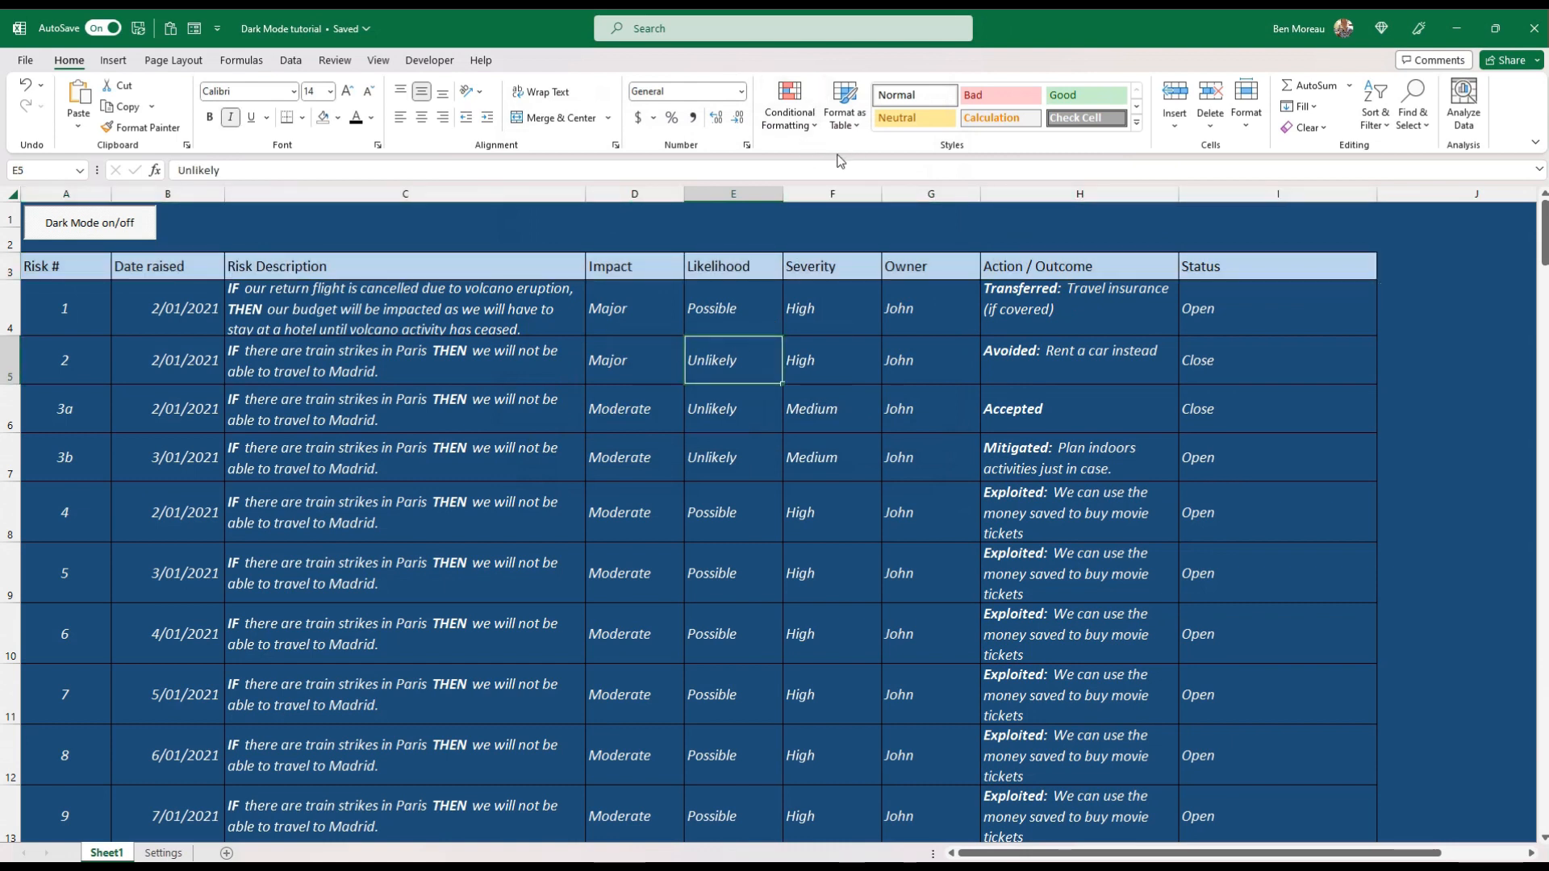
- Set the $A$3:$I$3 heading-row rule to Stop If True and confirm the rule changes
{"action": "left_click", "coordinate": [788, 106]}
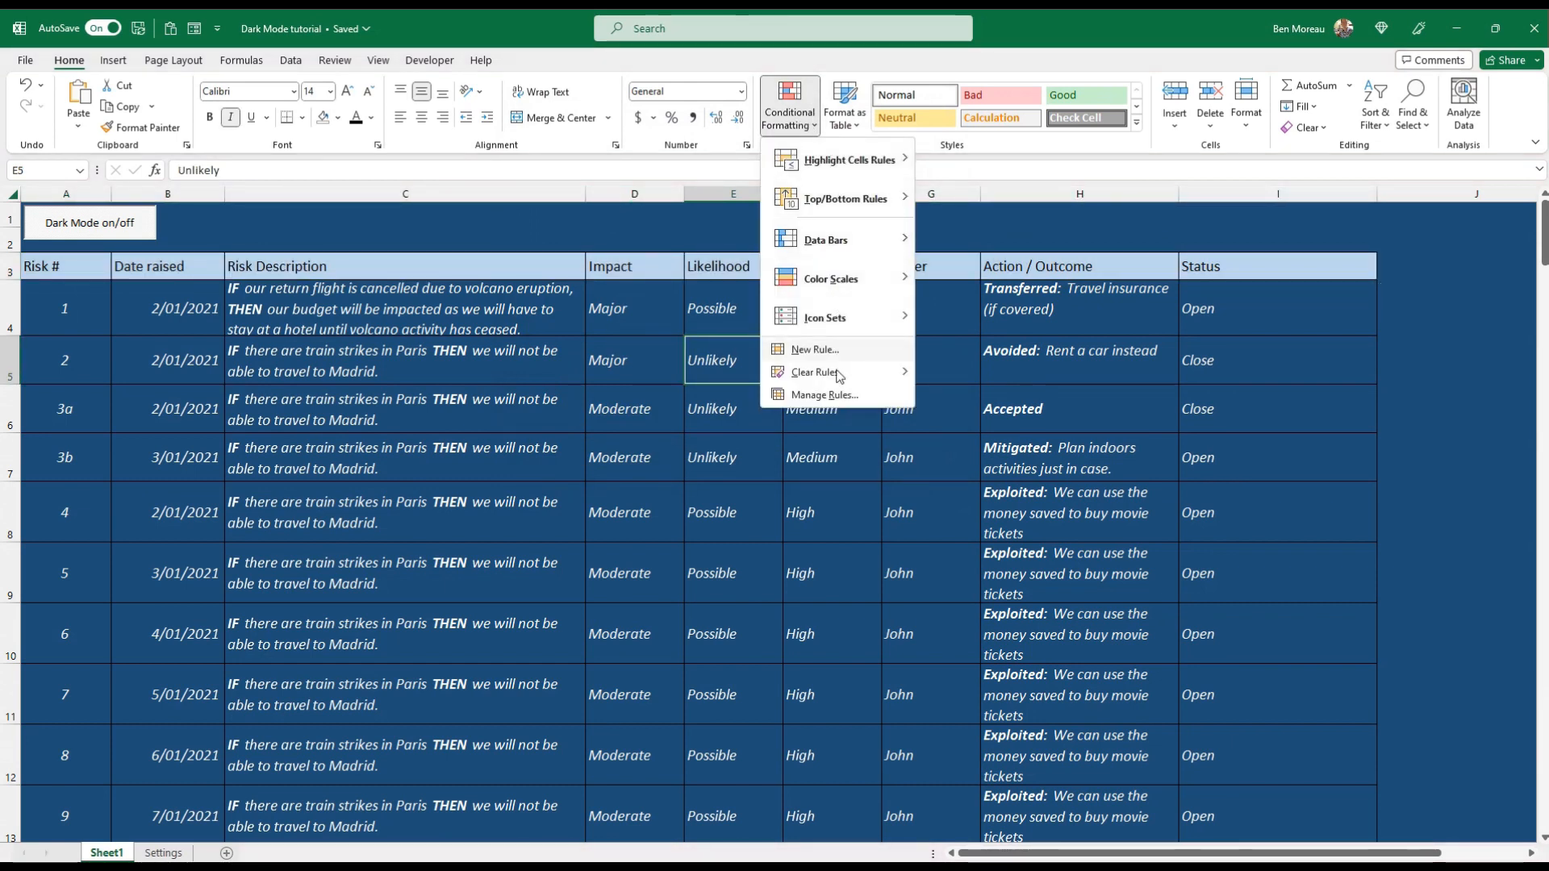
{"action": "mouse_move", "coordinate": [836, 400]}
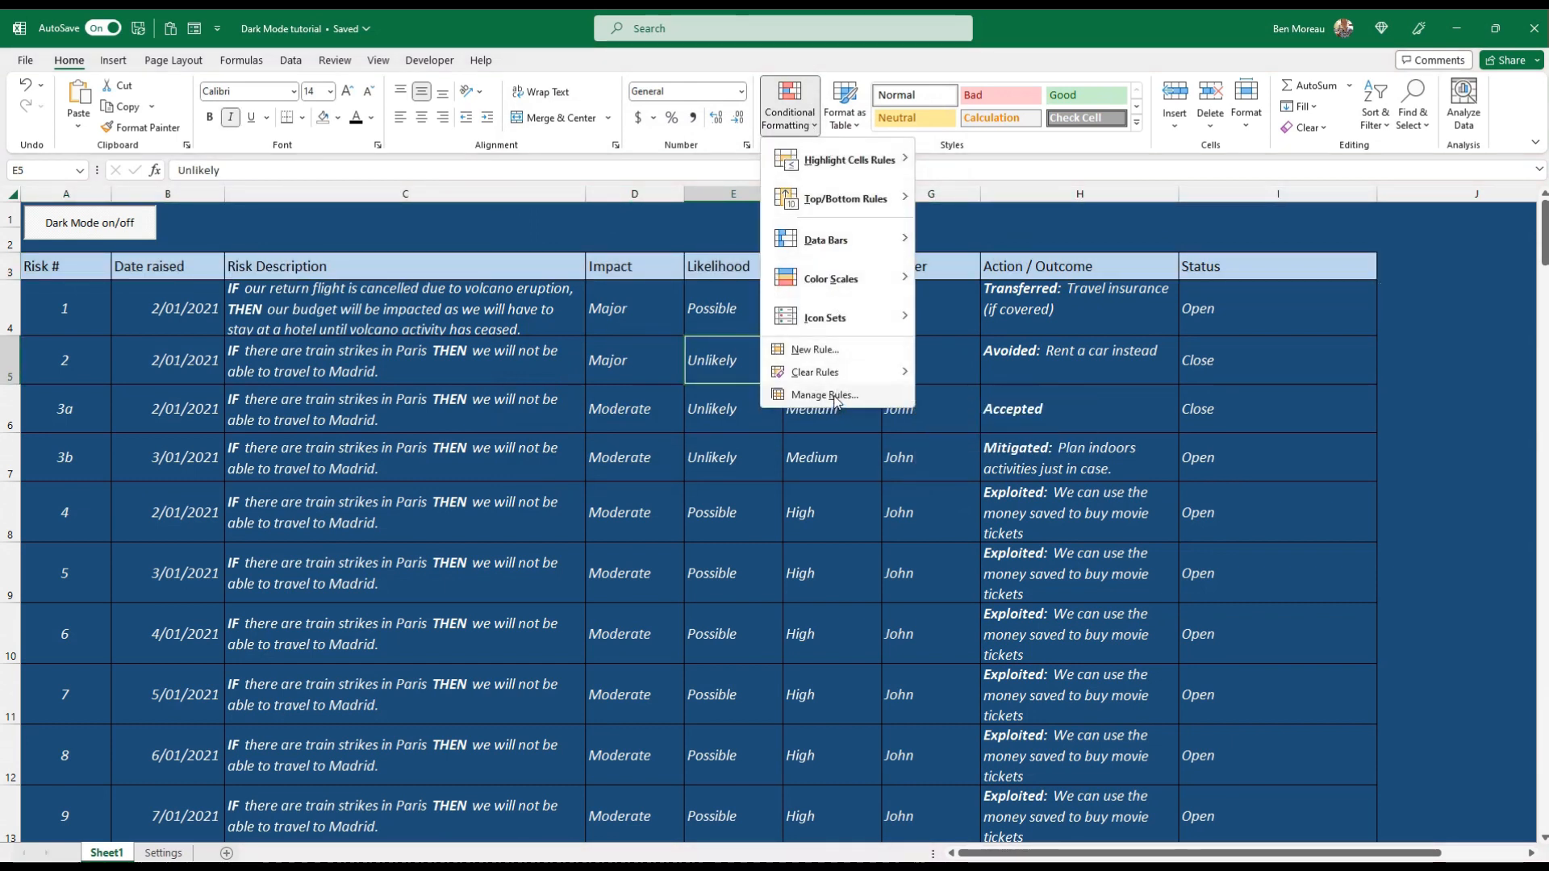
{"action": "left_click", "coordinate": [823, 395]}
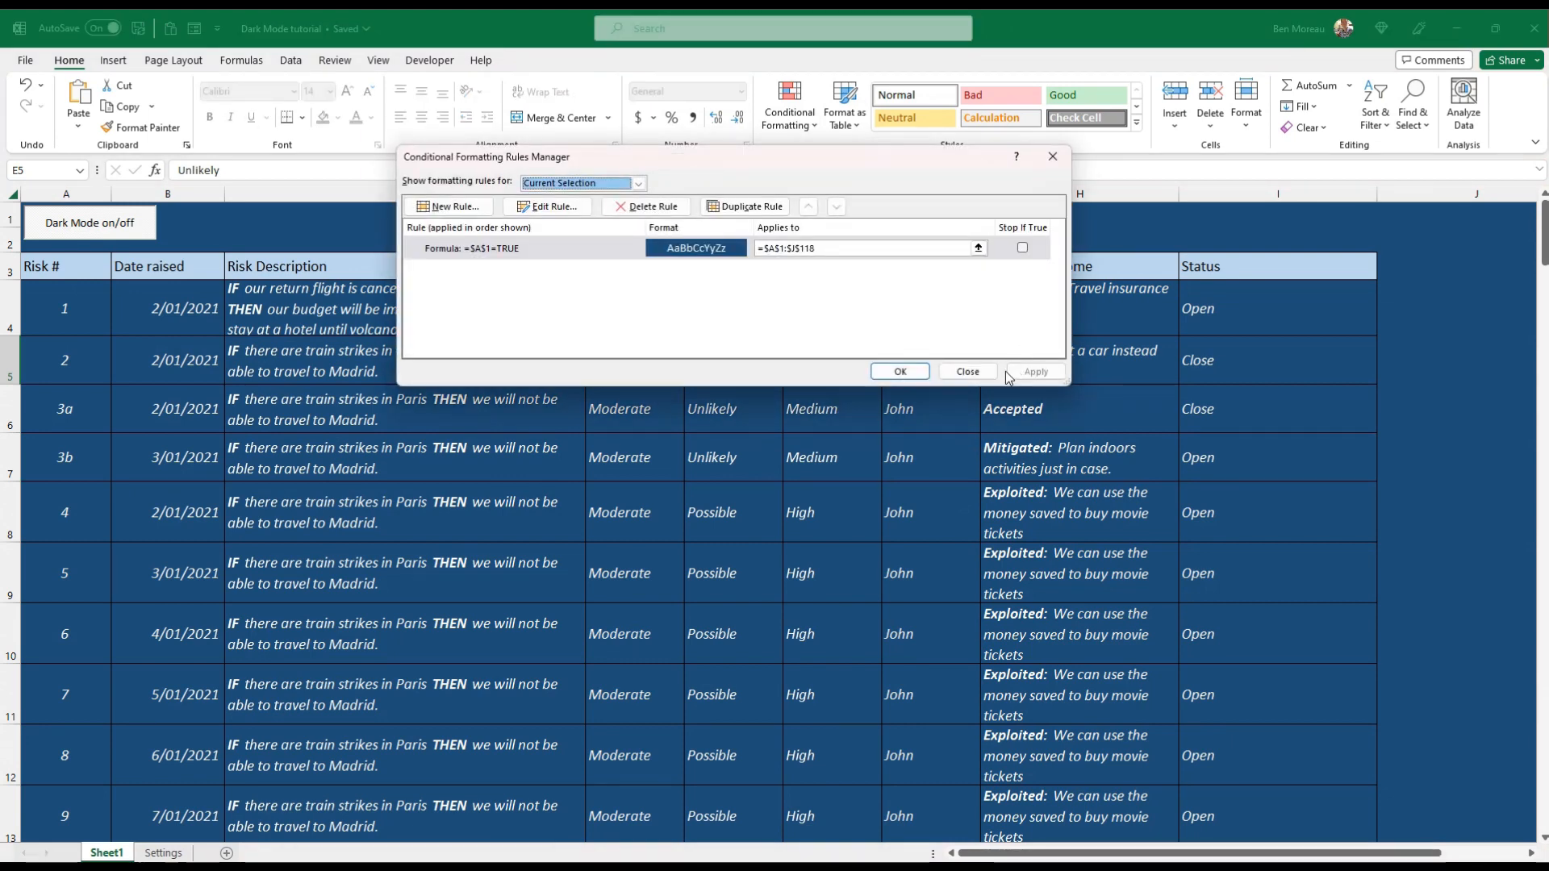
{"action": "left_click", "coordinate": [966, 371]}
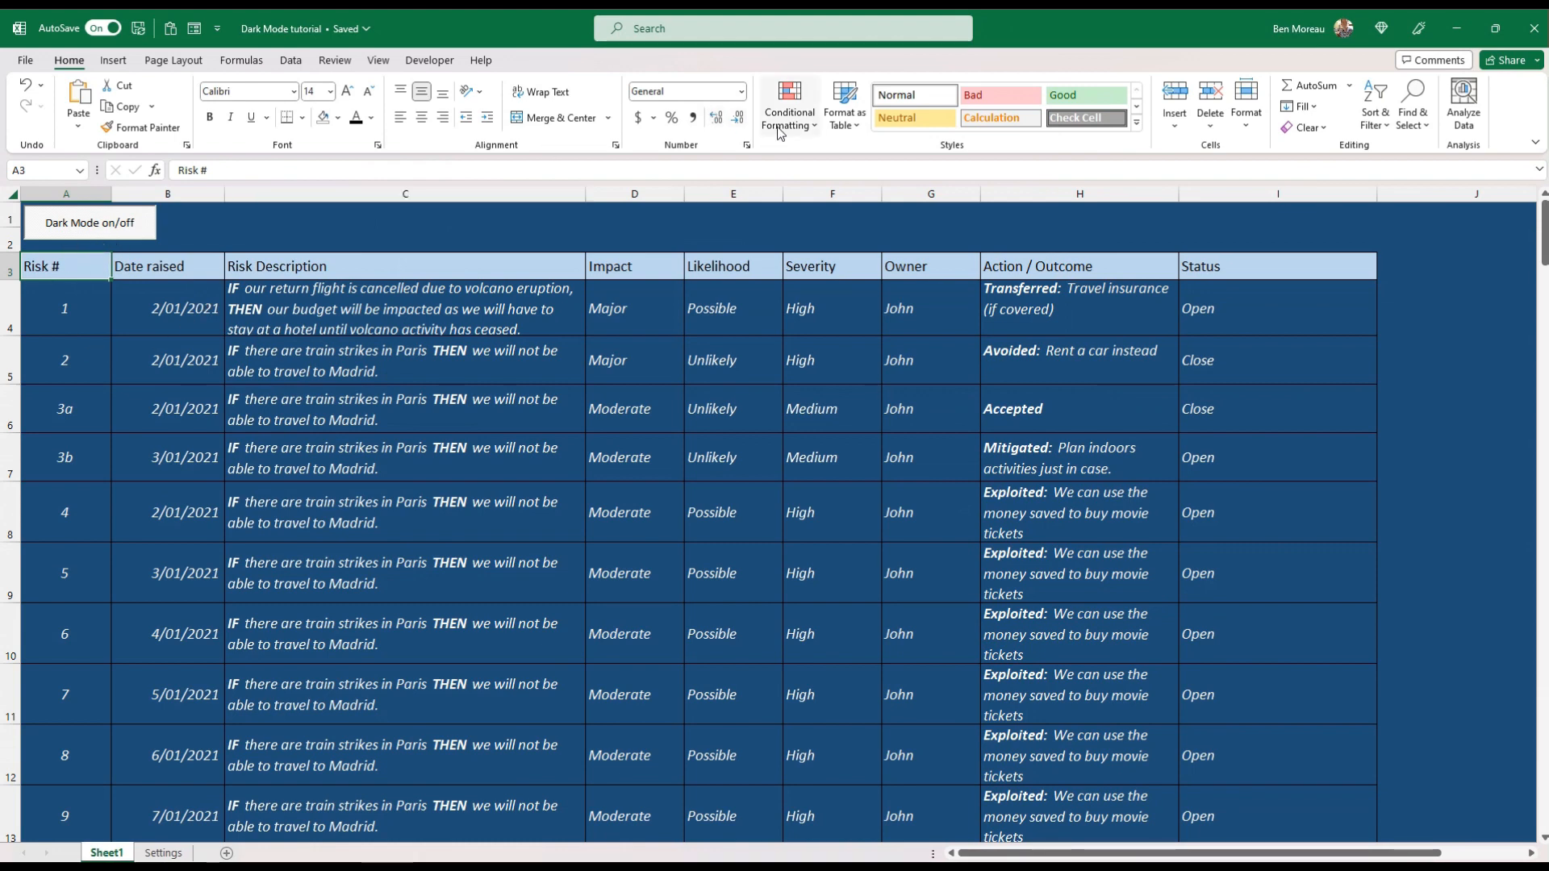
{"action": "mouse_move", "coordinate": [804, 393]}
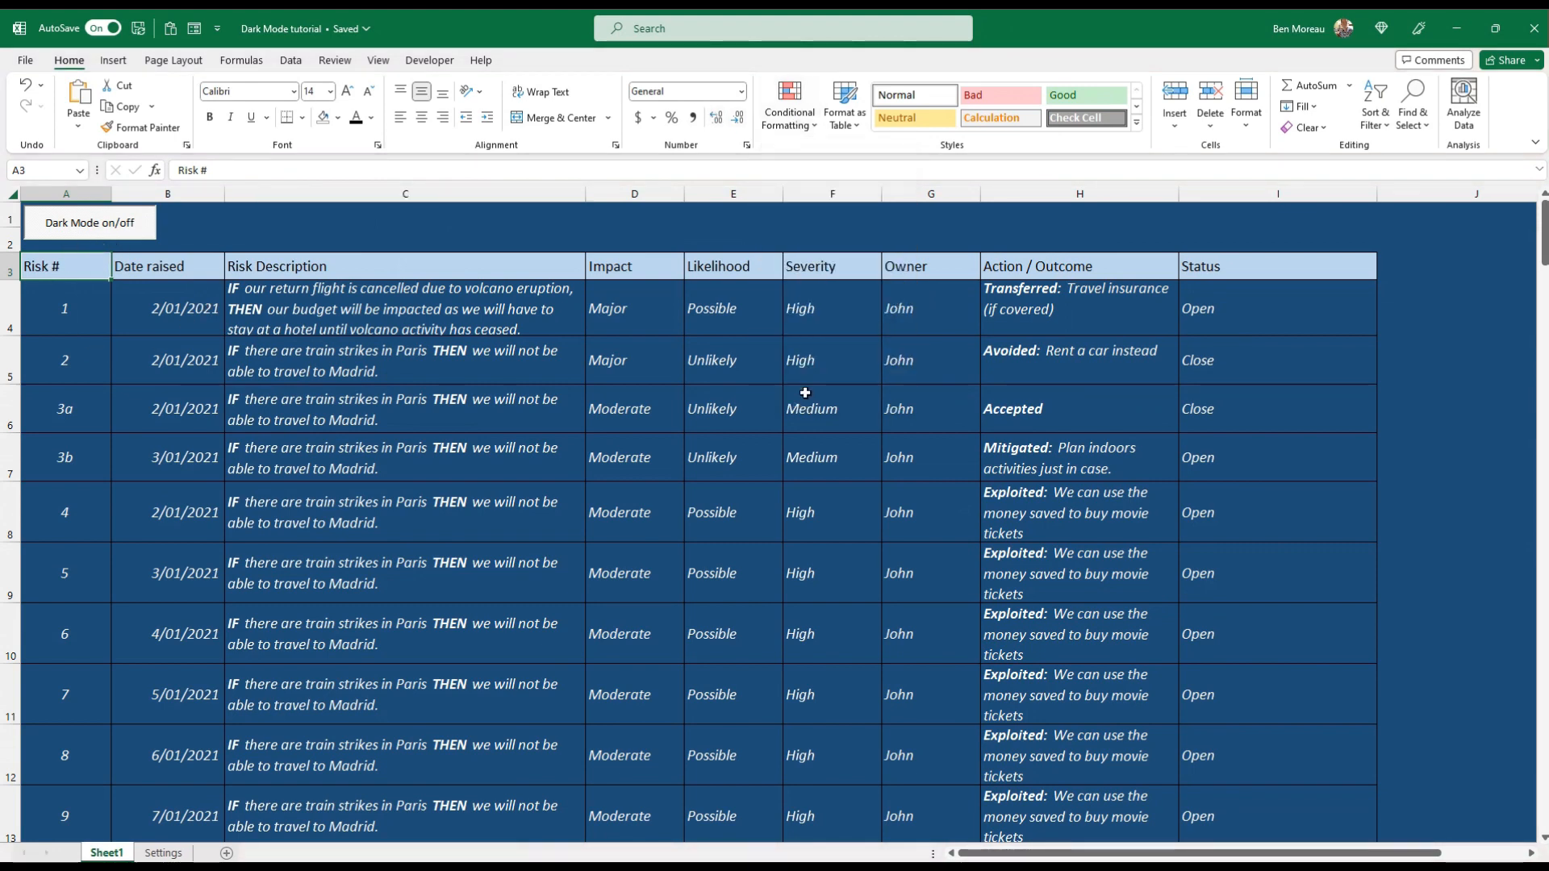
{"action": "left_click", "coordinate": [789, 105]}
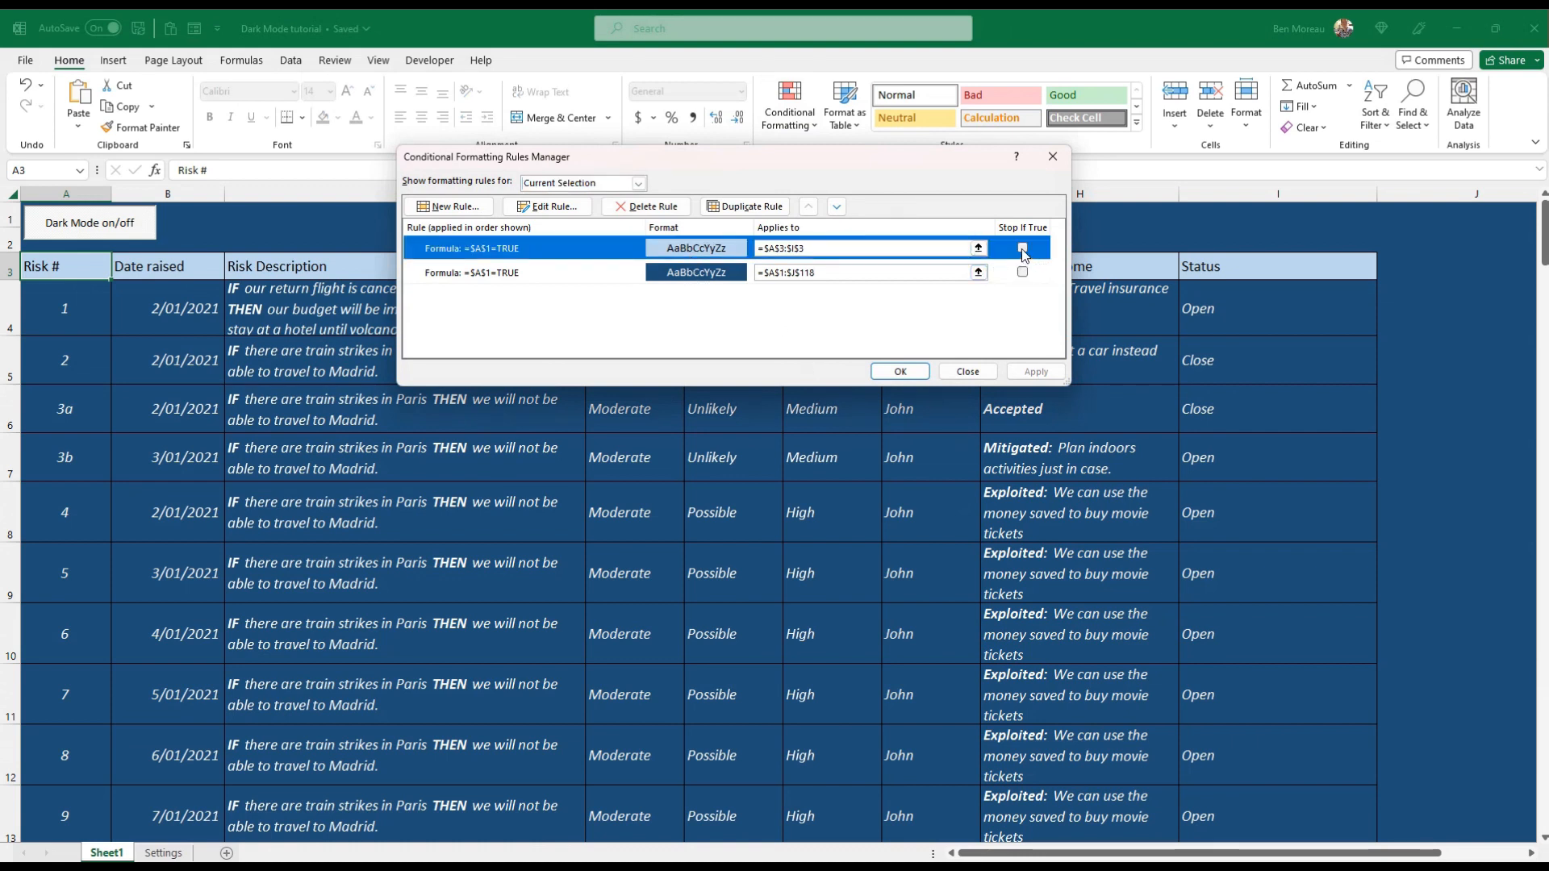
{"action": "left_click", "coordinate": [1021, 247]}
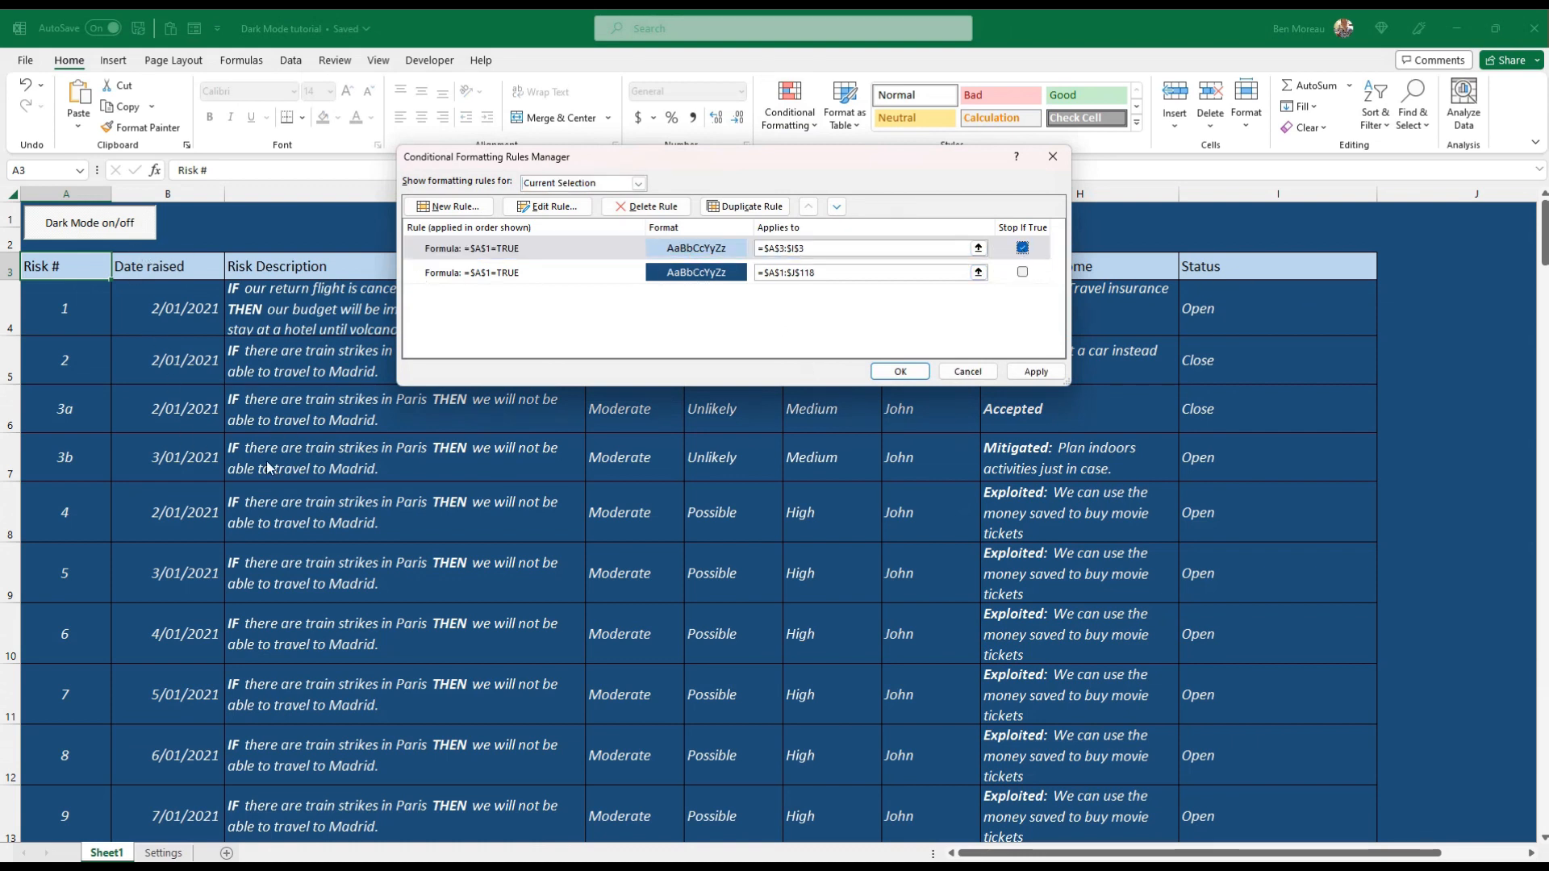
{"action": "mouse_move", "coordinate": [736, 415]}
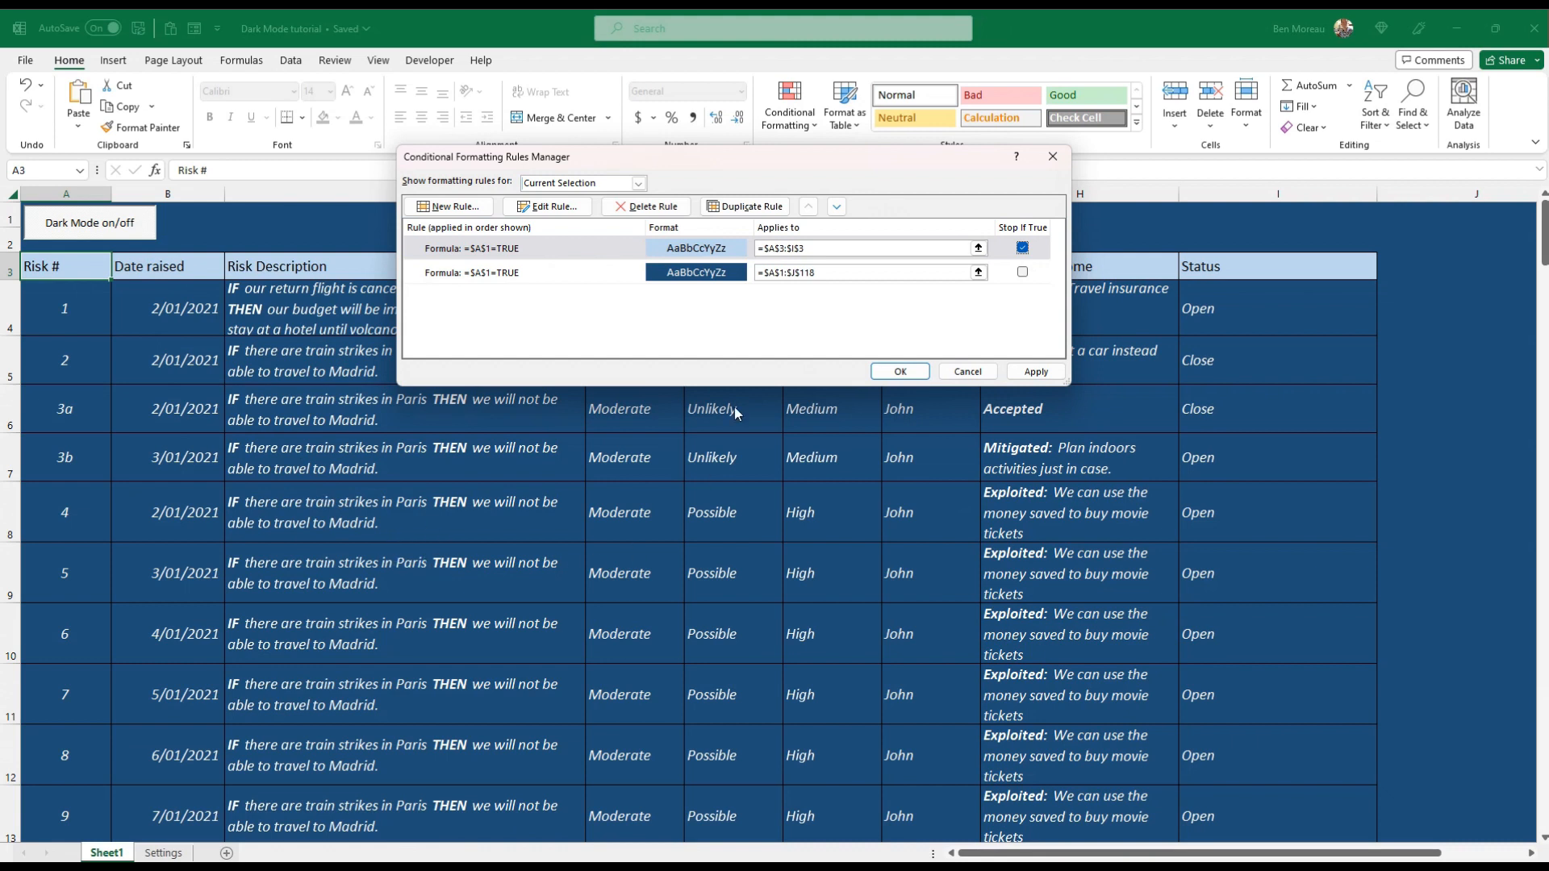
{"action": "mouse_move", "coordinate": [234, 518]}
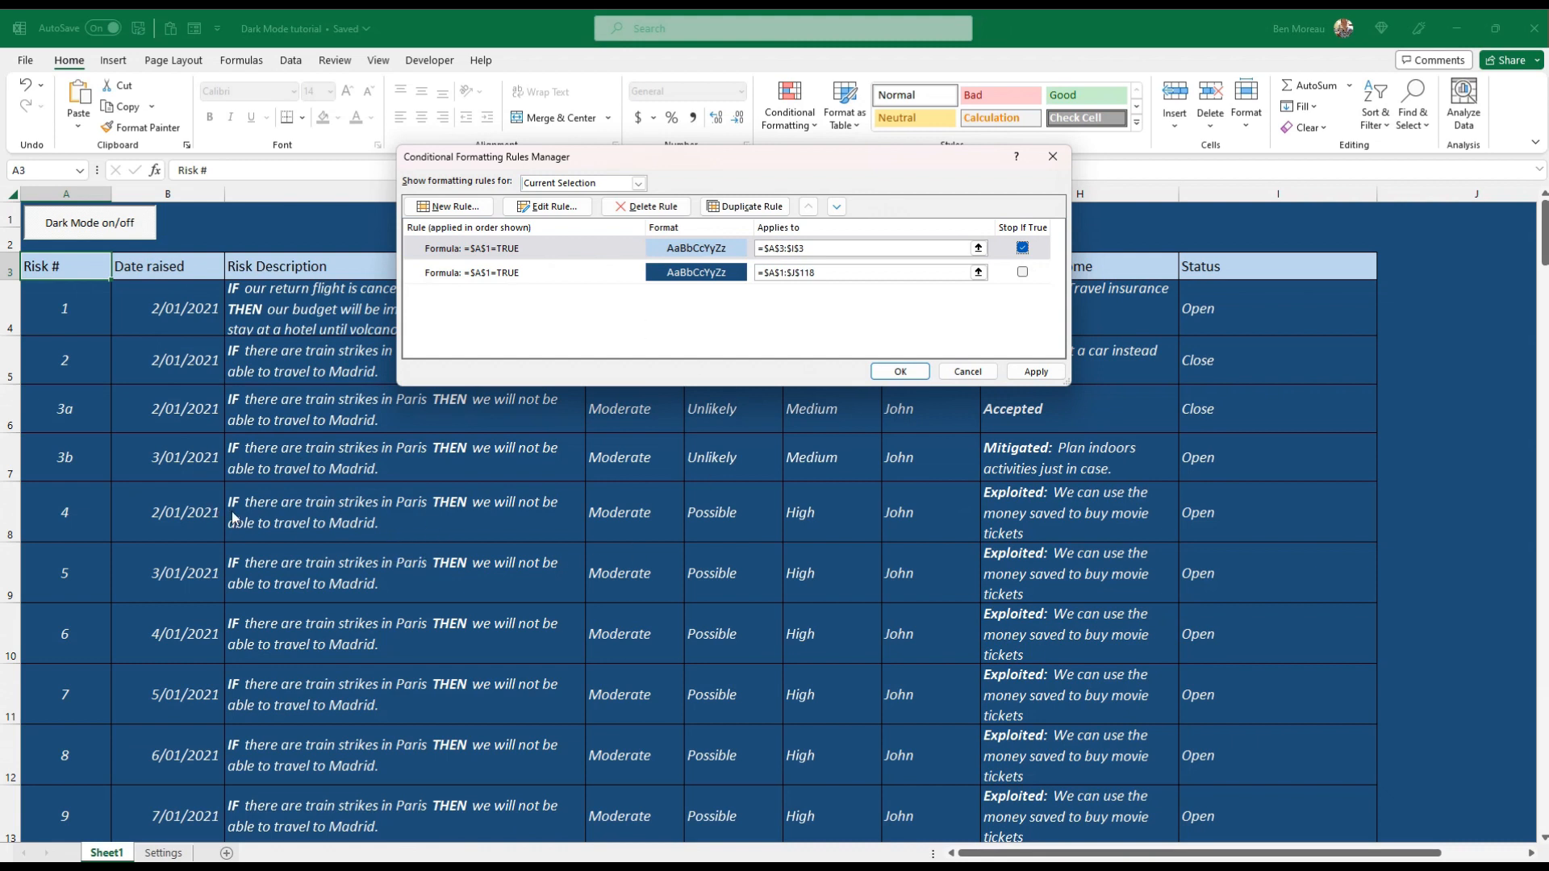
{"action": "mouse_move", "coordinate": [551, 481]}
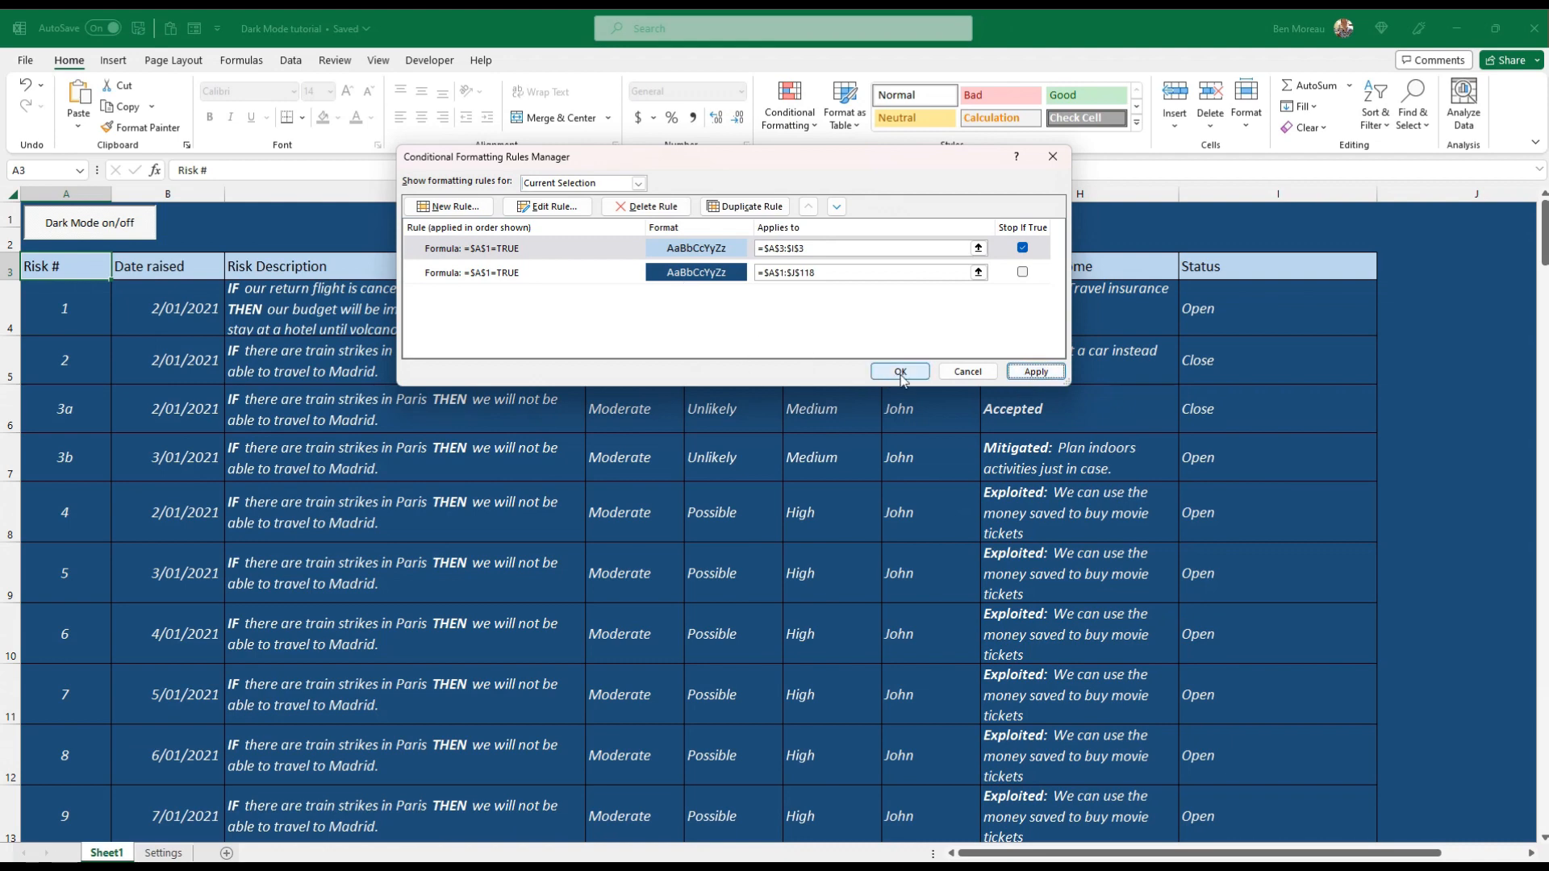
{"action": "left_click", "coordinate": [898, 372]}
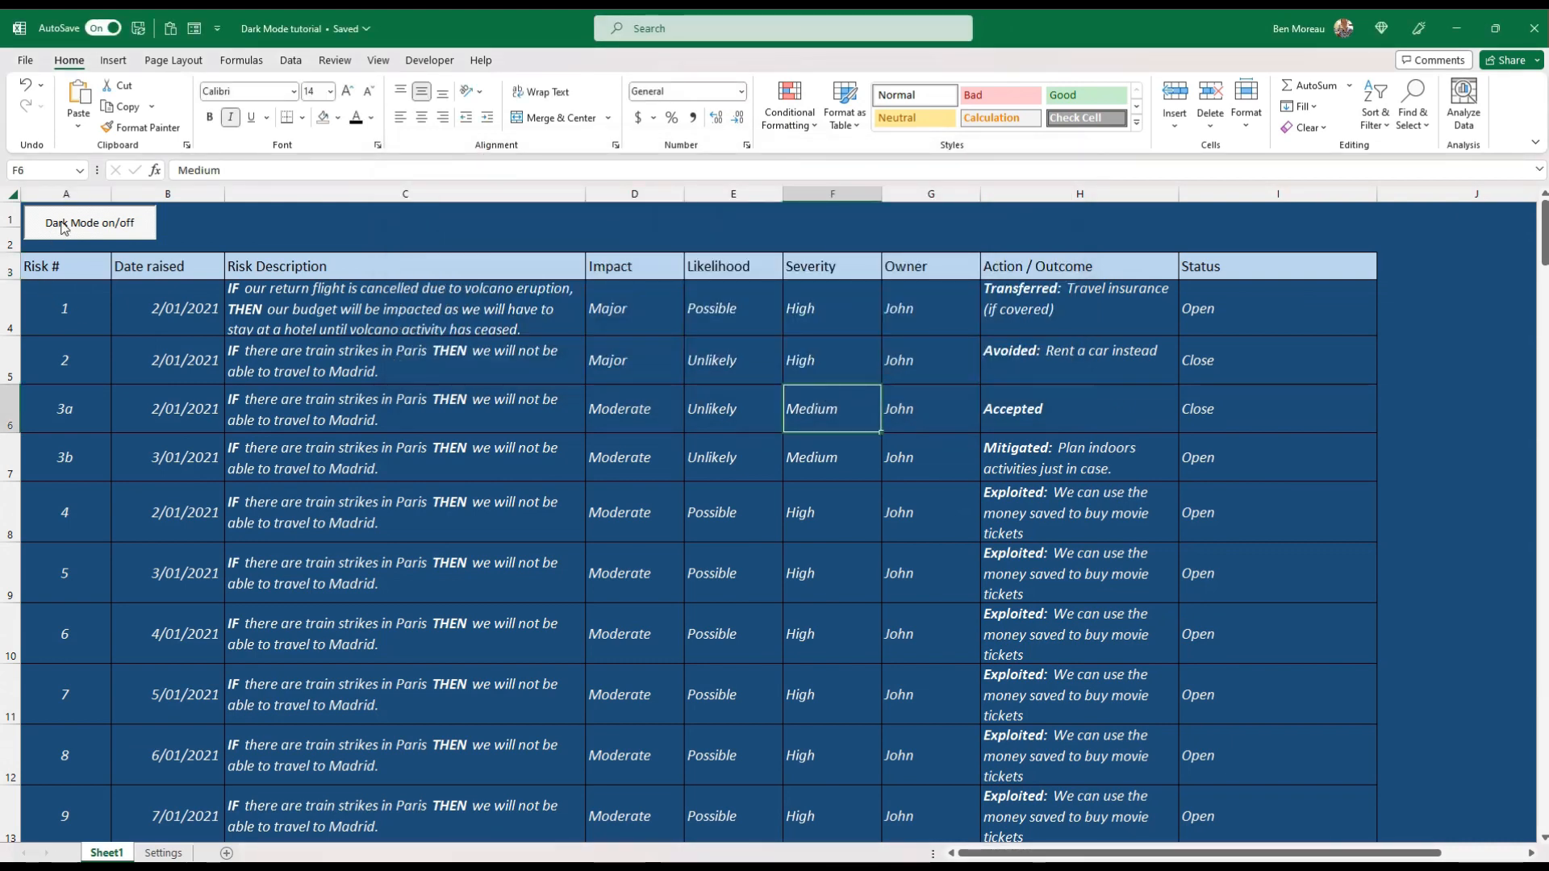
{"action": "left_click", "coordinate": [89, 223]}
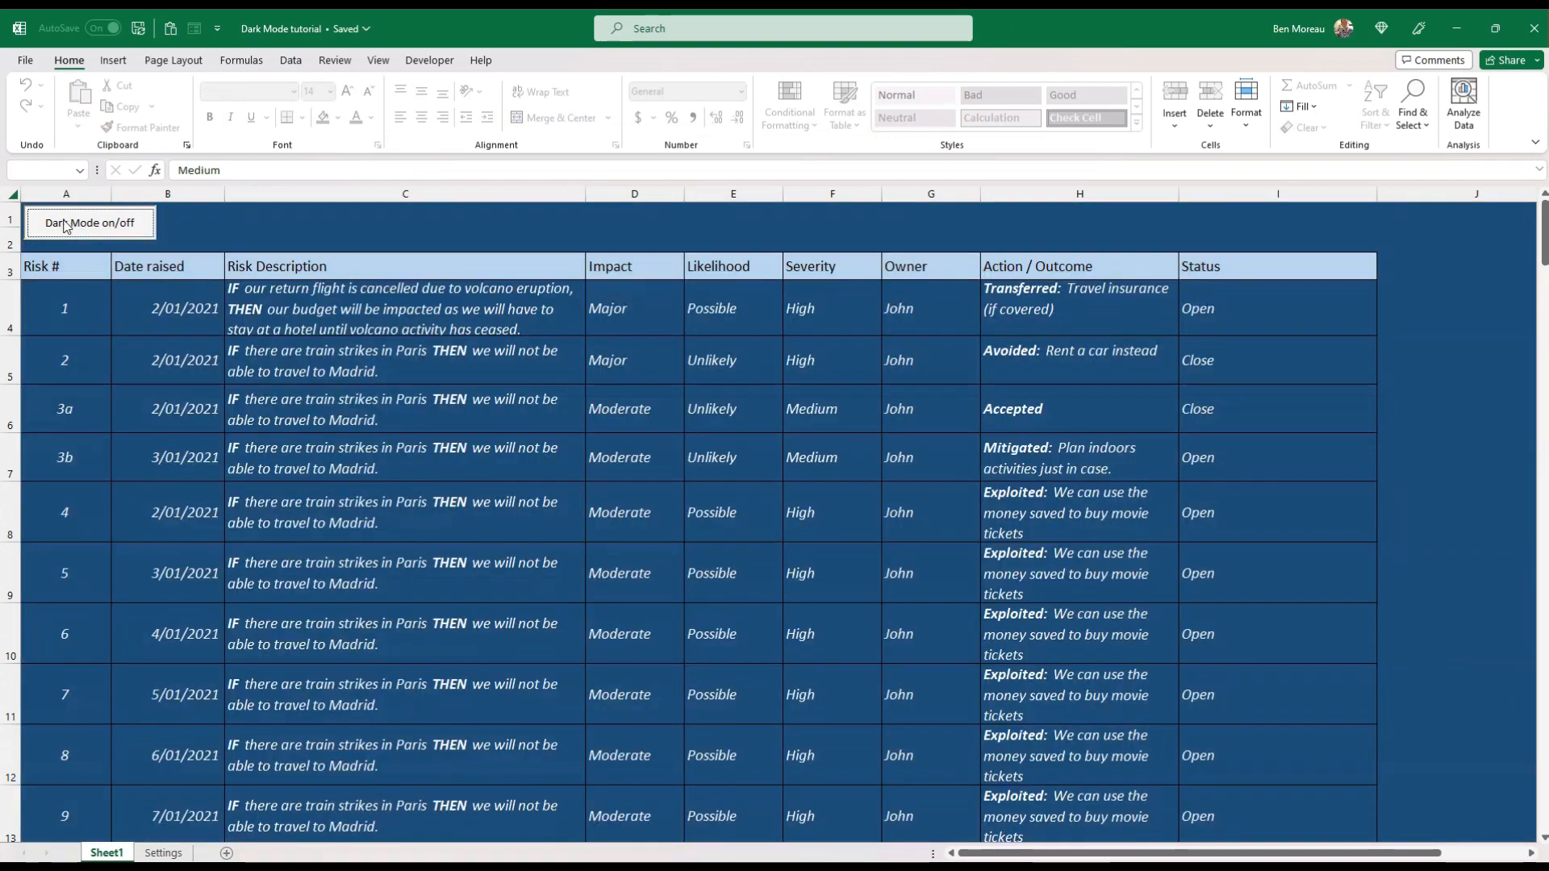
{"action": "left_click", "coordinate": [404, 361]}
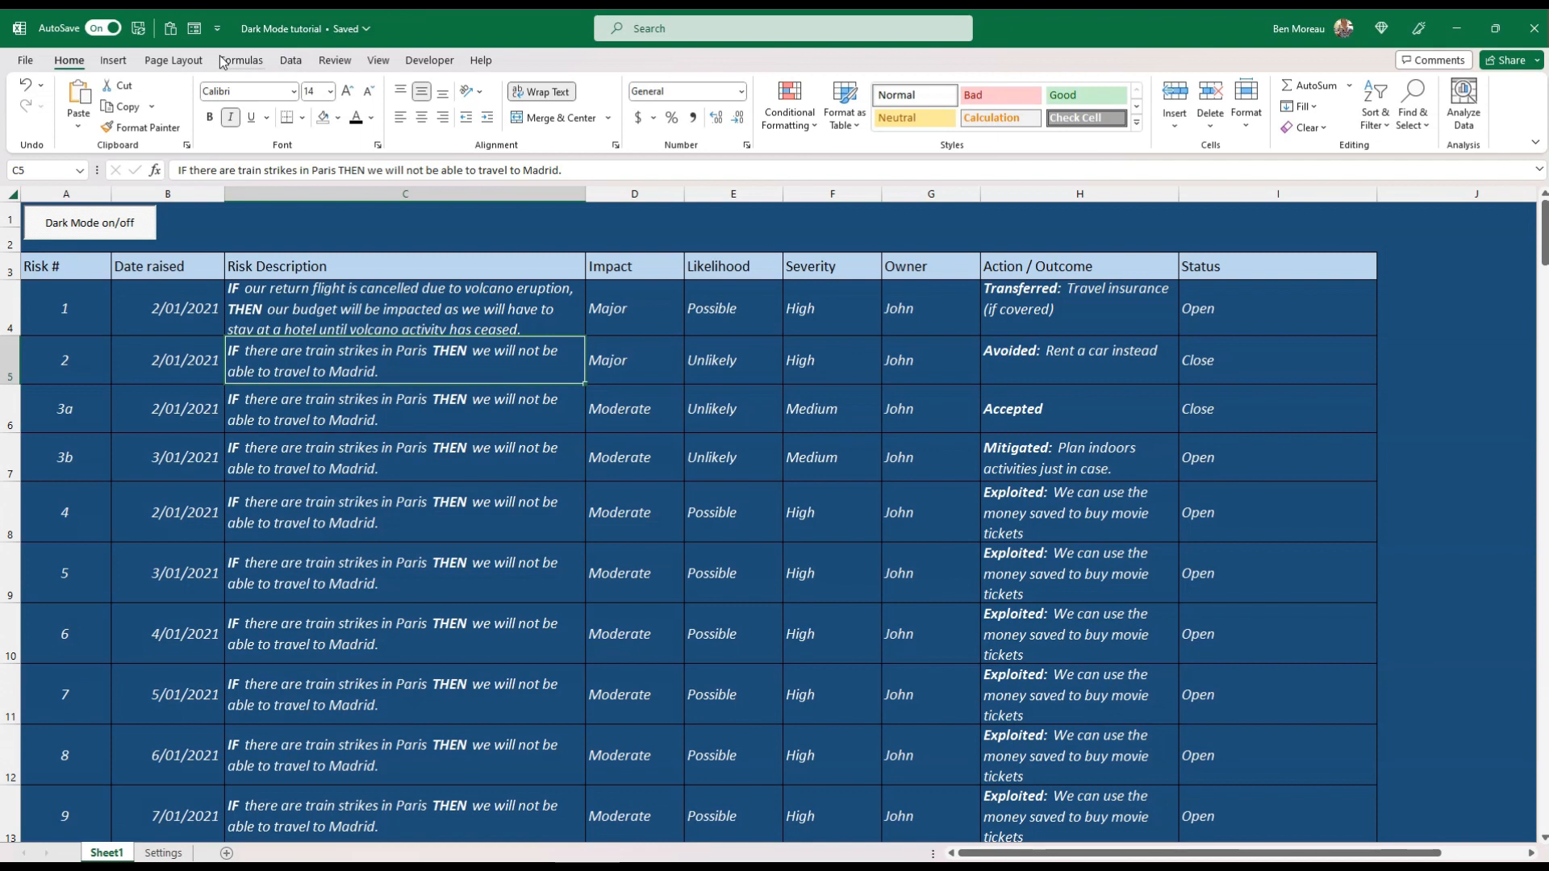
{"action": "mouse_move", "coordinate": [128, 65]}
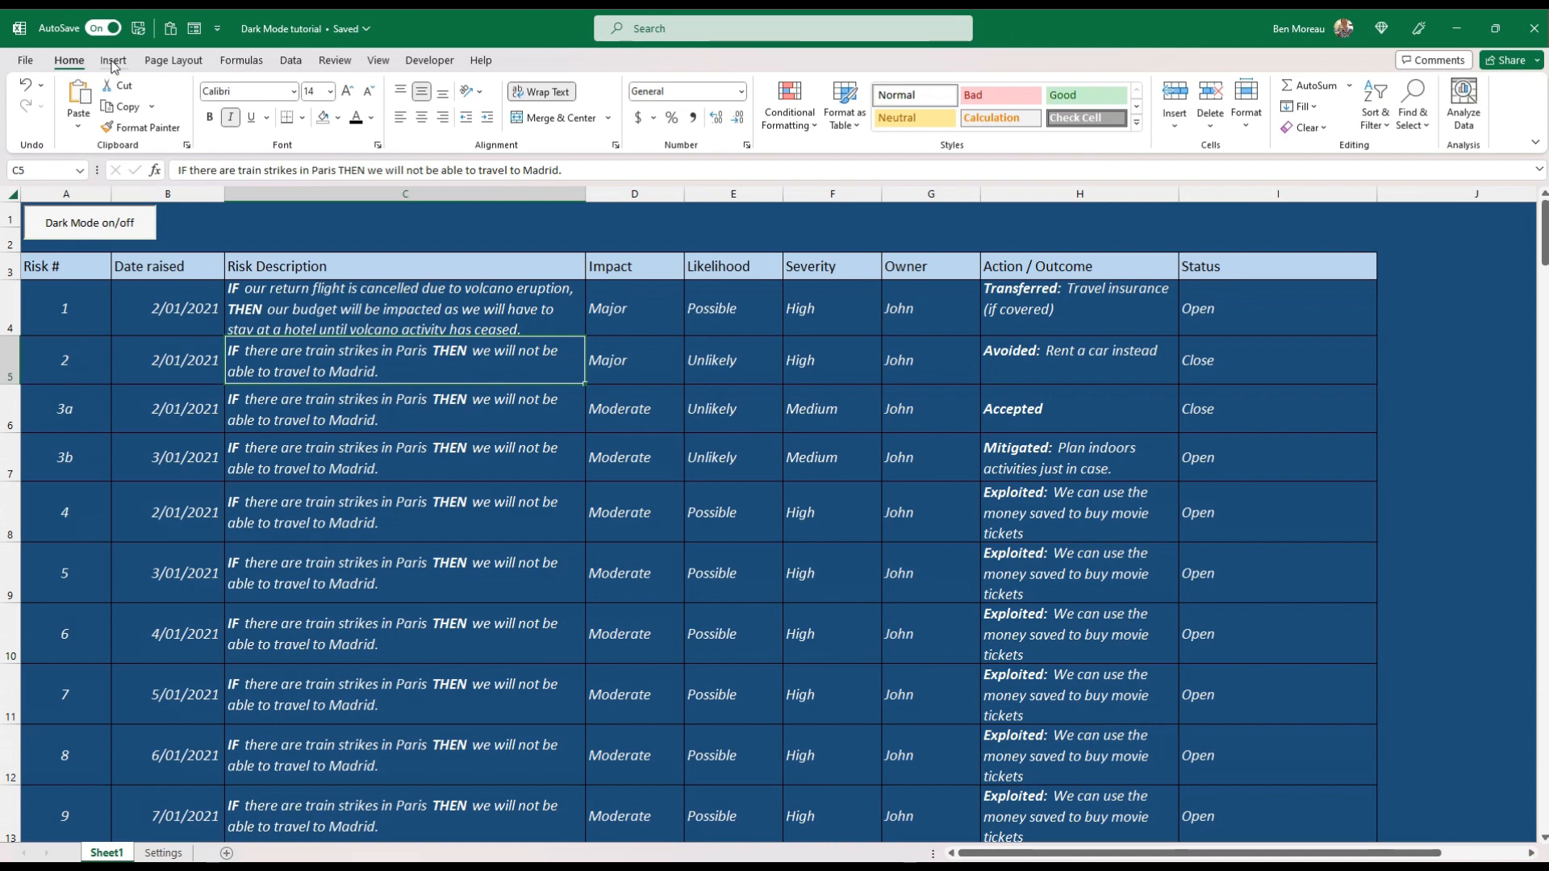
{"action": "left_click", "coordinate": [113, 60]}
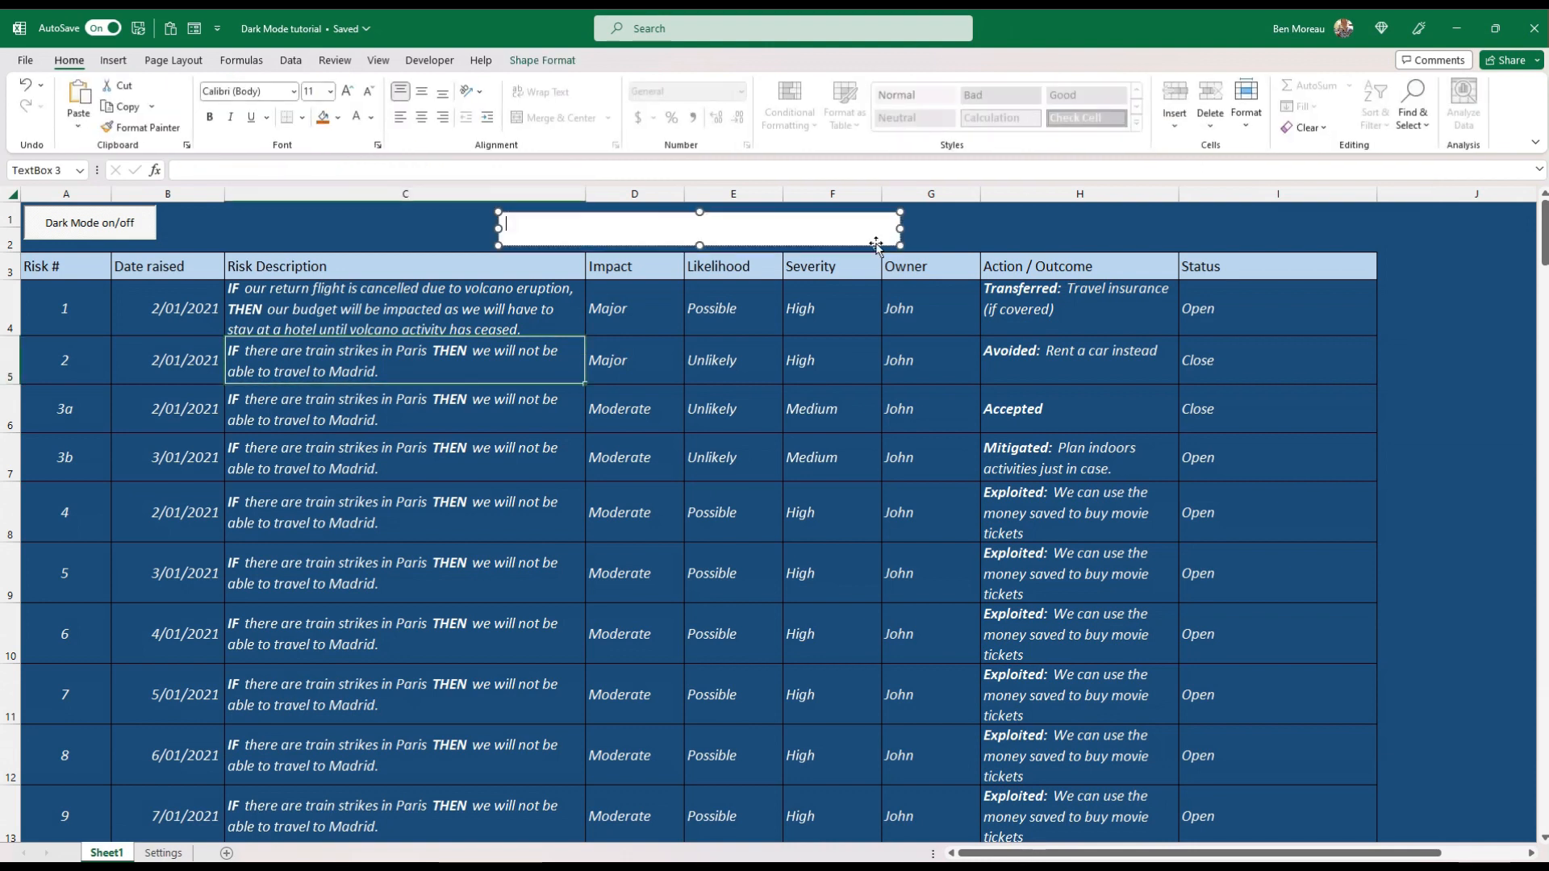
- Fill the title box orange, enter 'RISK Register for Project ABC' and enlarge its font
{"action": "left_click", "coordinate": [322, 117]}
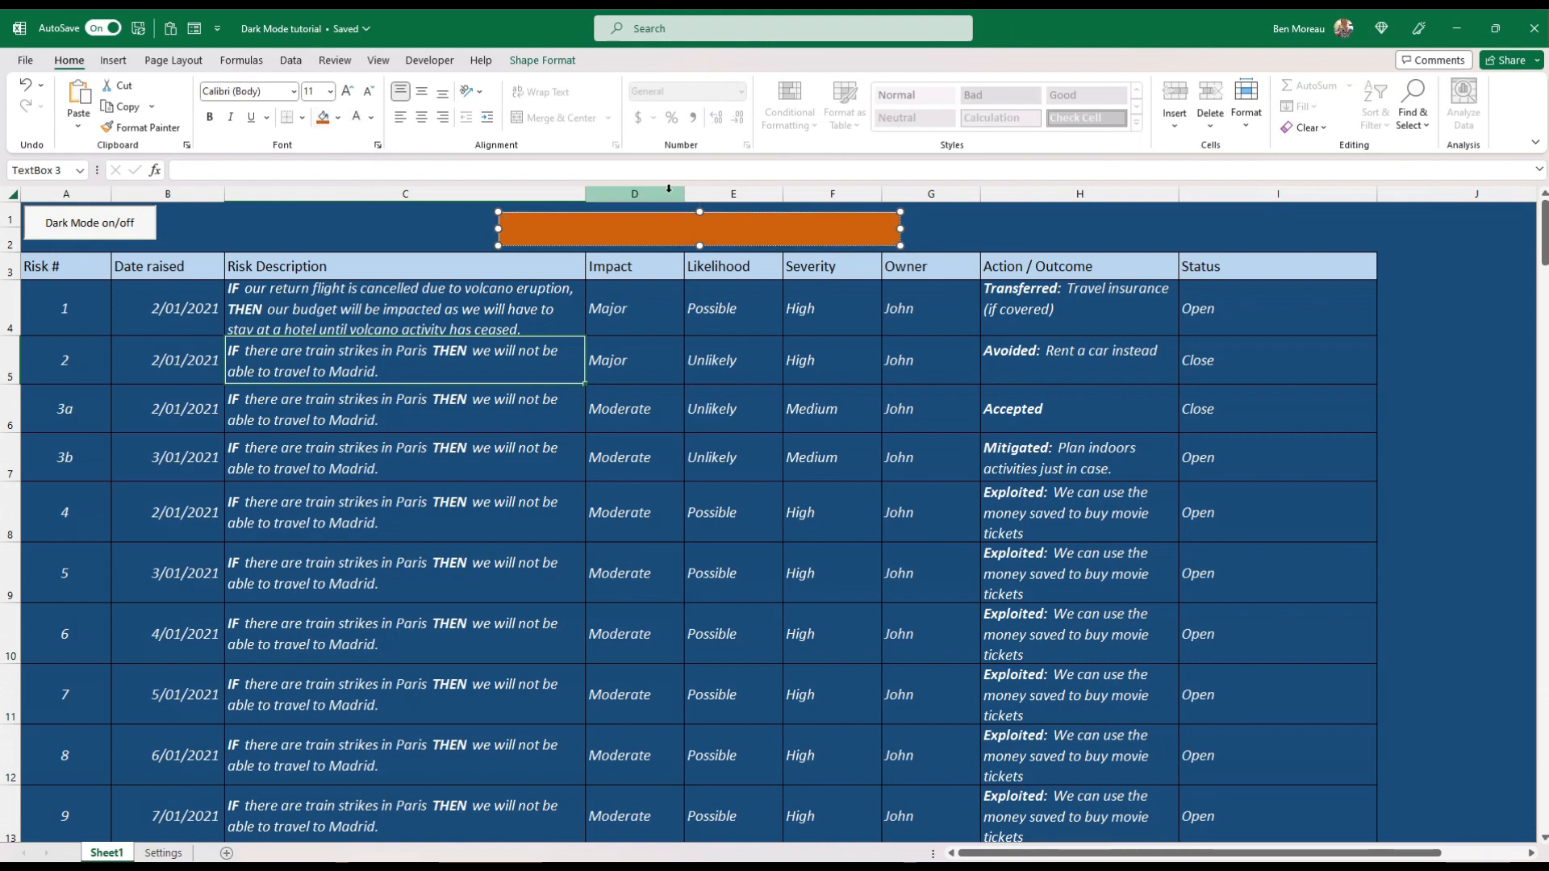
{"action": "type", "text": "RISK Register for Project"}
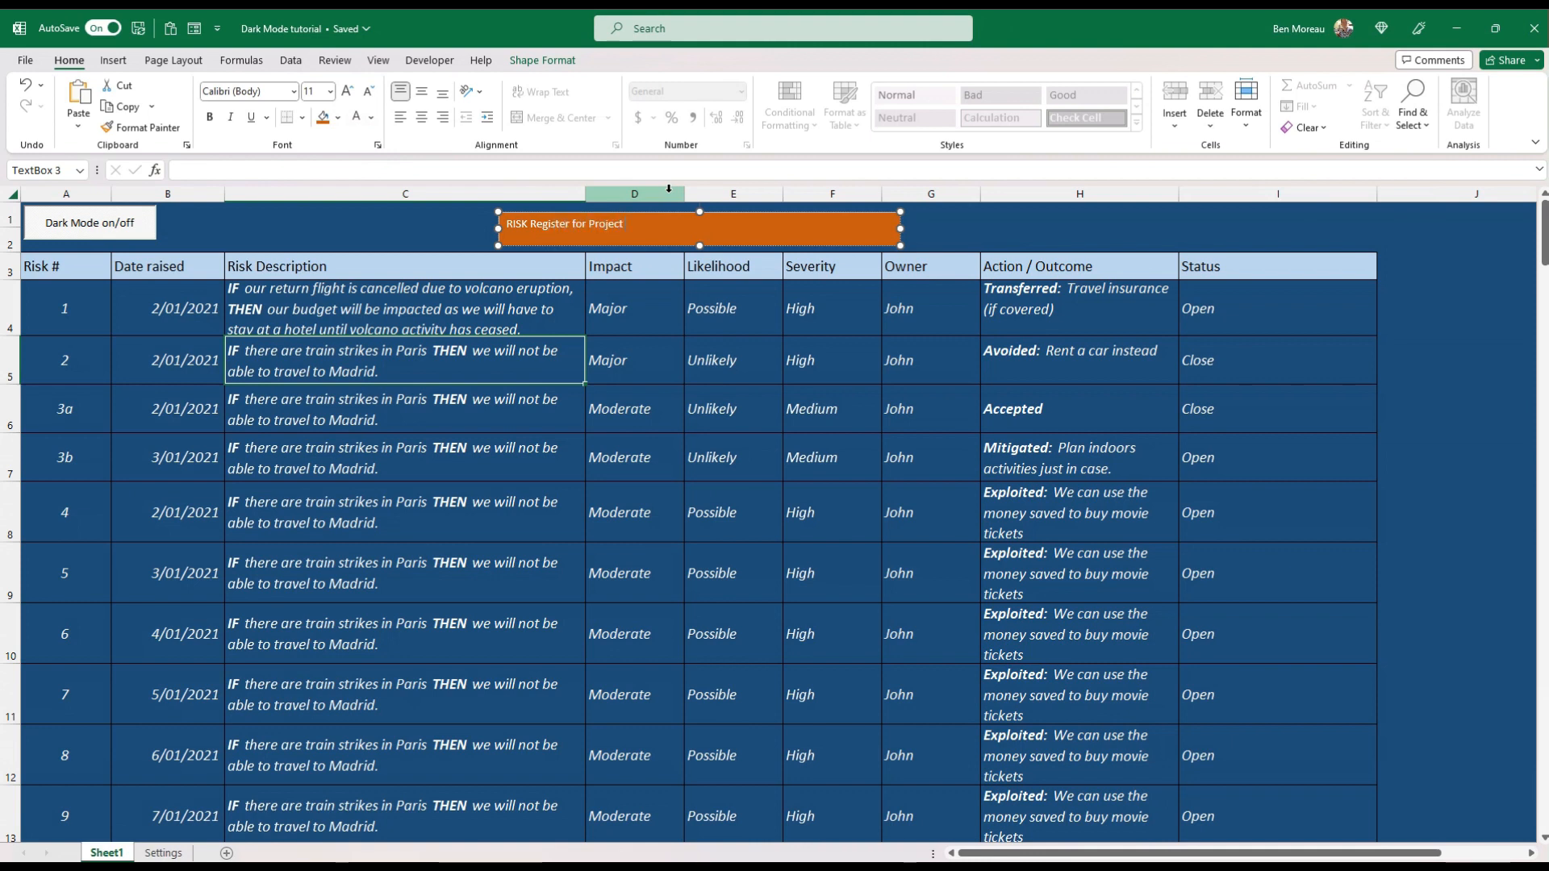
{"action": "type", "text": "ABC"}
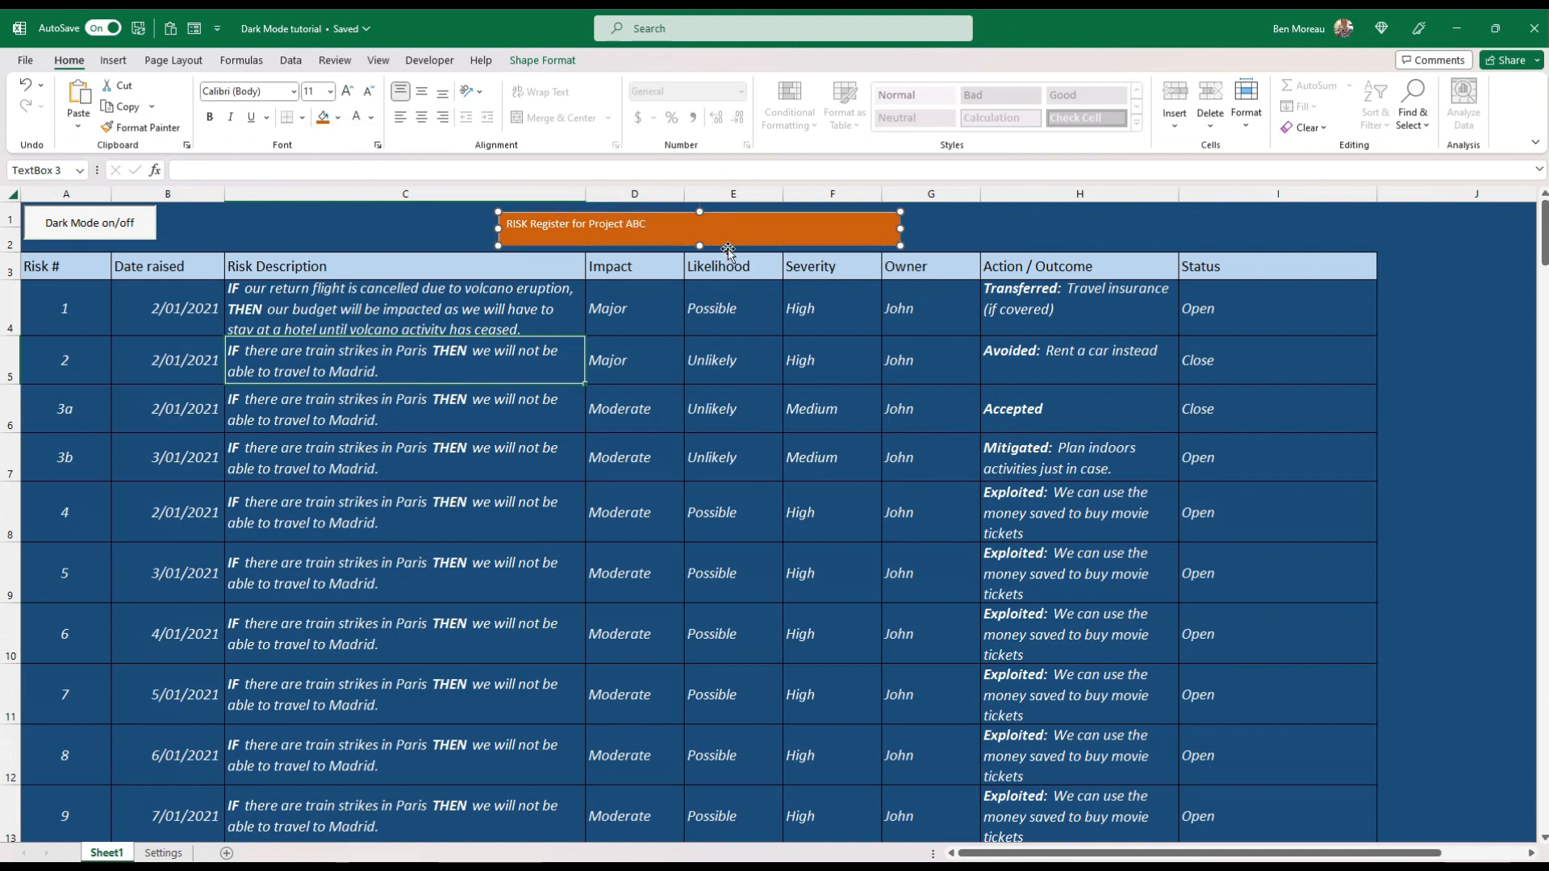
{"action": "left_click", "coordinate": [346, 91]}
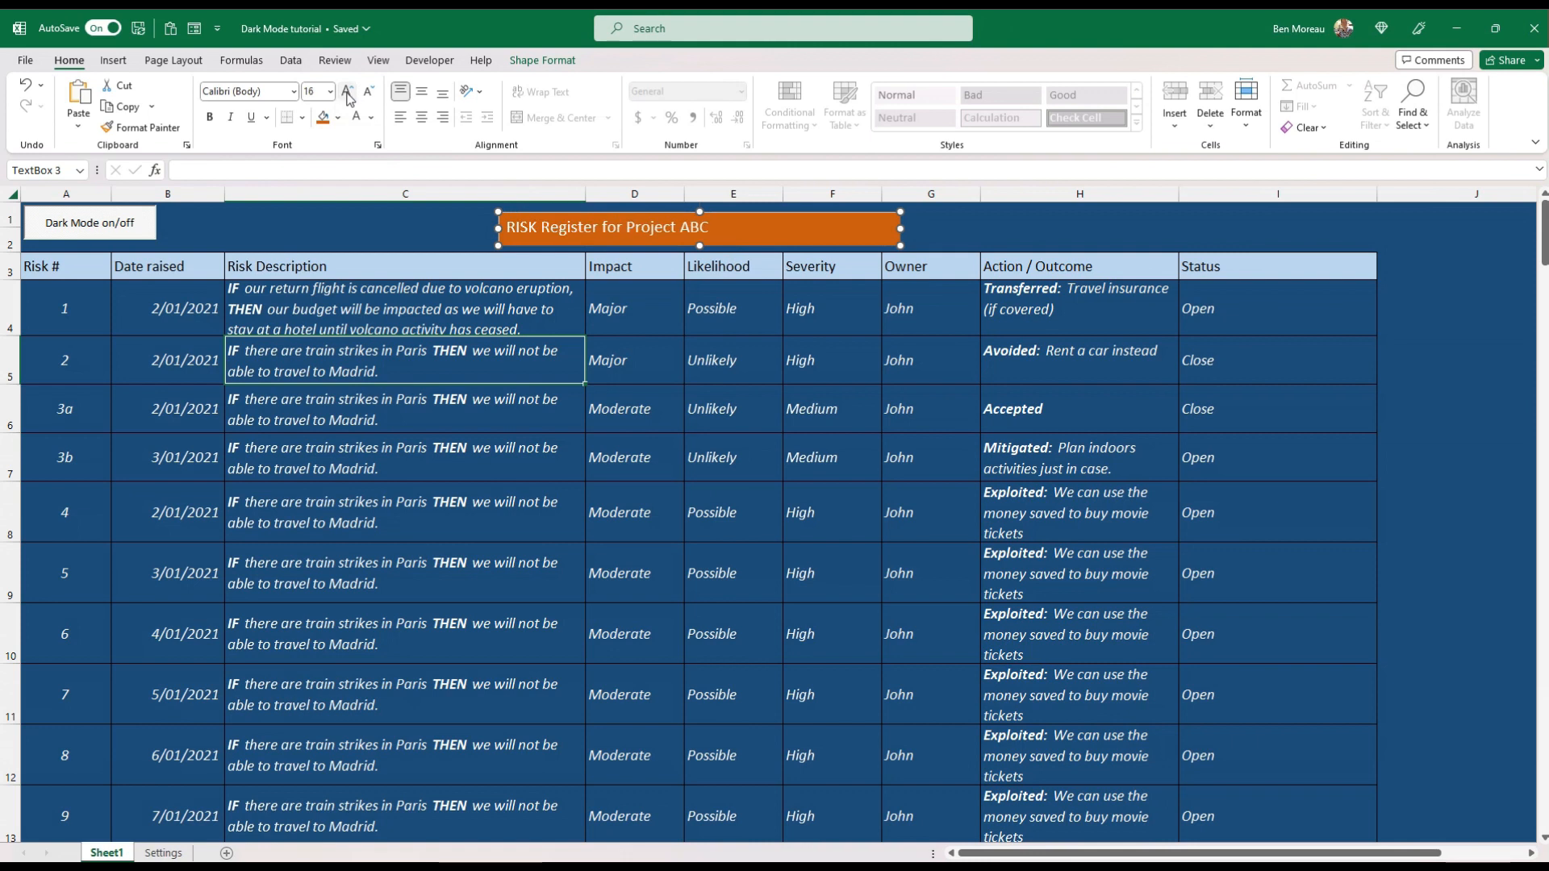
{"action": "left_click", "coordinate": [419, 91]}
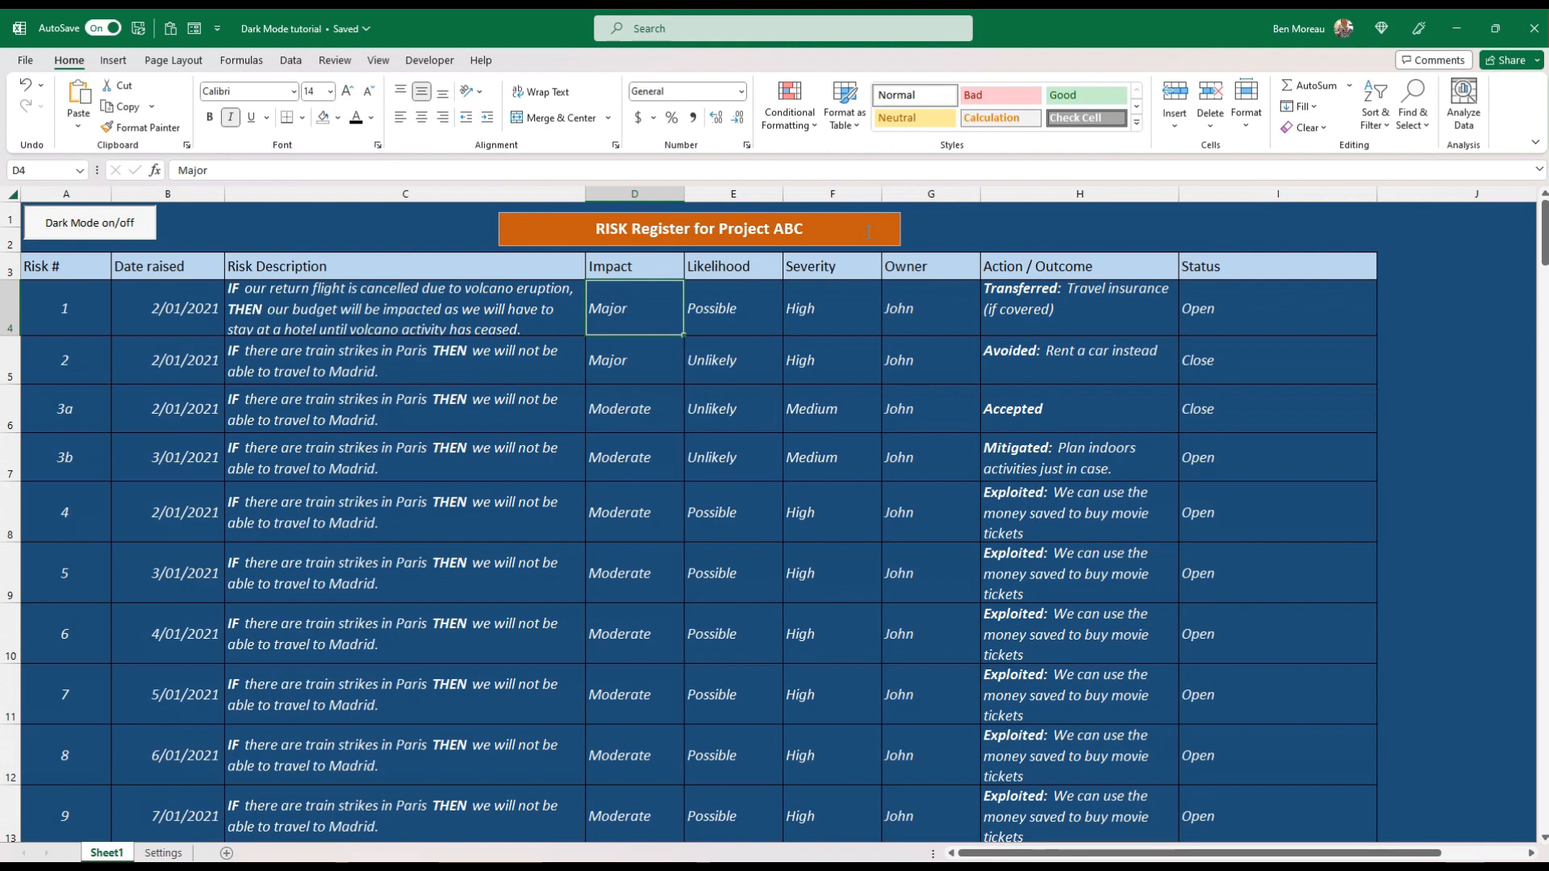
{"action": "mouse_move", "coordinate": [694, 121]}
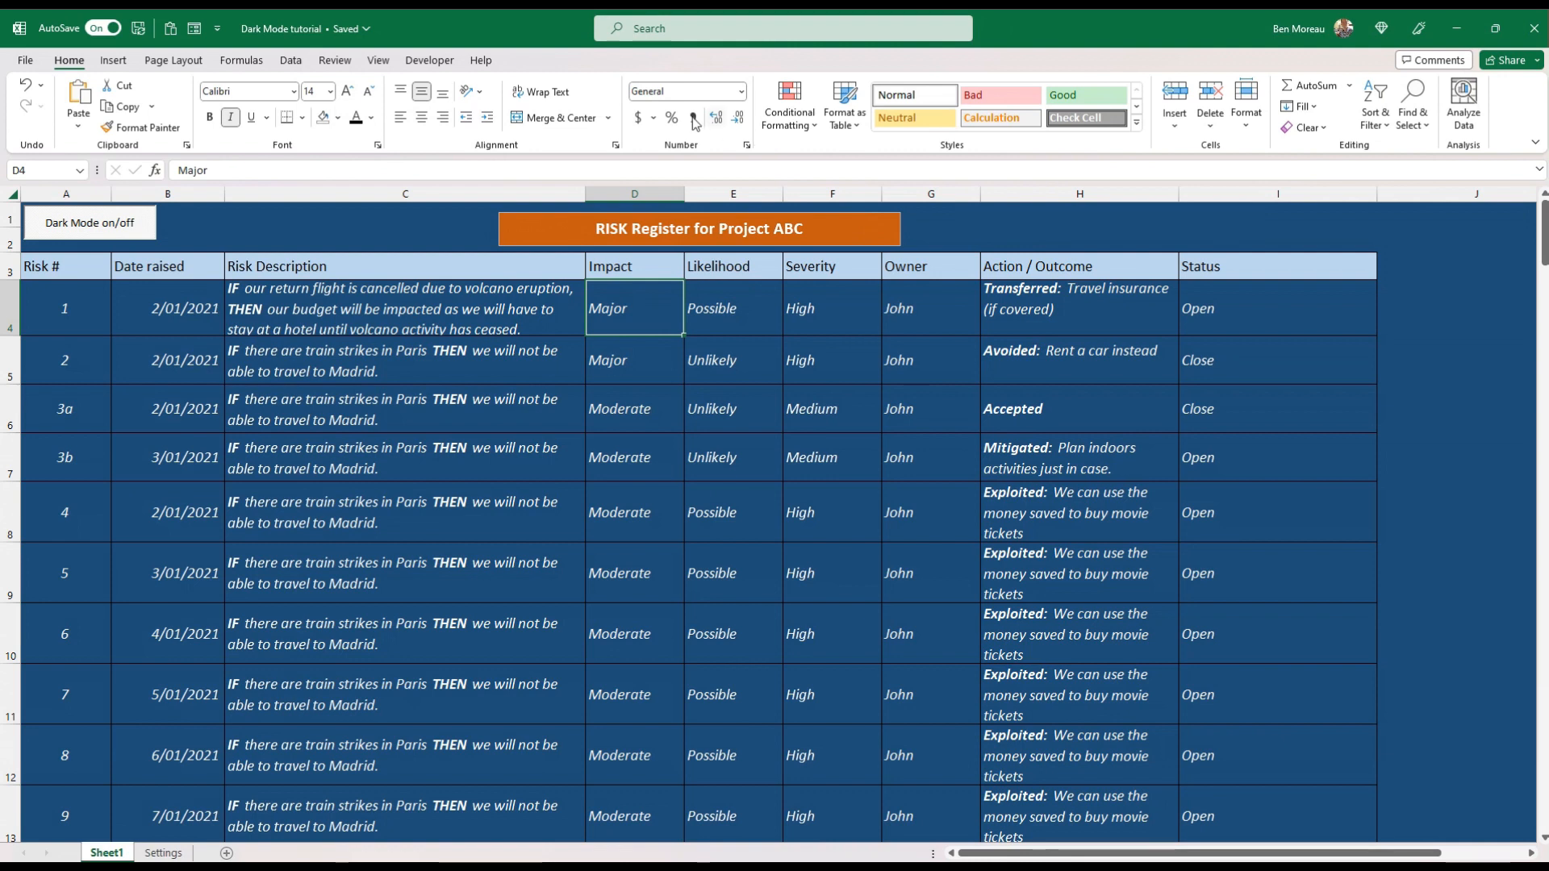